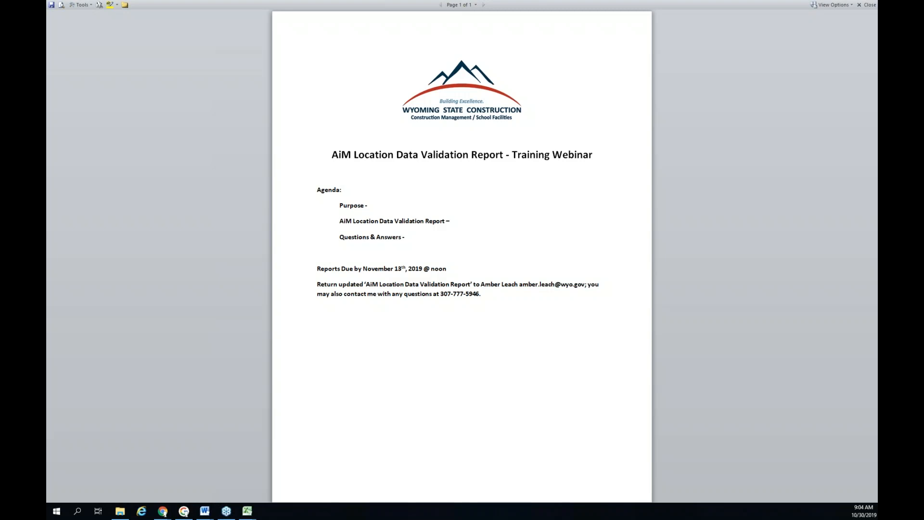
pyautogui.moveTo(439, 290)
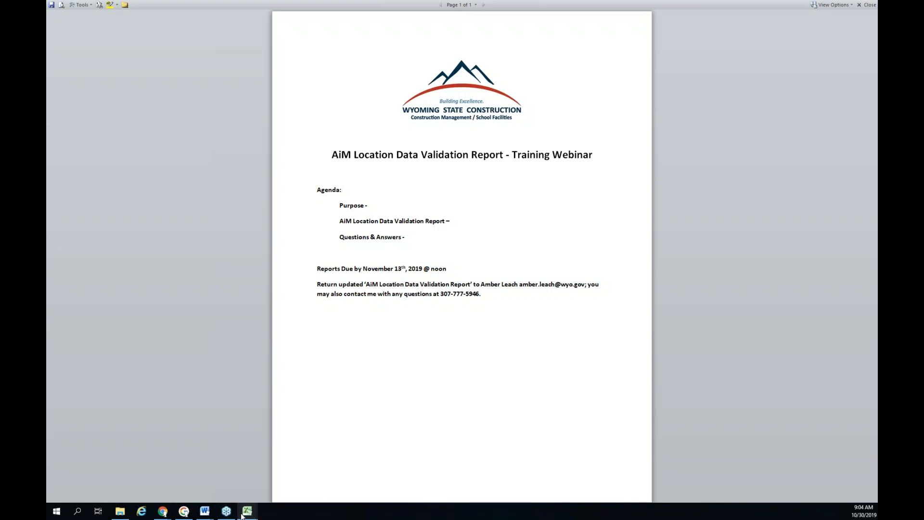
# Bring the validation report workbook forward and show its Usage Description-Codes sheet
pyautogui.click(246, 510)
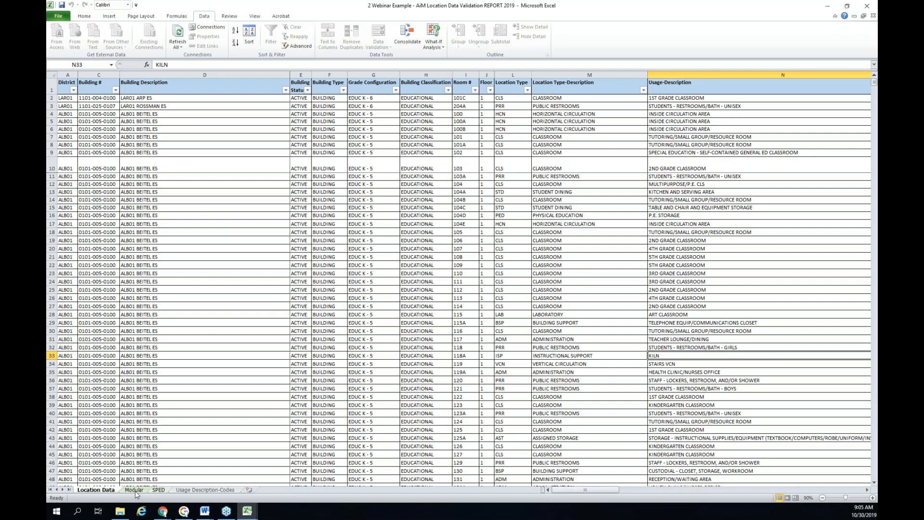
pyautogui.moveTo(168, 493)
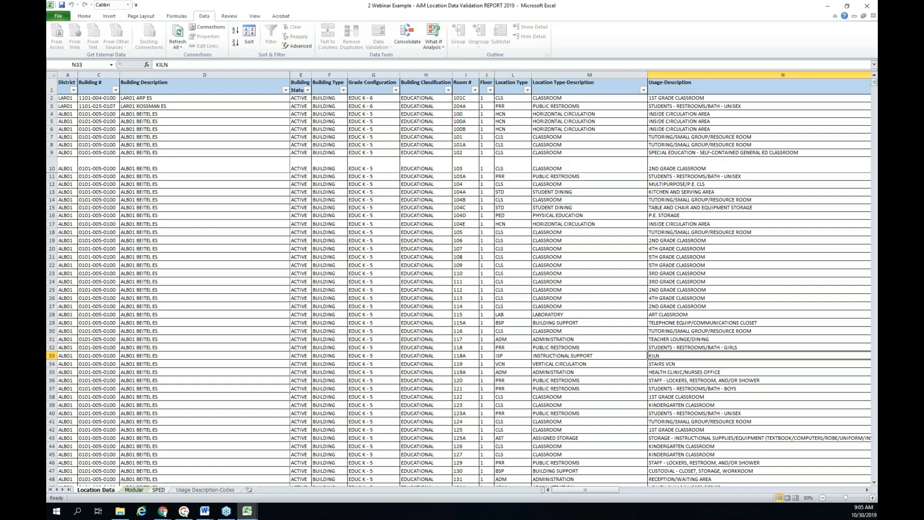
pyautogui.click(205, 489)
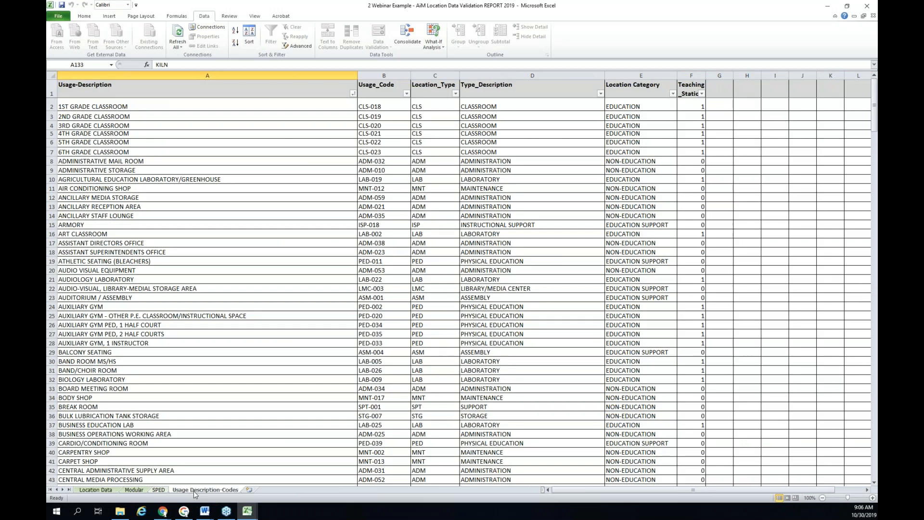
pyautogui.moveTo(167, 171)
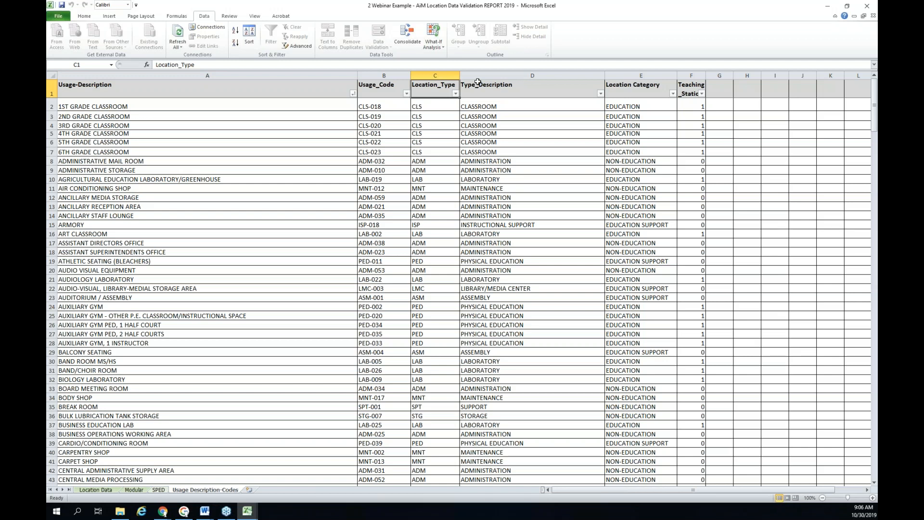
# Review the Location_Type and Location Category columns down to the Early Child Care credit and non-credit rows
pyautogui.click(642, 75)
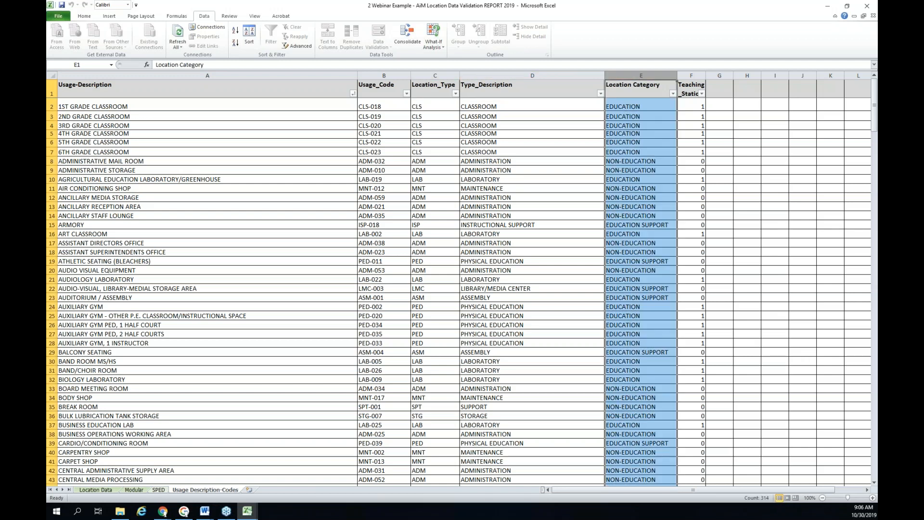
pyautogui.click(692, 75)
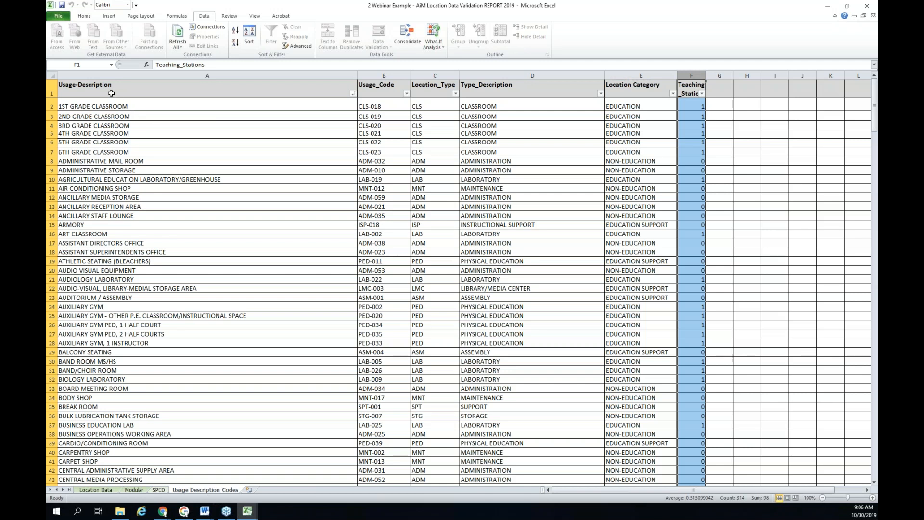
pyautogui.moveTo(364, 115)
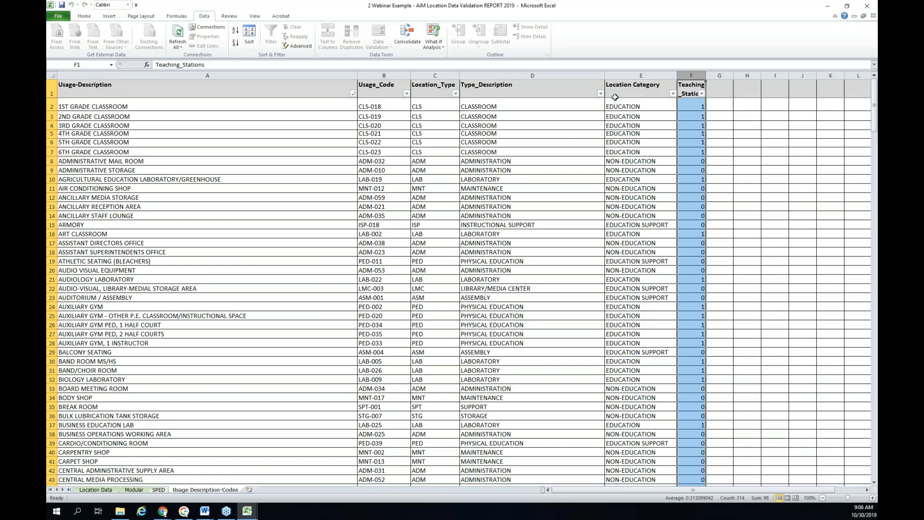
pyautogui.moveTo(261, 148)
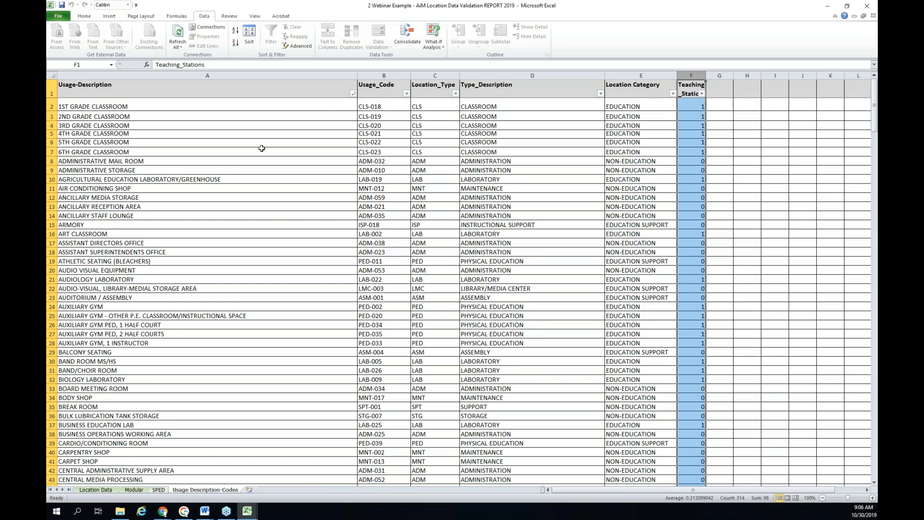
pyautogui.moveTo(216, 410)
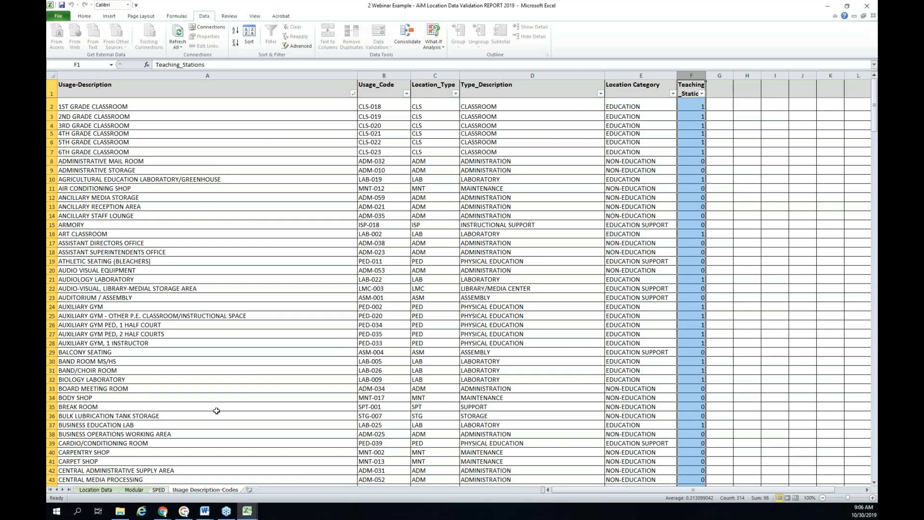
pyautogui.moveTo(140, 226)
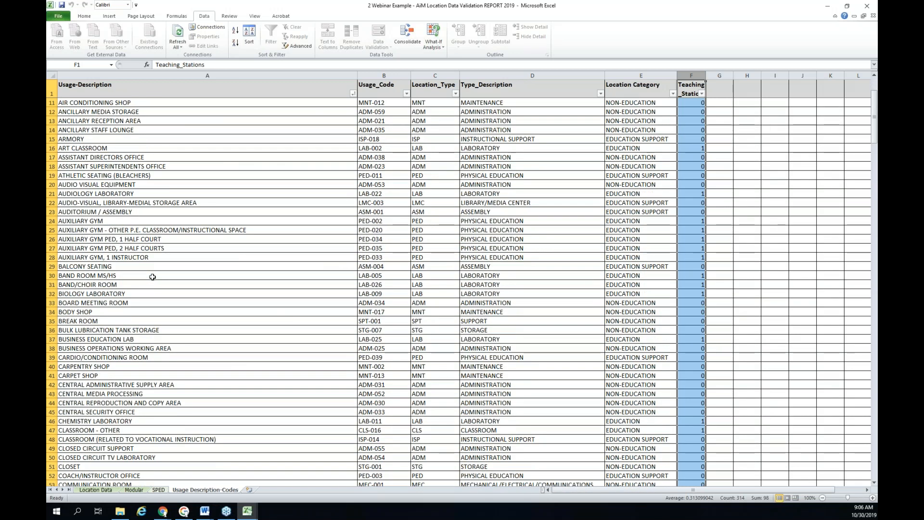
pyautogui.scroll(-3)
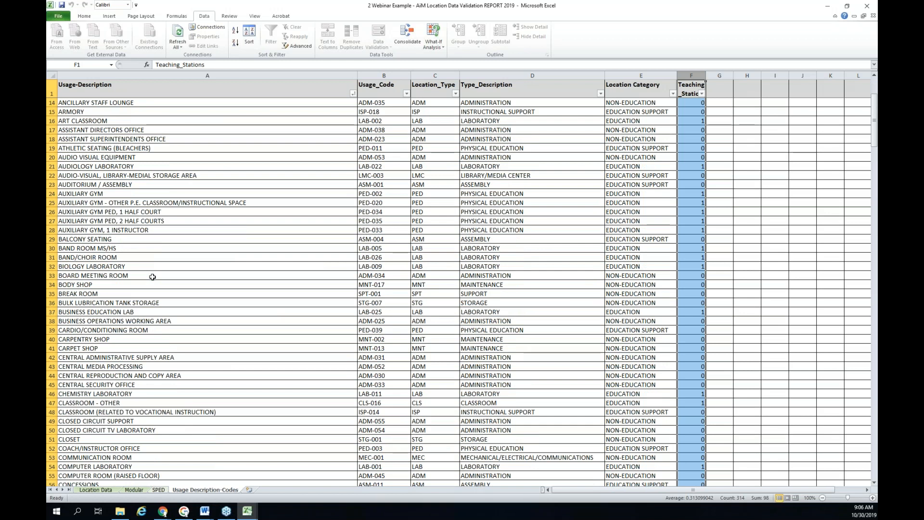
pyautogui.scroll(-3)
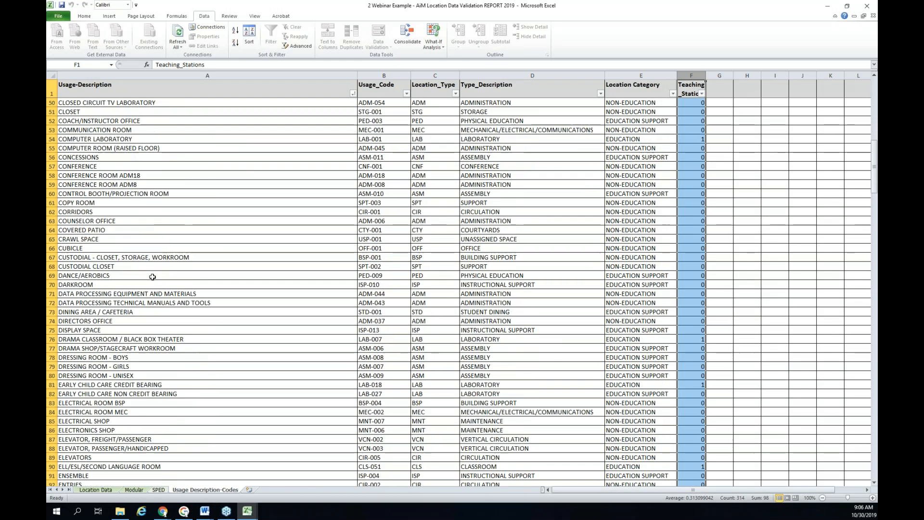
pyautogui.scroll(-3)
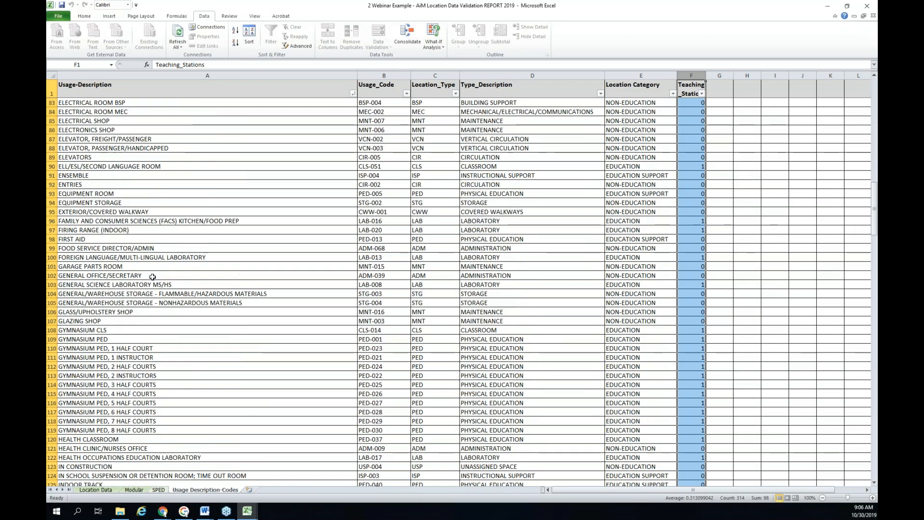
pyautogui.scroll(-3)
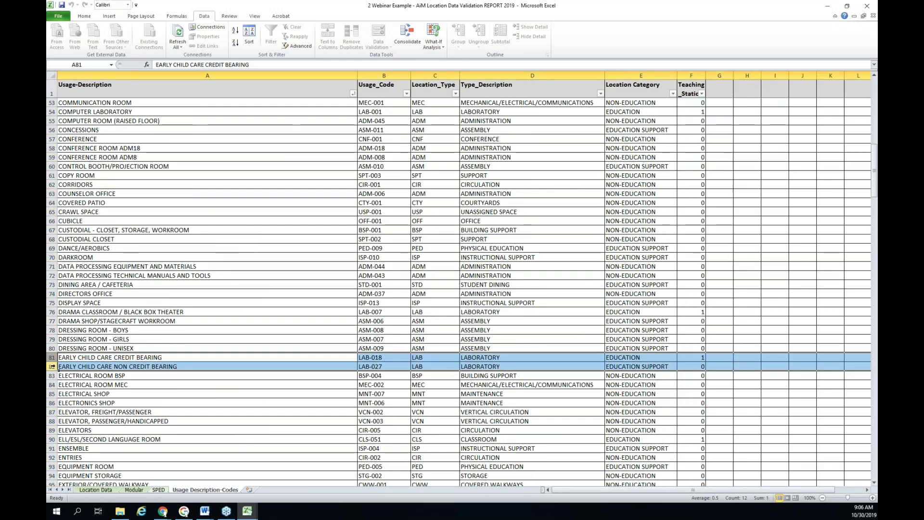
pyautogui.scroll(-3)
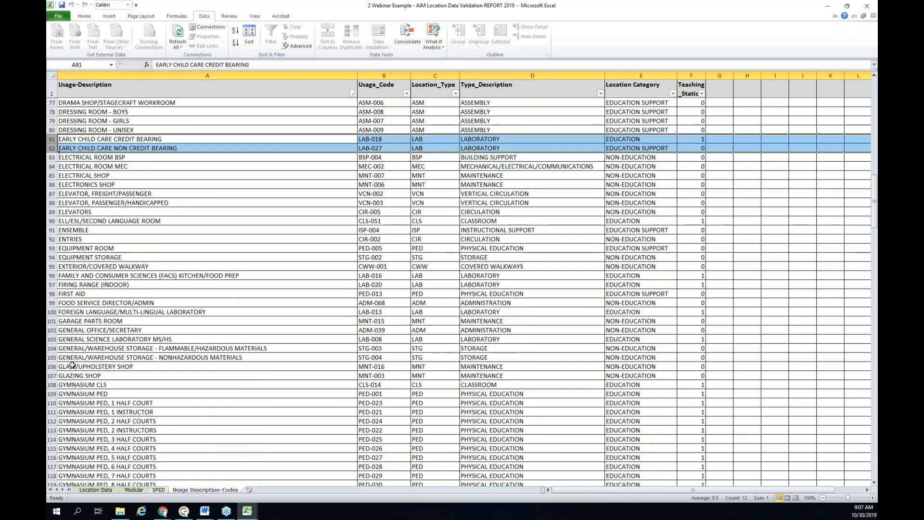
pyautogui.scroll(-3)
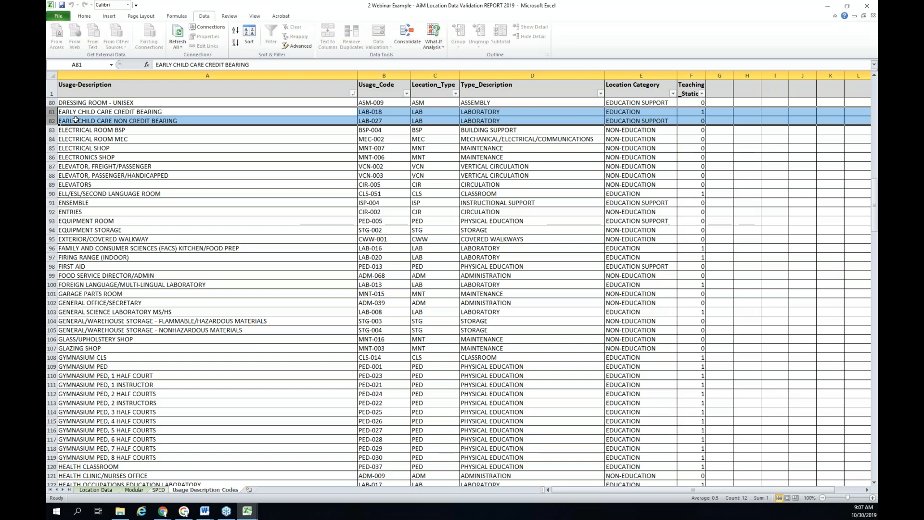
pyautogui.moveTo(104, 121)
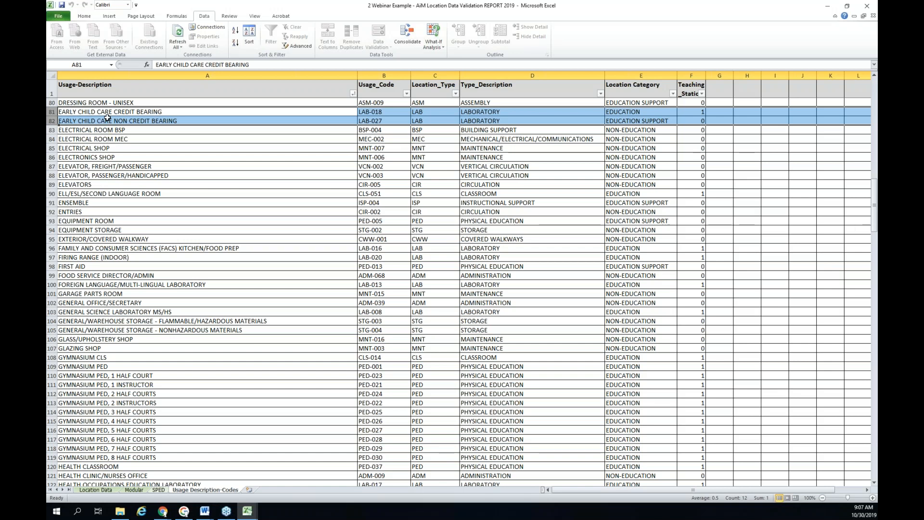
pyautogui.moveTo(134, 112)
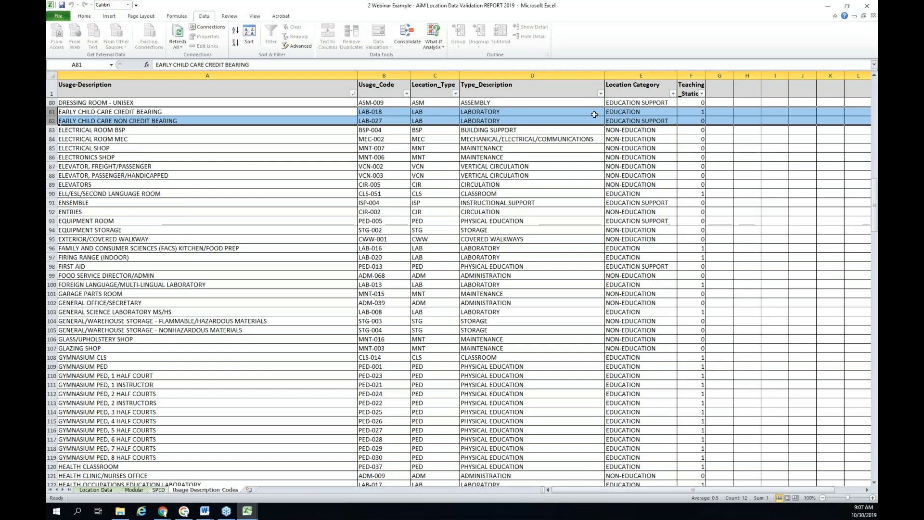
pyautogui.moveTo(643, 114)
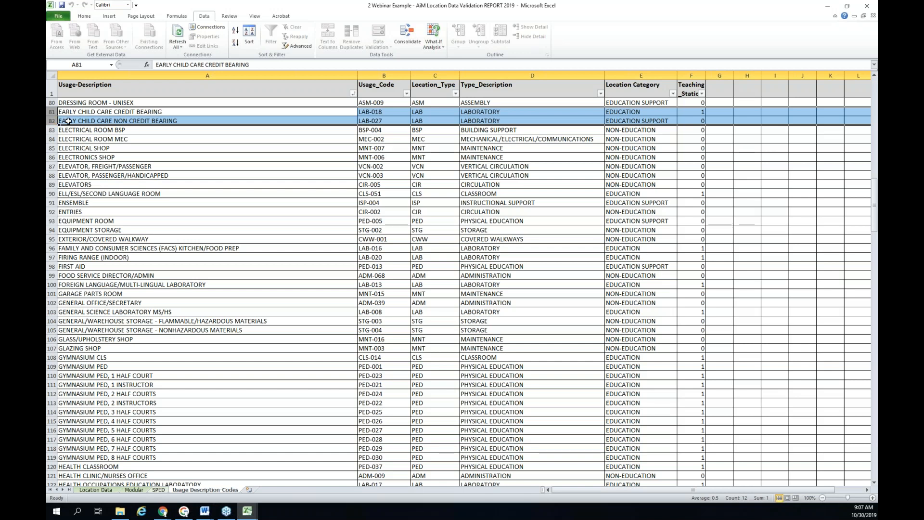
pyautogui.moveTo(97, 127)
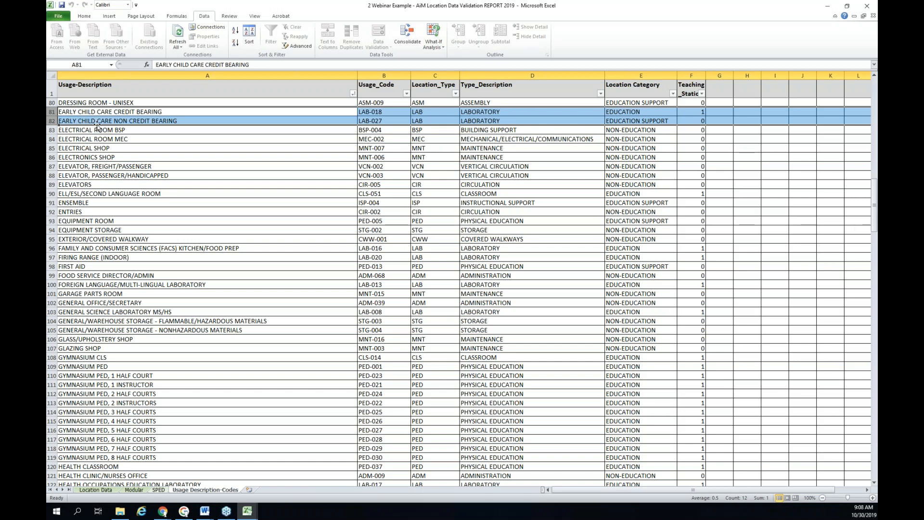
pyautogui.moveTo(570, 103)
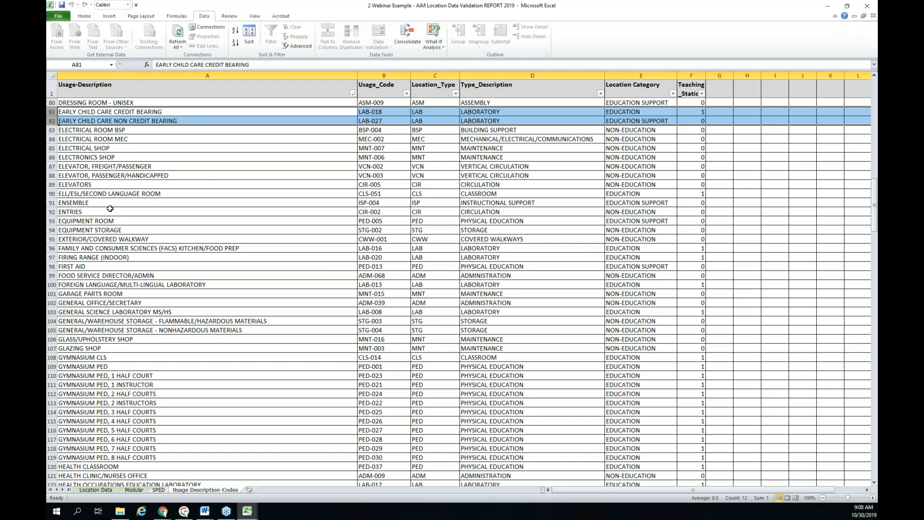
pyautogui.scroll(-3)
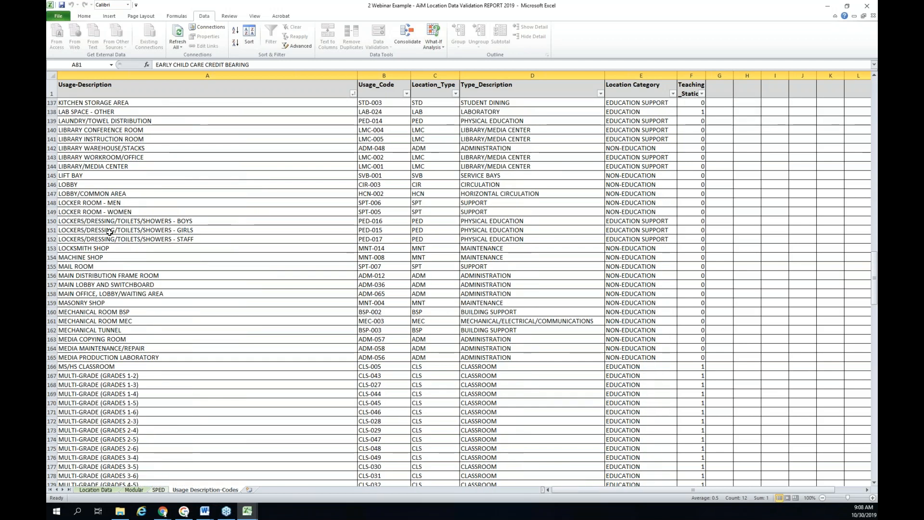
pyautogui.scroll(-3)
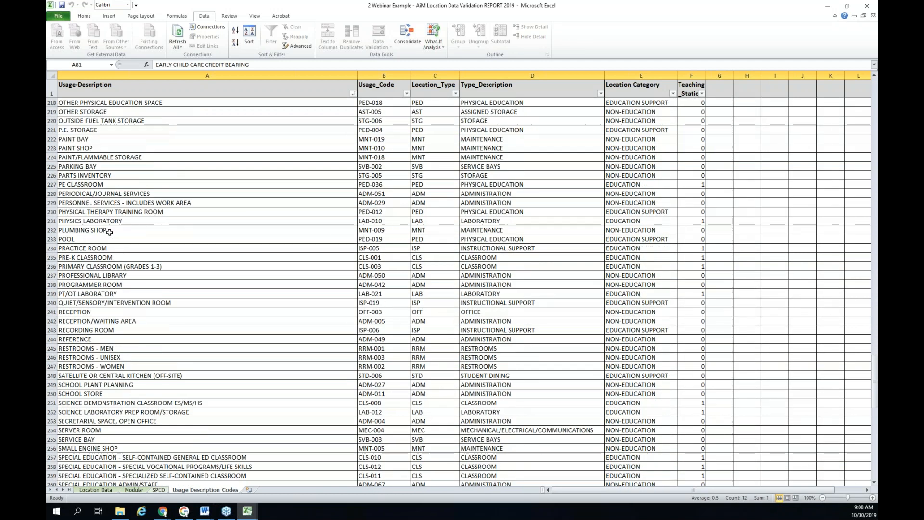
pyautogui.scroll(-3)
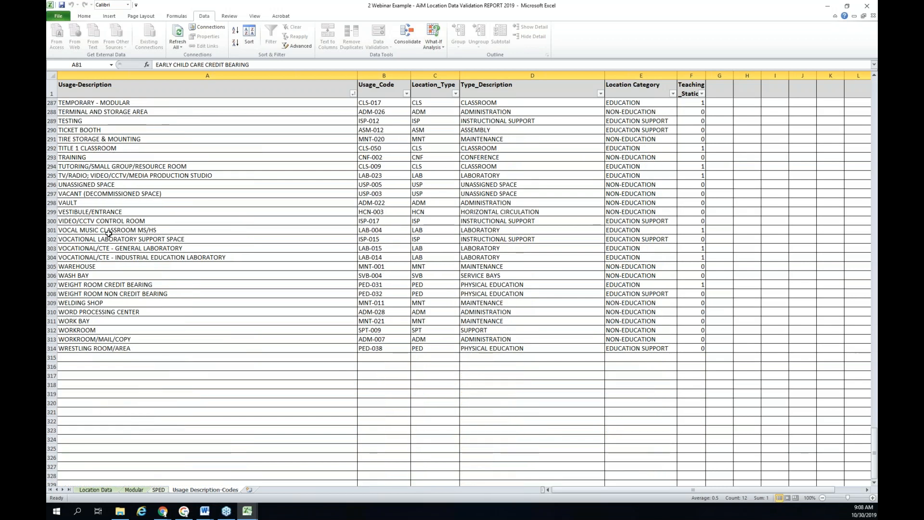
pyautogui.scroll(-3)
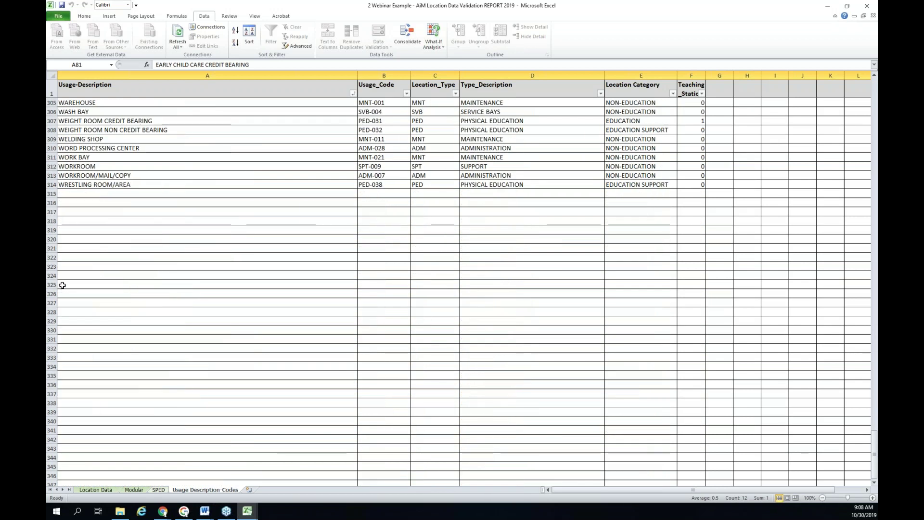
pyautogui.click(50, 120)
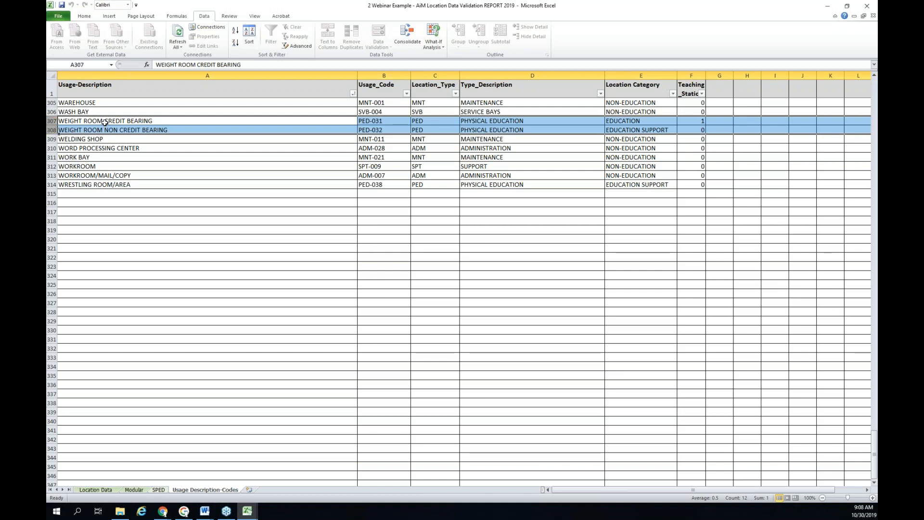
pyautogui.click(632, 121)
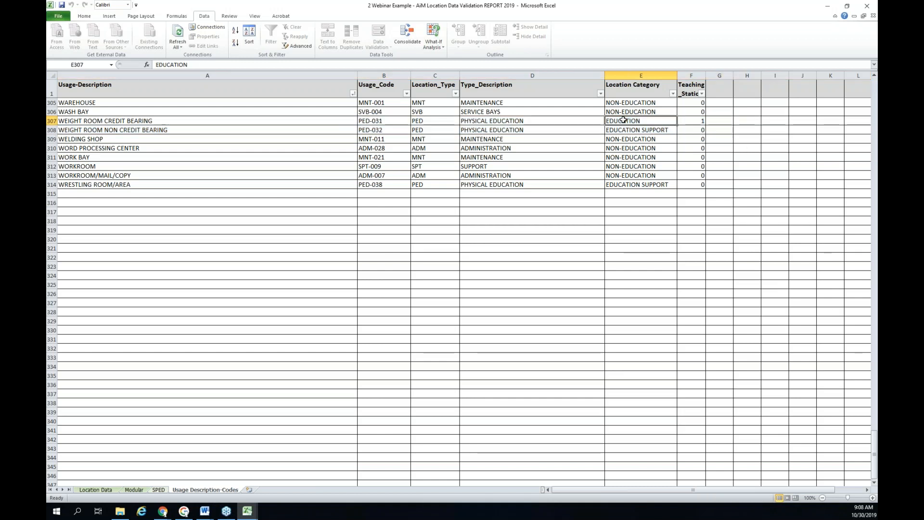
pyautogui.click(691, 120)
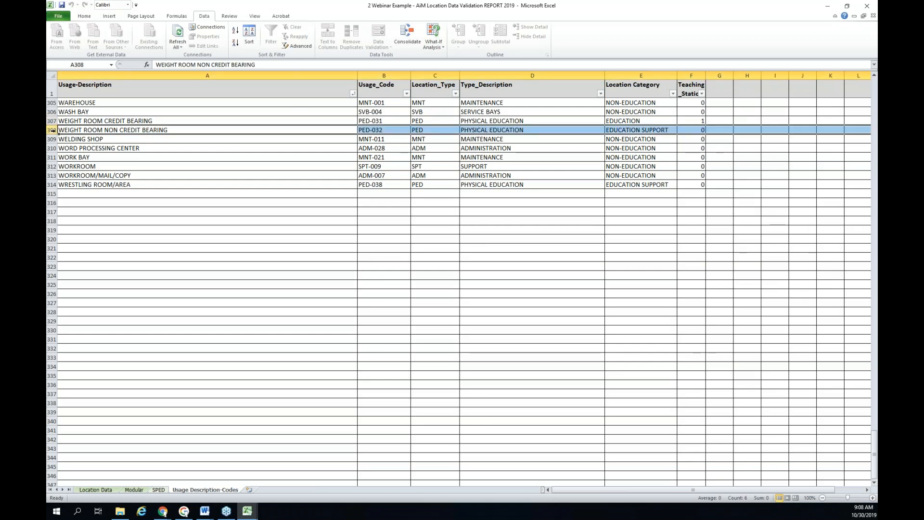
pyautogui.click(636, 129)
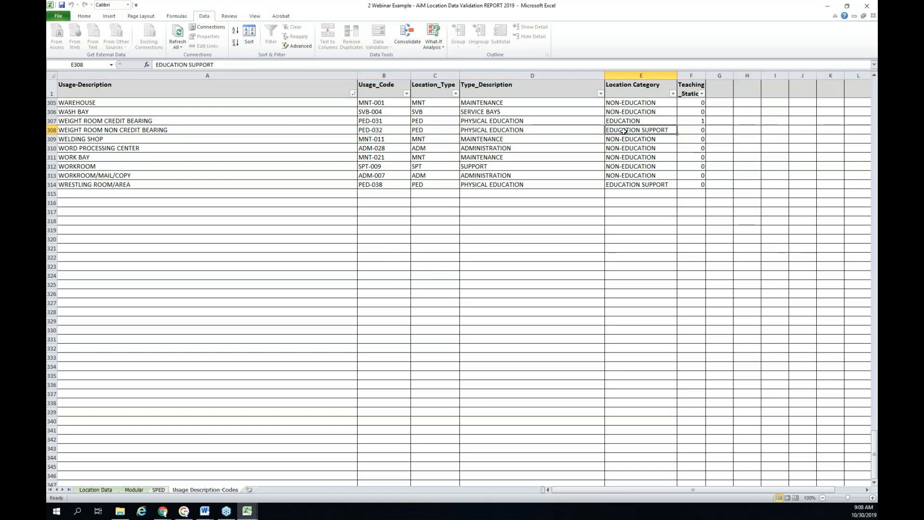
pyautogui.click(691, 129)
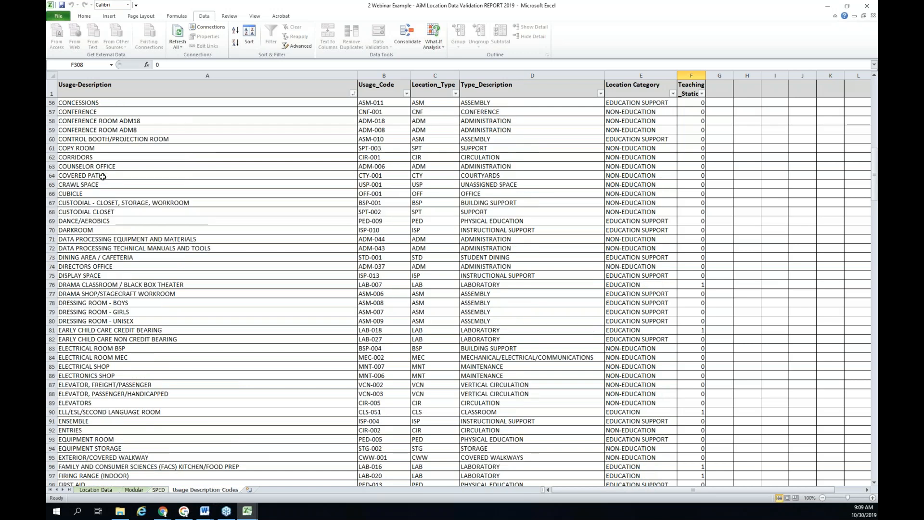
# Return from the top of the usage codes list to the Location Data sheet
pyautogui.scroll(3)
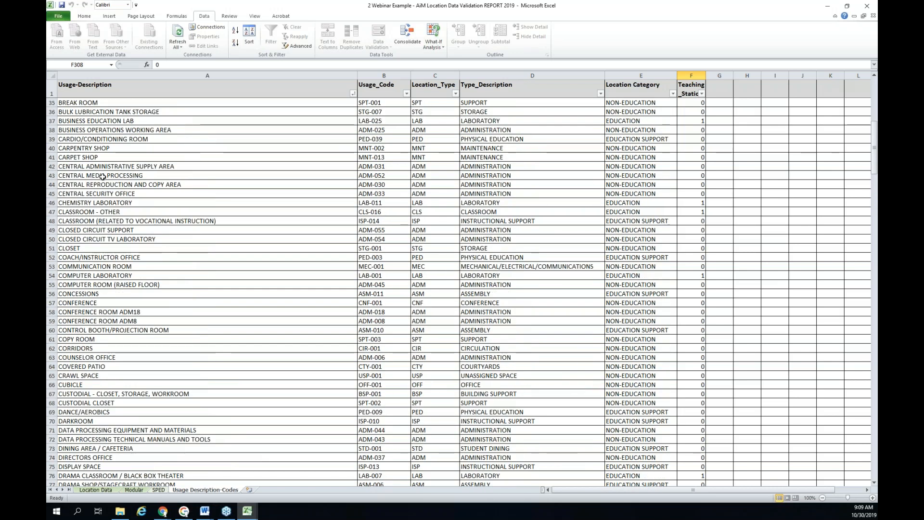
pyautogui.scroll(3)
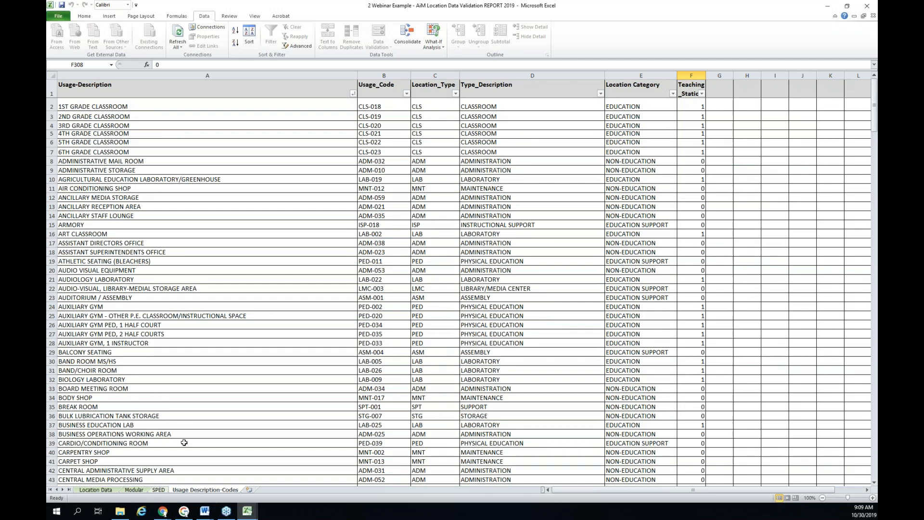
pyautogui.click(94, 490)
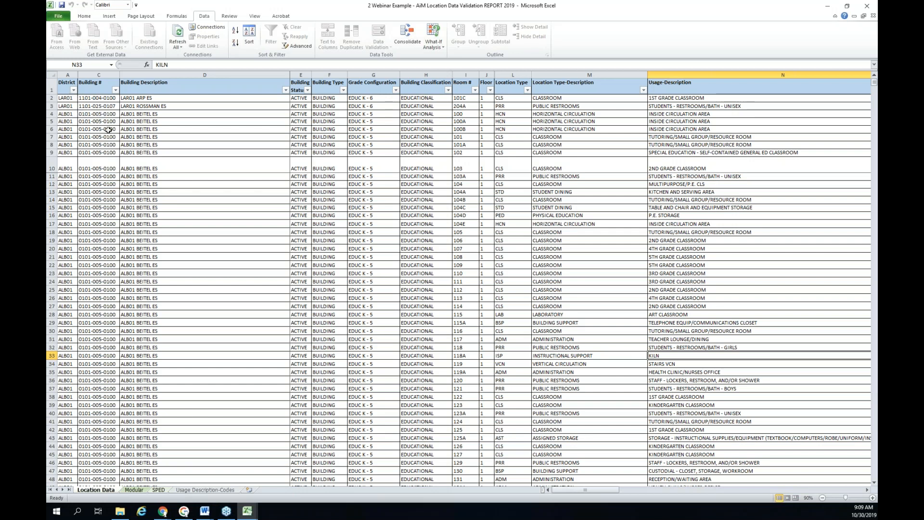
# Filter the District column to show only ALB01
pyautogui.click(73, 90)
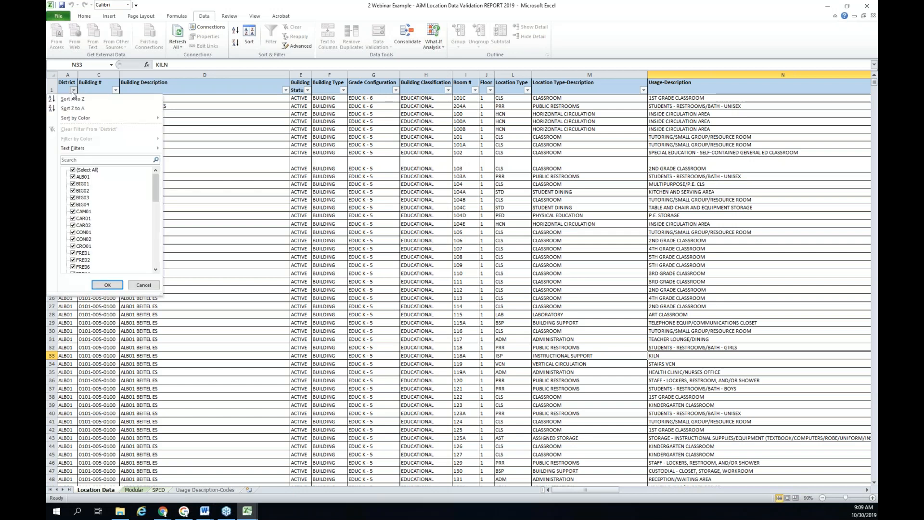
pyautogui.click(74, 169)
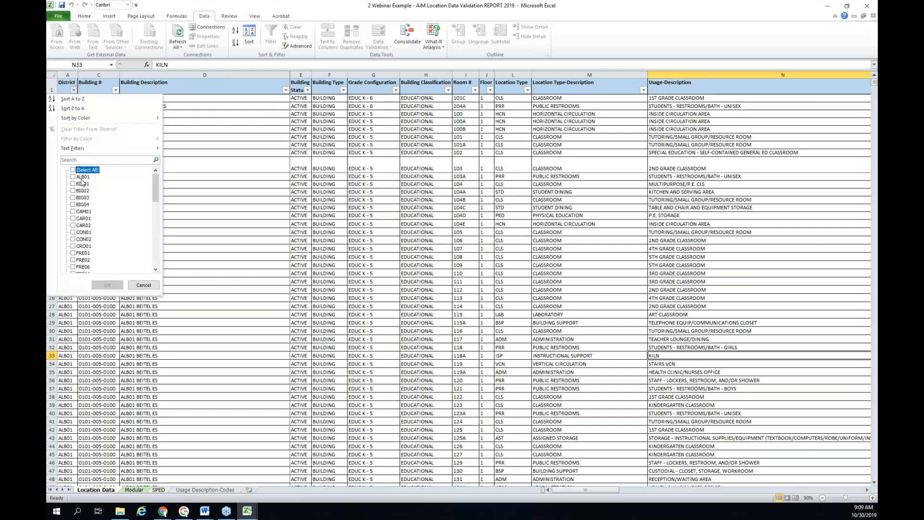
pyautogui.click(73, 178)
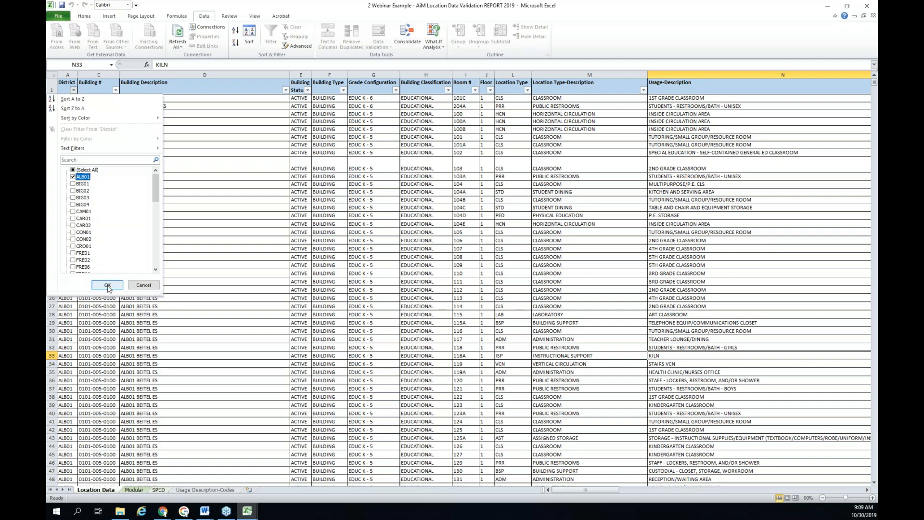
pyautogui.click(107, 285)
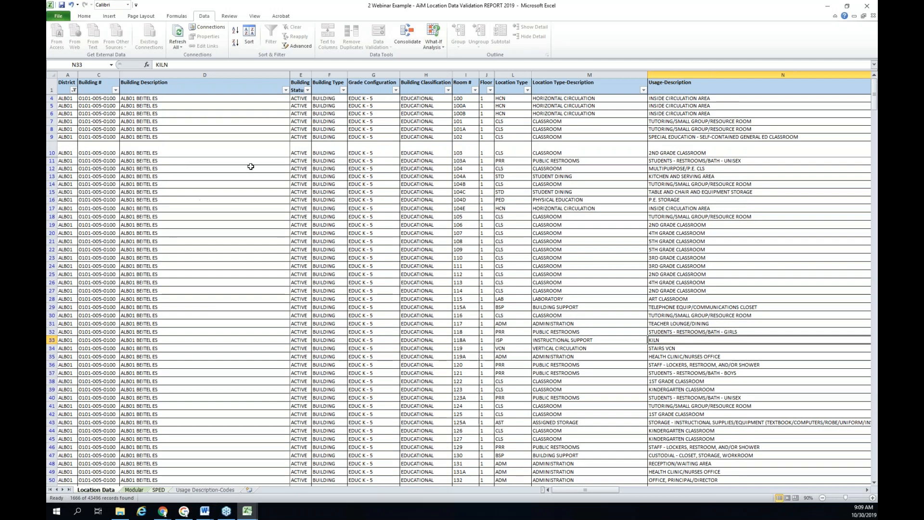
# Filter Building Description to only ALB01 BEITEL ES, leaving 62 matching records
pyautogui.click(286, 90)
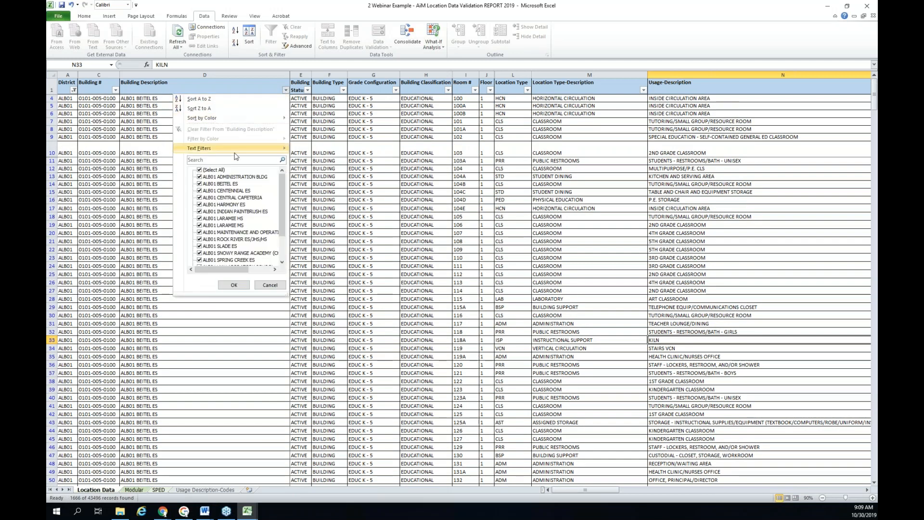
pyautogui.click(199, 170)
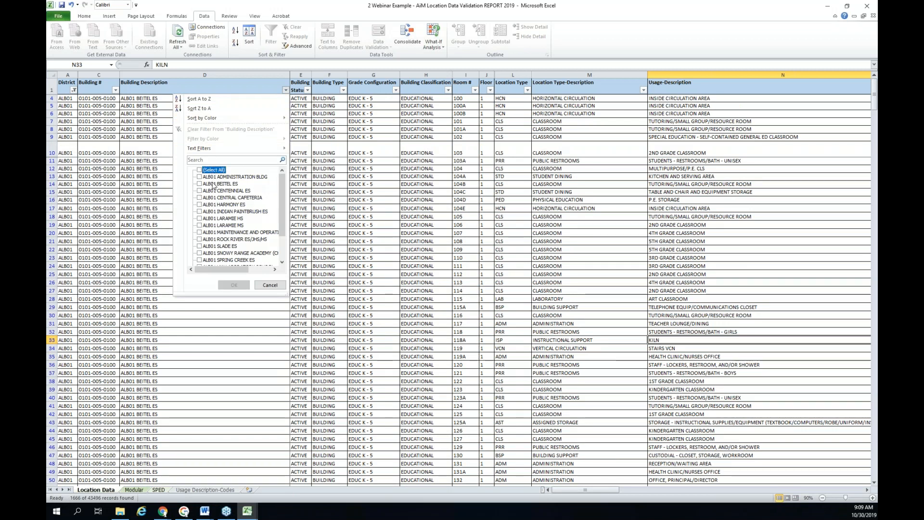
pyautogui.click(199, 183)
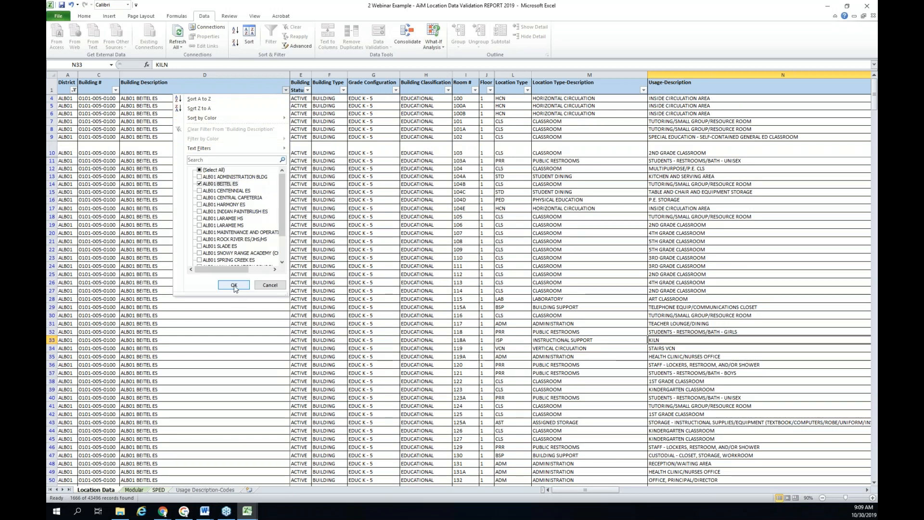
pyautogui.click(233, 285)
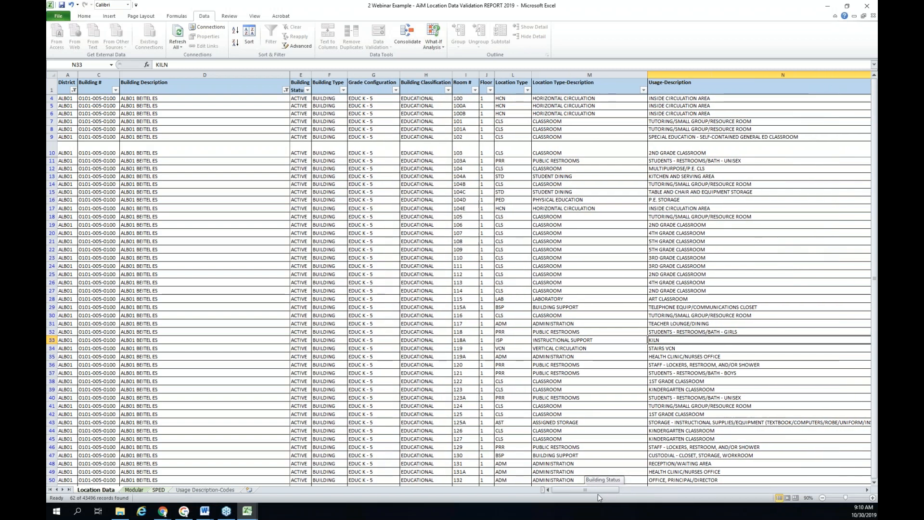
pyautogui.moveTo(610, 508)
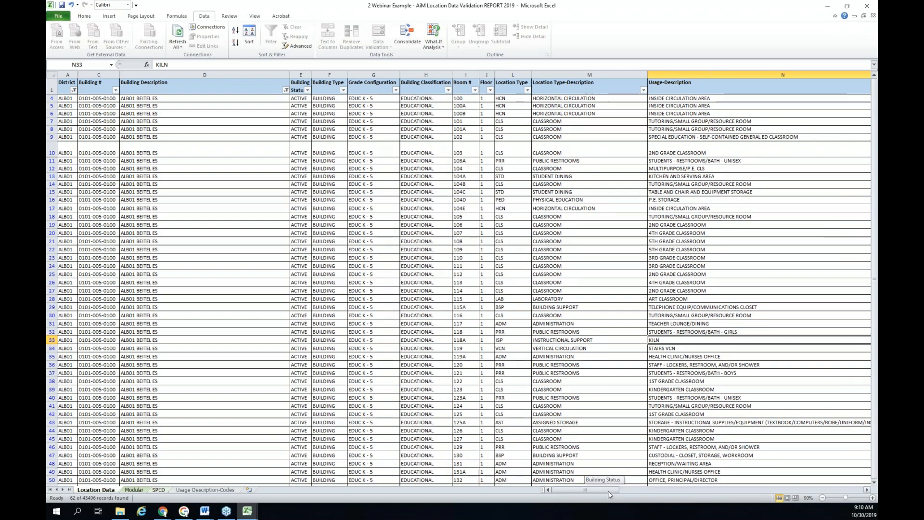
# Move to the Comments column and reduce zoom to 70% so the validation columns fit
pyautogui.hscroll(3)
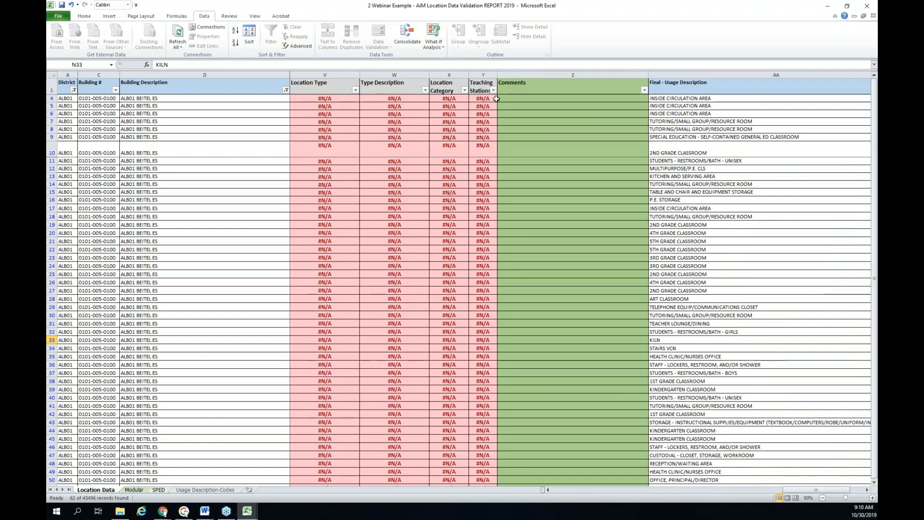
pyautogui.click(573, 98)
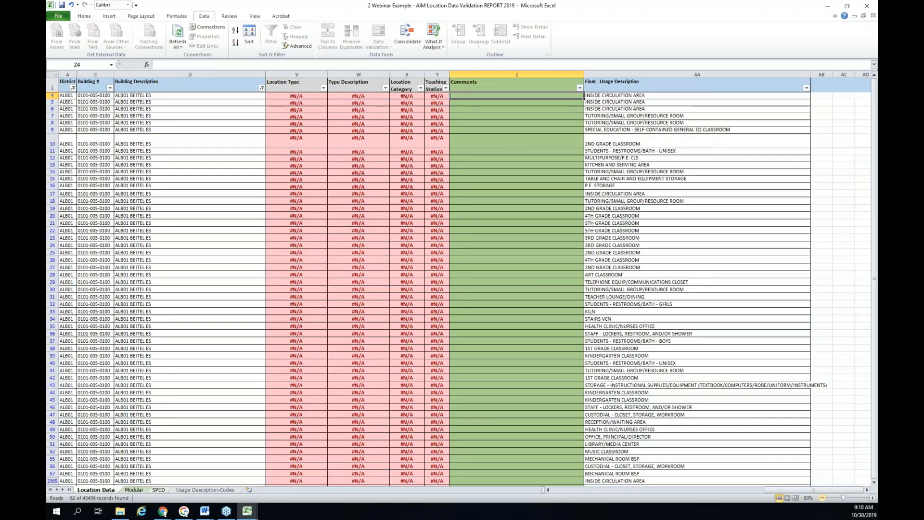
pyautogui.click(822, 497)
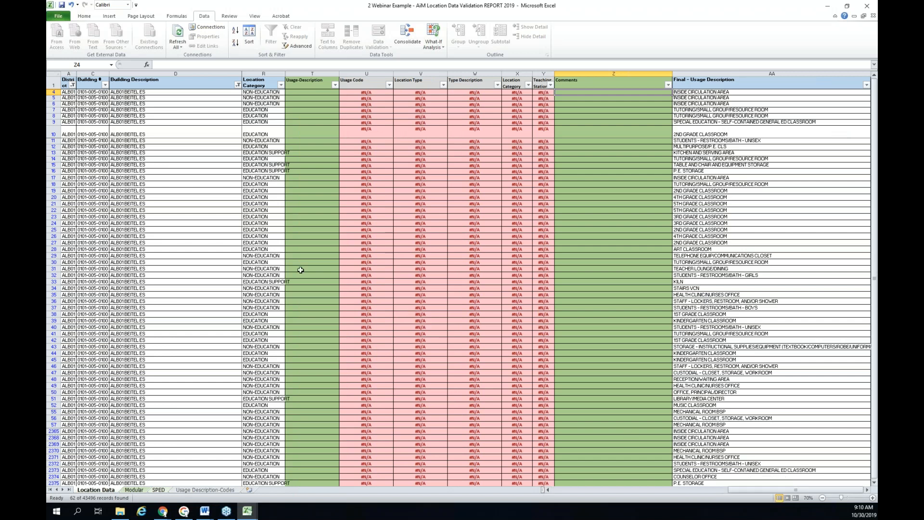
pyautogui.moveTo(339, 121)
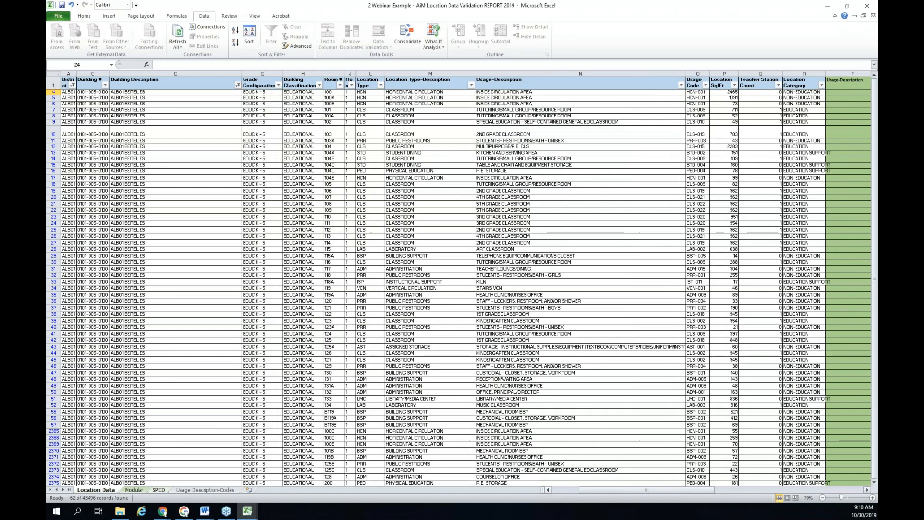
pyautogui.click(333, 79)
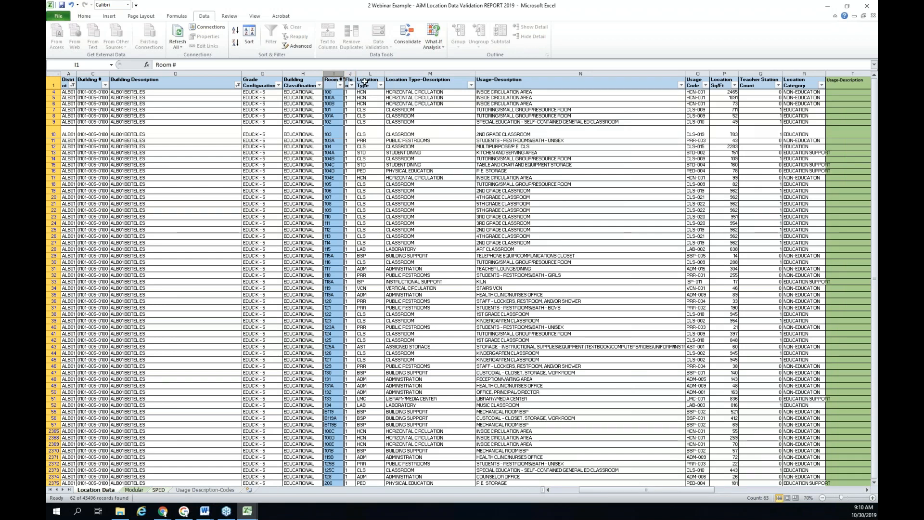
pyautogui.click(367, 82)
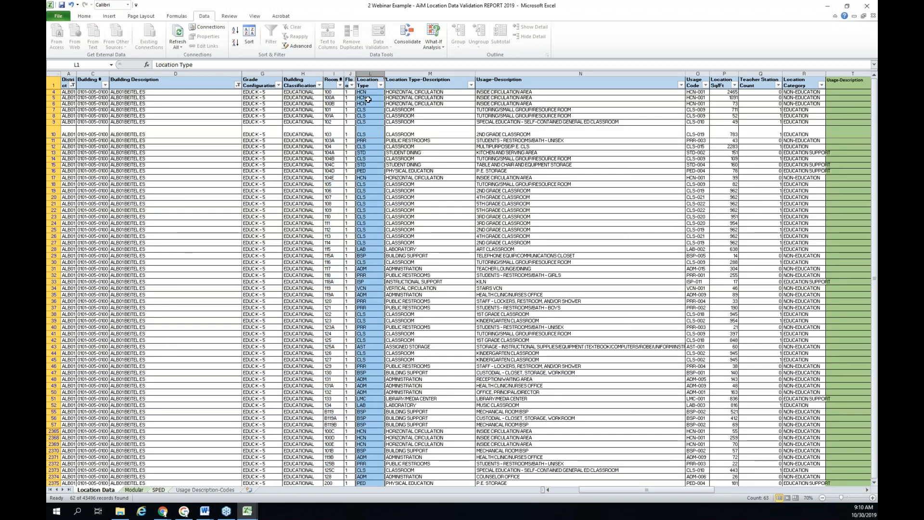
pyautogui.click(349, 79)
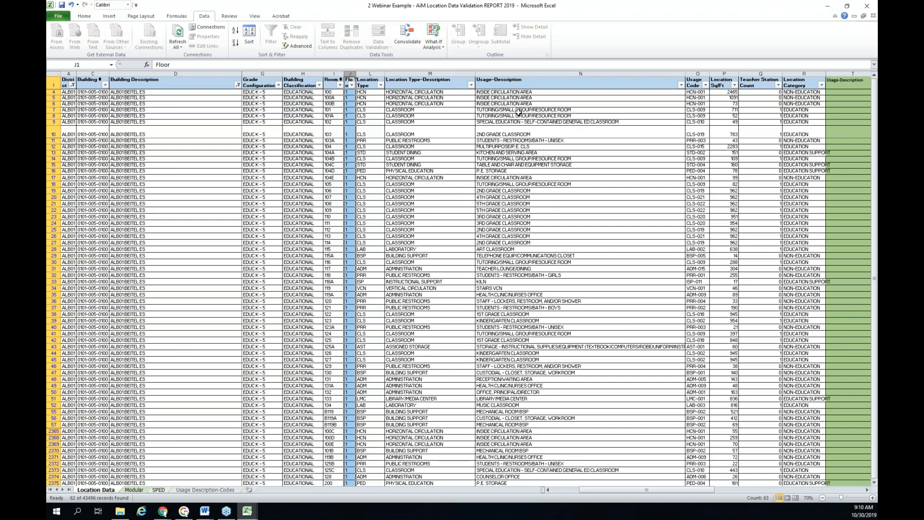
pyautogui.click(497, 92)
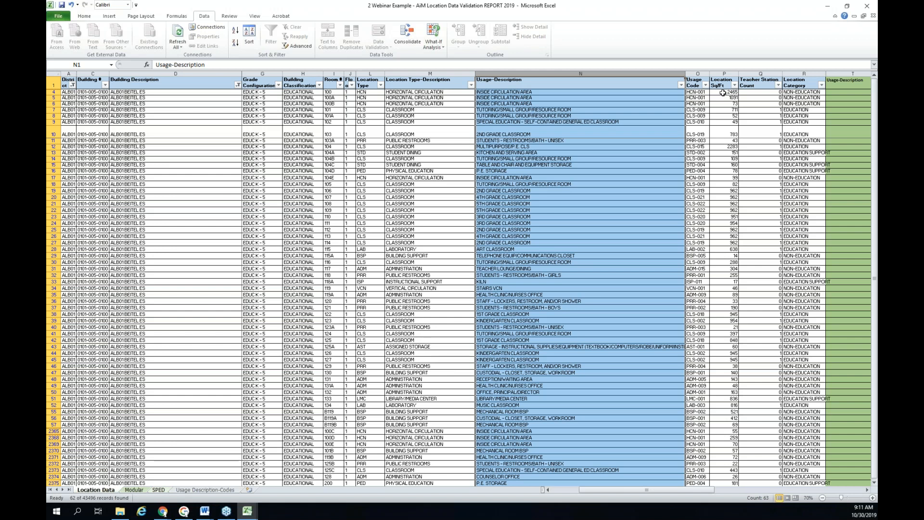
pyautogui.moveTo(737, 109)
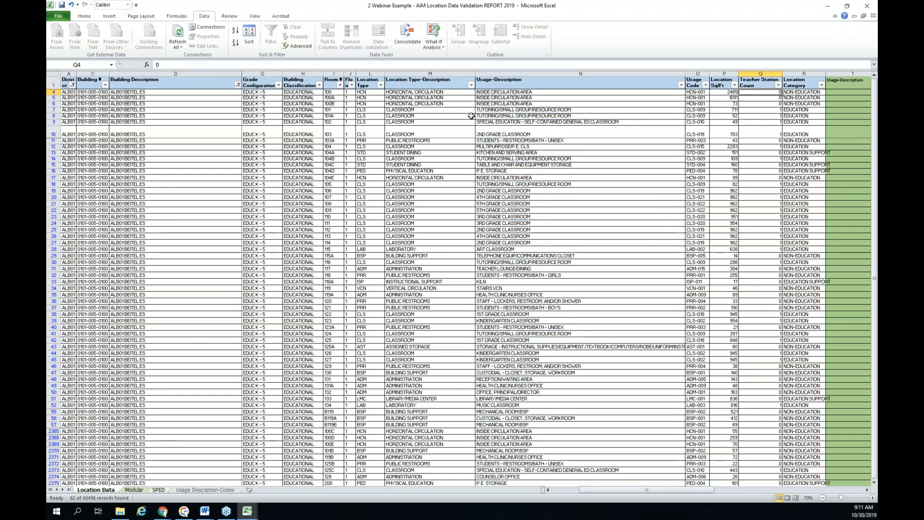
pyautogui.moveTo(411, 134)
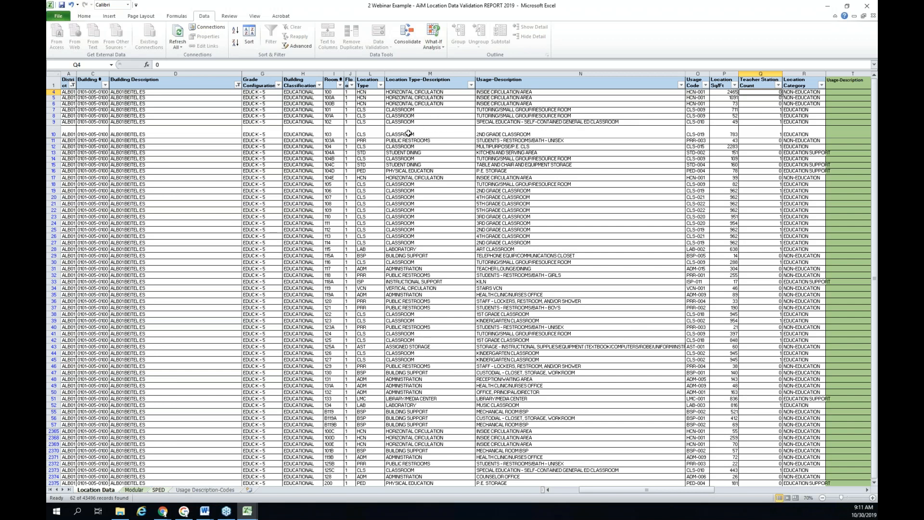
pyautogui.click(53, 134)
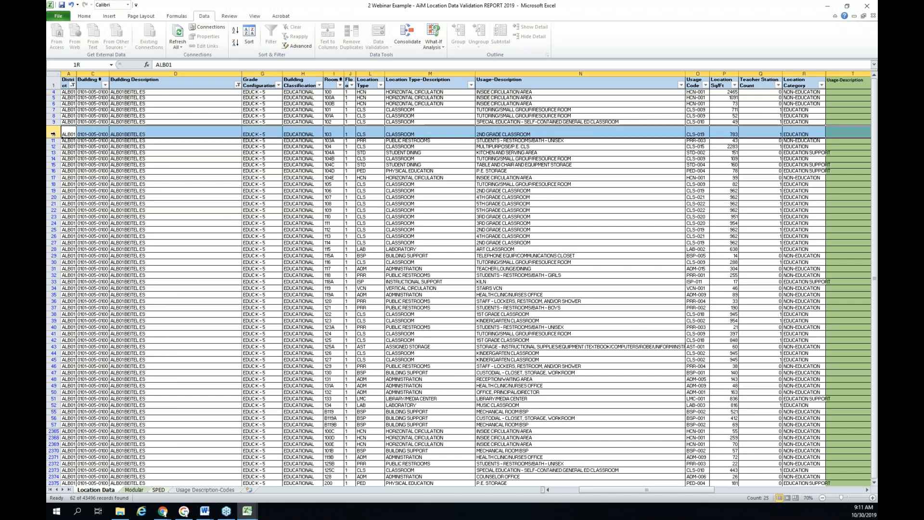
pyautogui.click(68, 133)
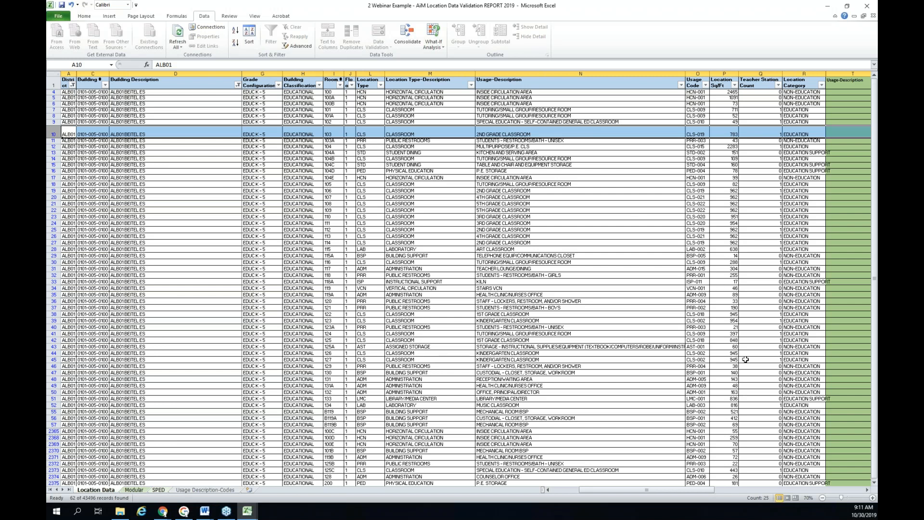
pyautogui.hscroll(3)
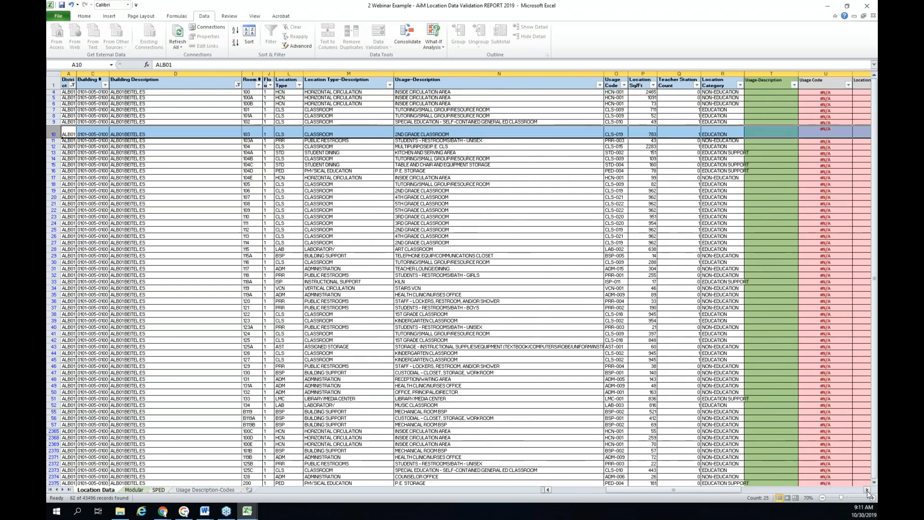
pyautogui.hscroll(3)
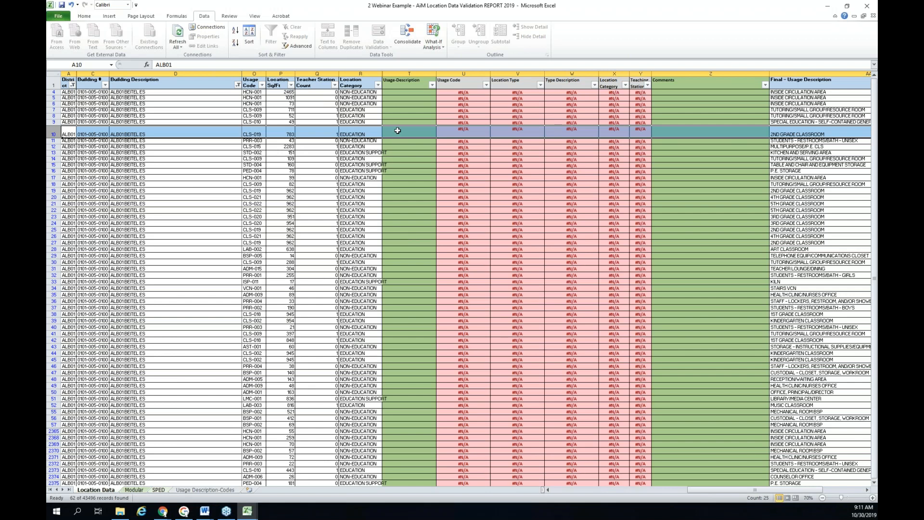
pyautogui.moveTo(670, 130)
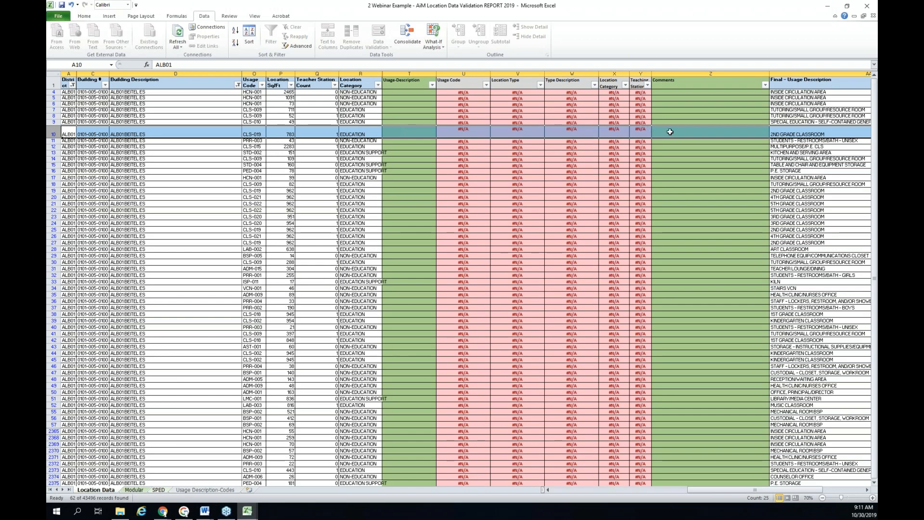
pyautogui.moveTo(422, 131)
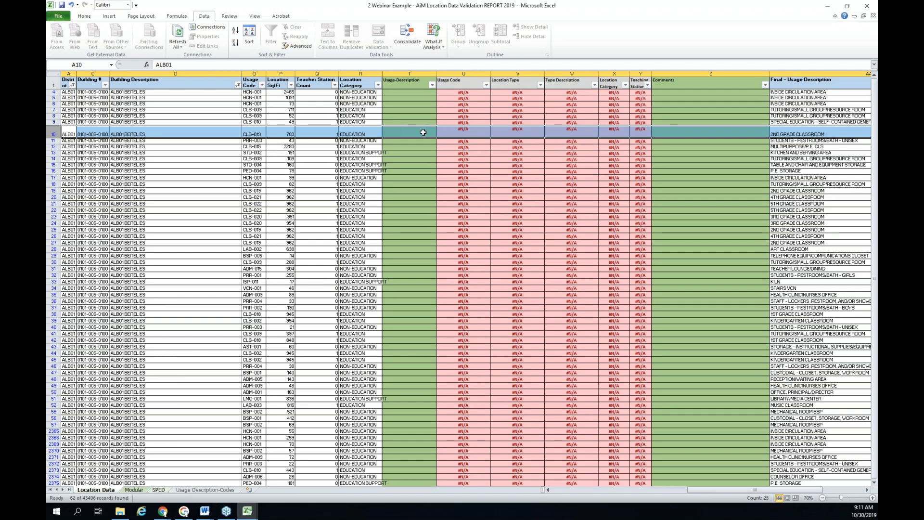
pyautogui.moveTo(462, 134)
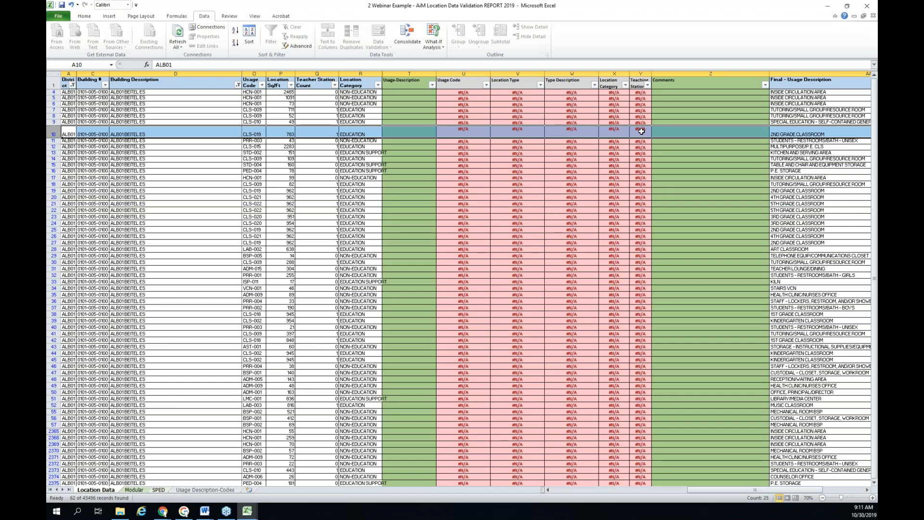
pyautogui.moveTo(811, 87)
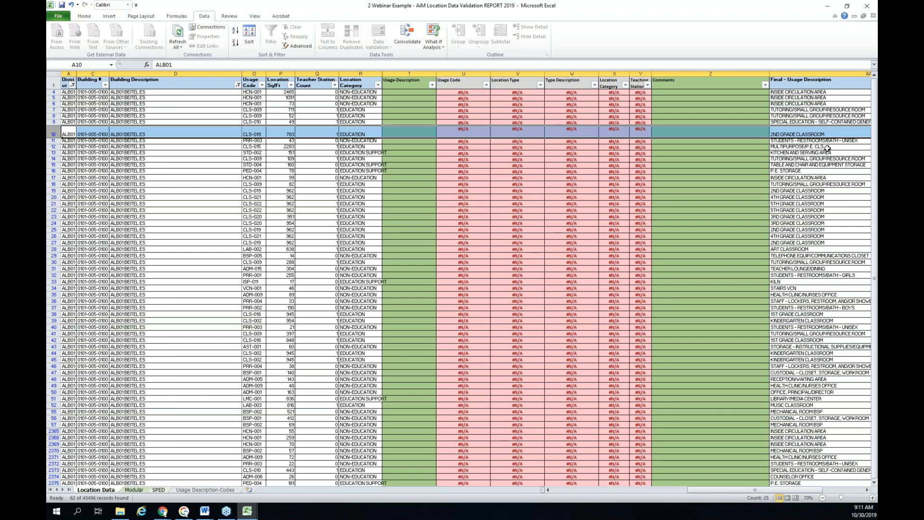
pyautogui.moveTo(804, 125)
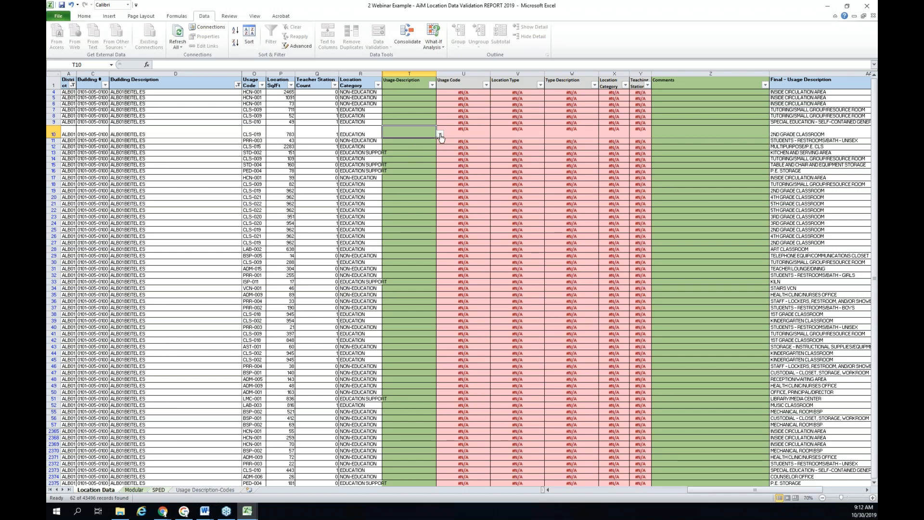
# Pick 4TH GRADE CLASSROOM from T10's validation list, filling row 10's lookups
pyautogui.click(440, 134)
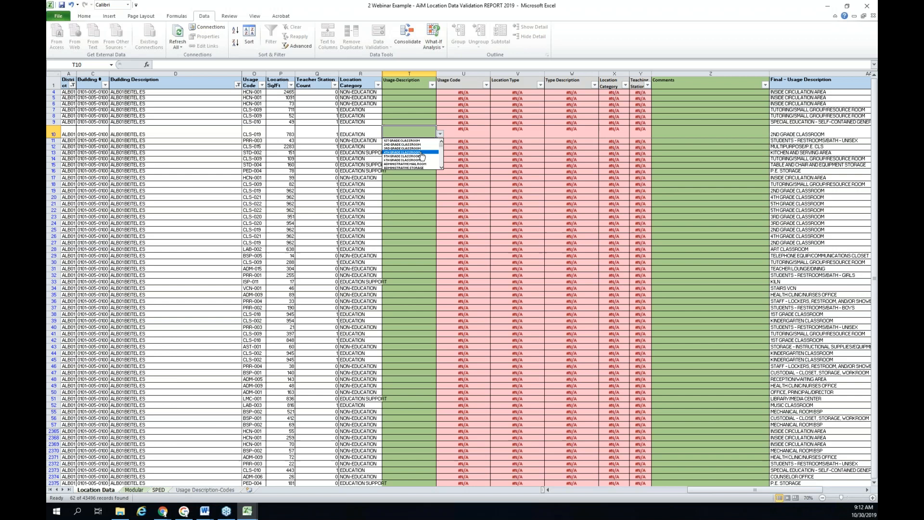
pyautogui.click(412, 152)
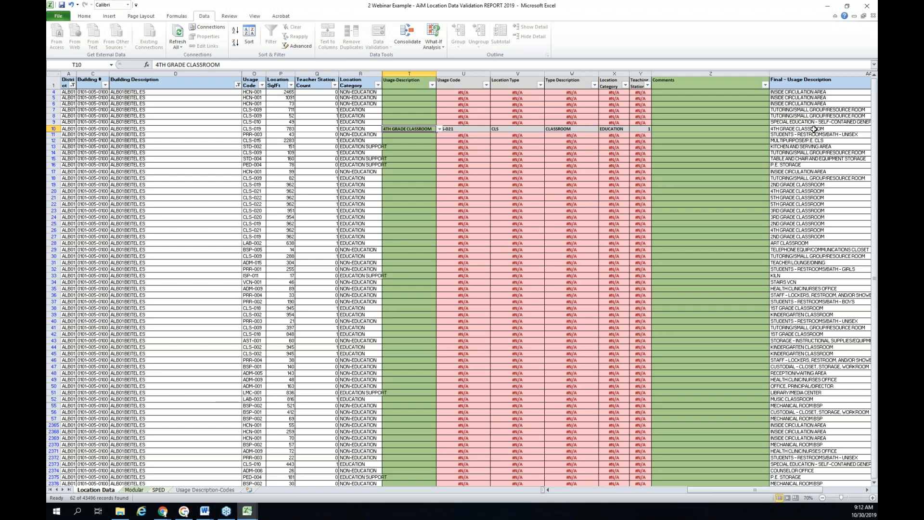
pyautogui.moveTo(549, 120)
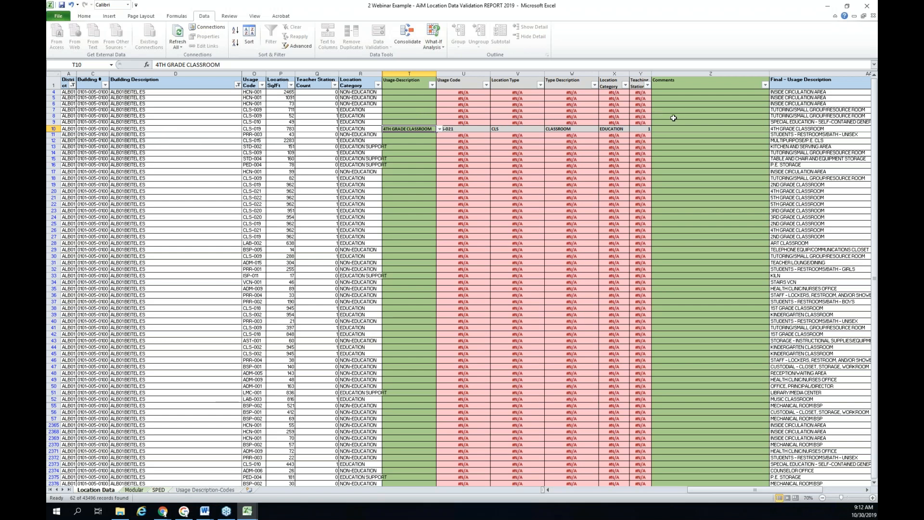
pyautogui.moveTo(435, 134)
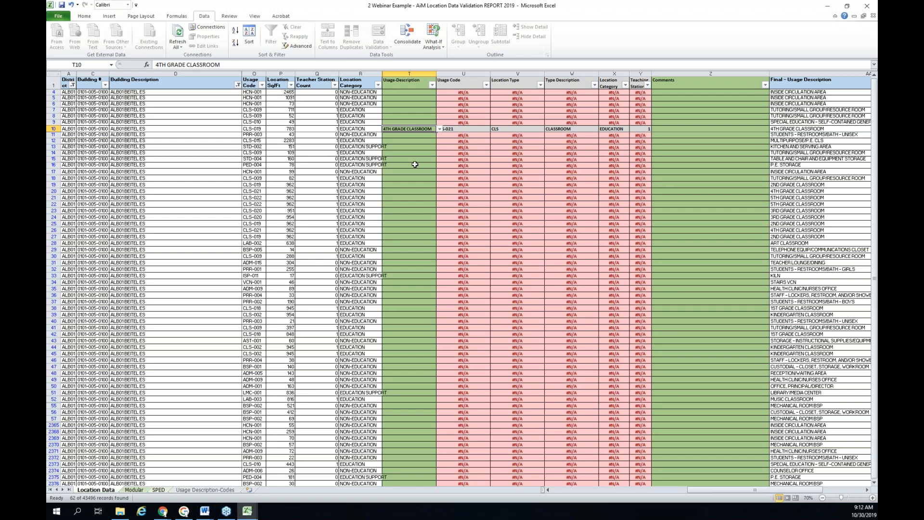
# Pick 1ST GRADE CLASSROOM from T16's validation list, filling row 16's lookups
pyautogui.click(415, 165)
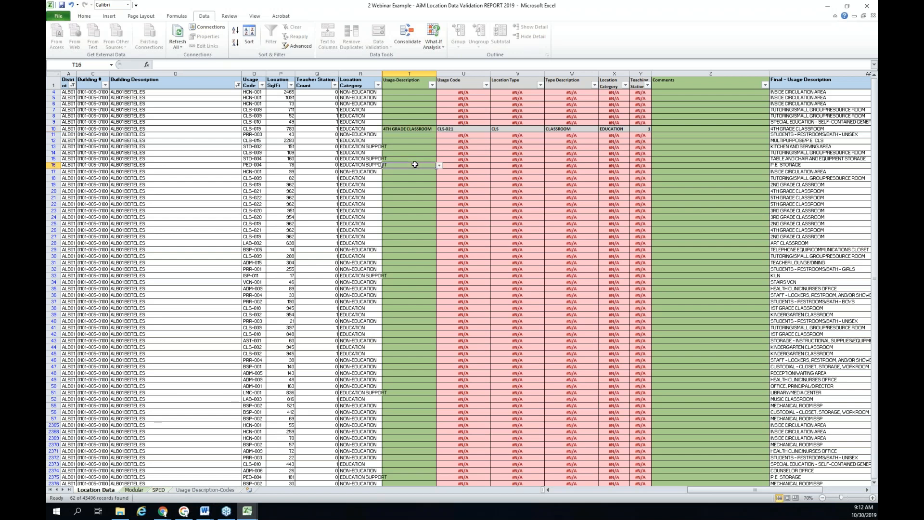
pyautogui.moveTo(818, 169)
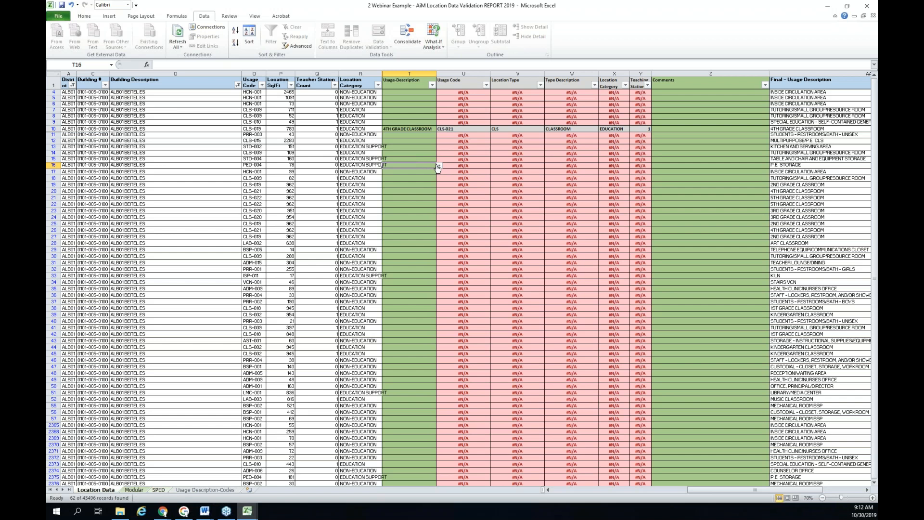
pyautogui.moveTo(440, 169)
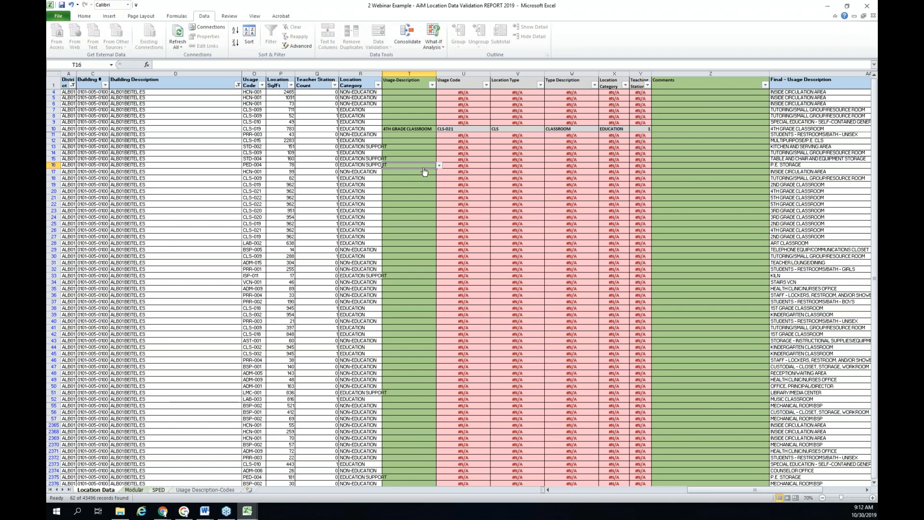
pyautogui.click(439, 165)
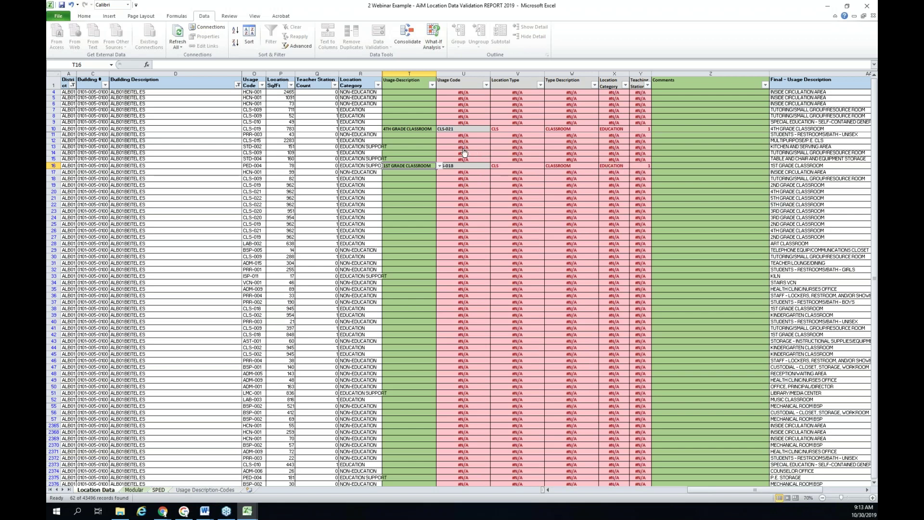
pyautogui.click(408, 165)
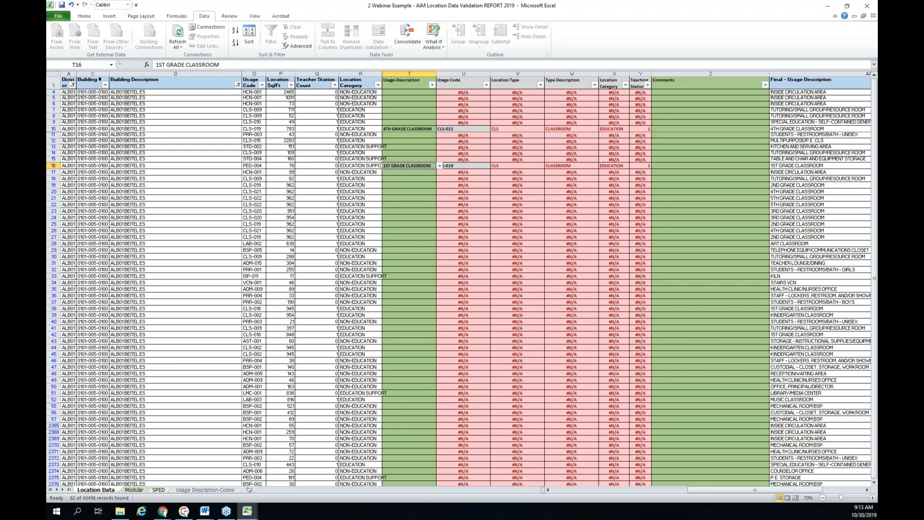
pyautogui.rightClick(400, 165)
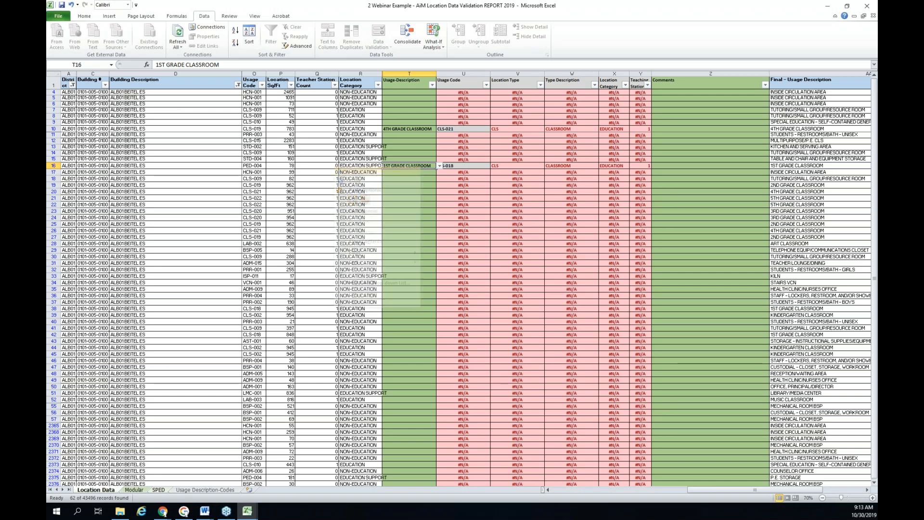
# Clear T16's contents so row 16's lookups return to #N/A, then select T10
pyautogui.rightClick(408, 166)
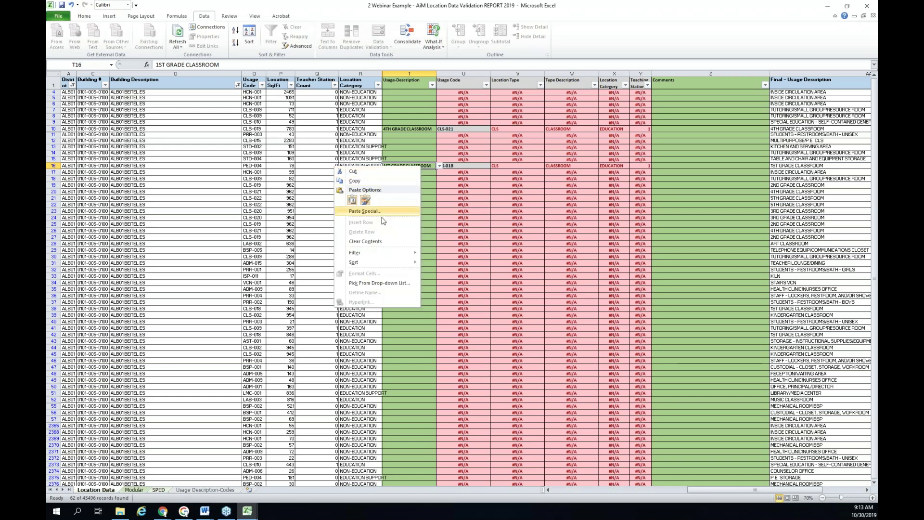
pyautogui.moveTo(365, 240)
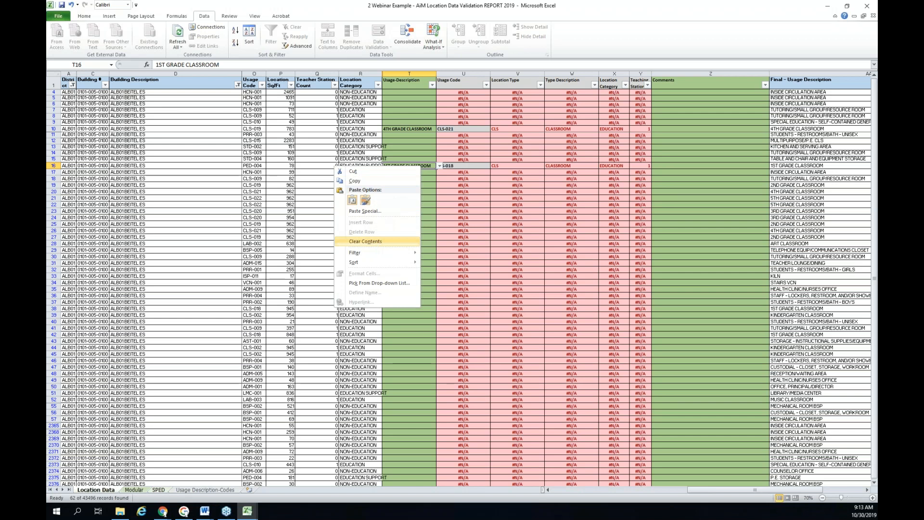
pyautogui.click(365, 240)
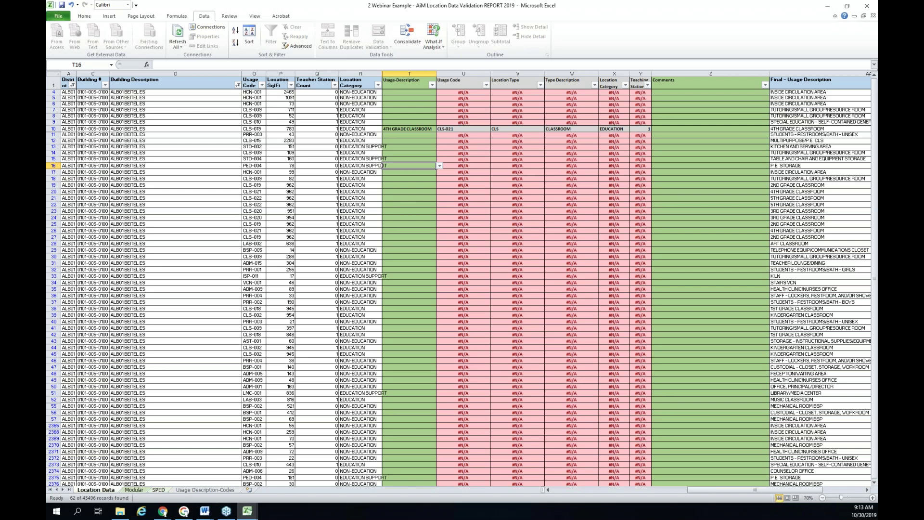
pyautogui.moveTo(414, 129)
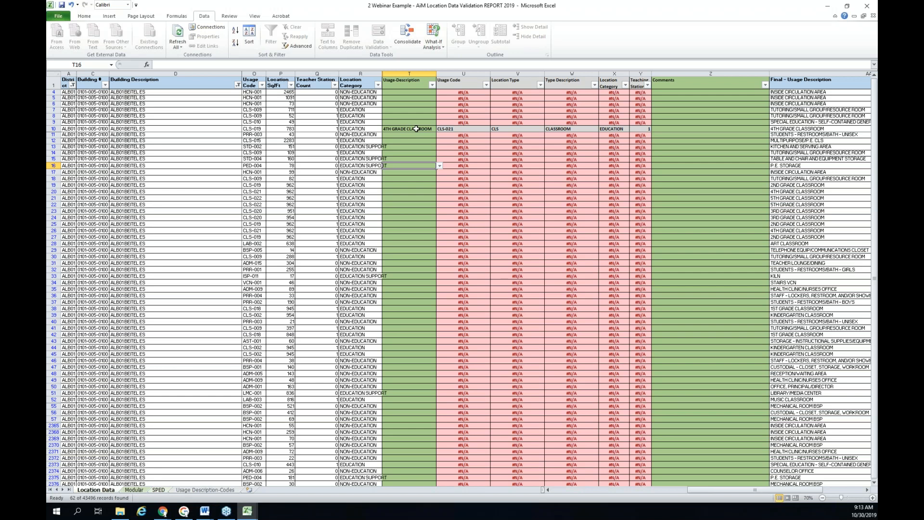
pyautogui.click(408, 129)
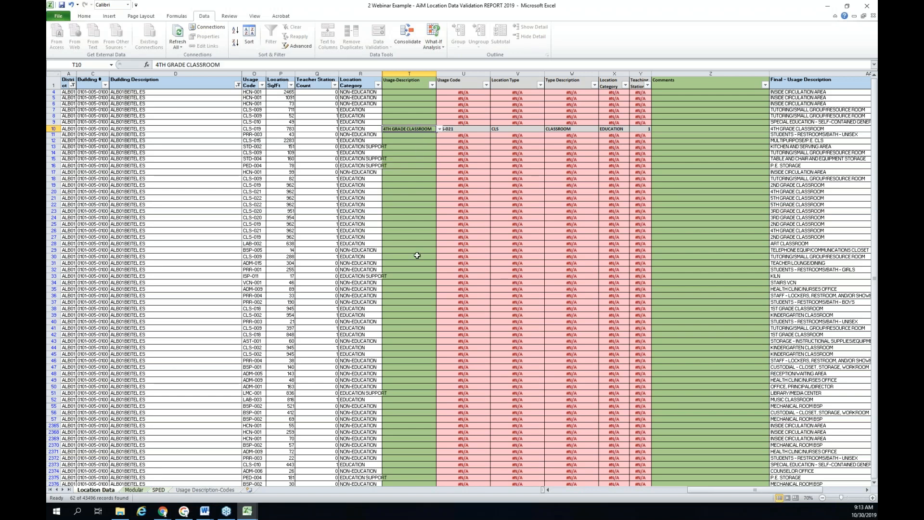
pyautogui.moveTo(418, 250)
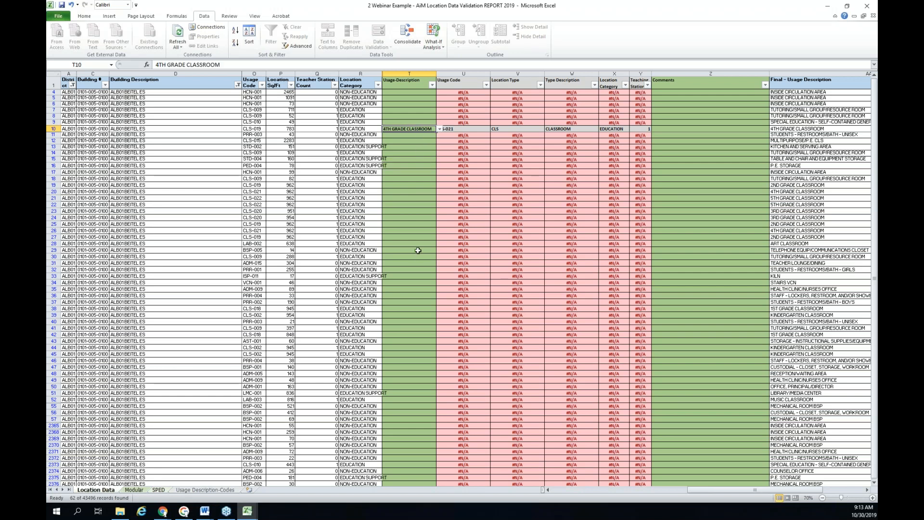
pyautogui.moveTo(421, 258)
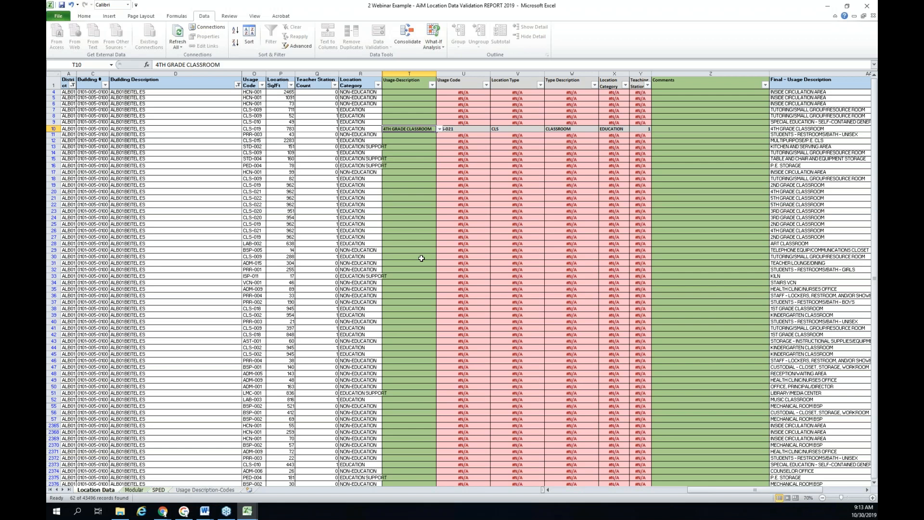
# Pick ELL/ESL/SECOND LANGUAGE ROOM from T31's validation list, filling row 31's lookups
pyautogui.click(408, 263)
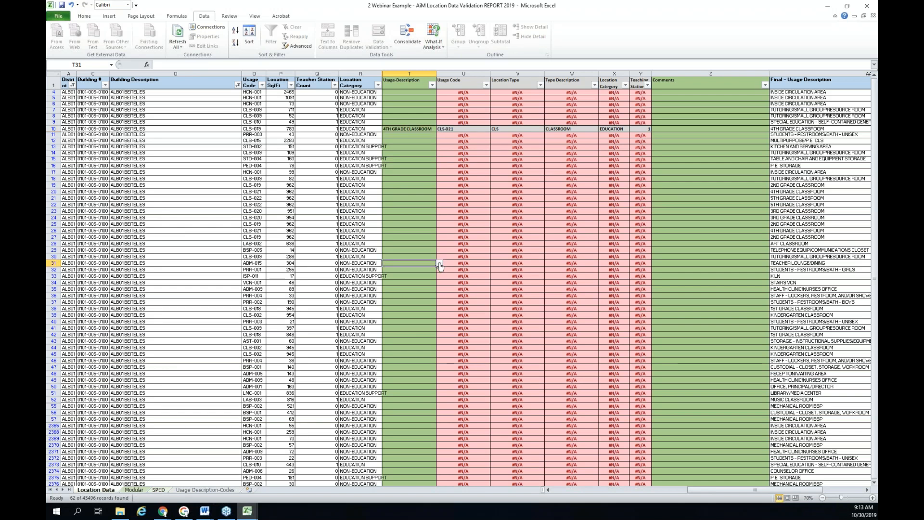
pyautogui.click(433, 263)
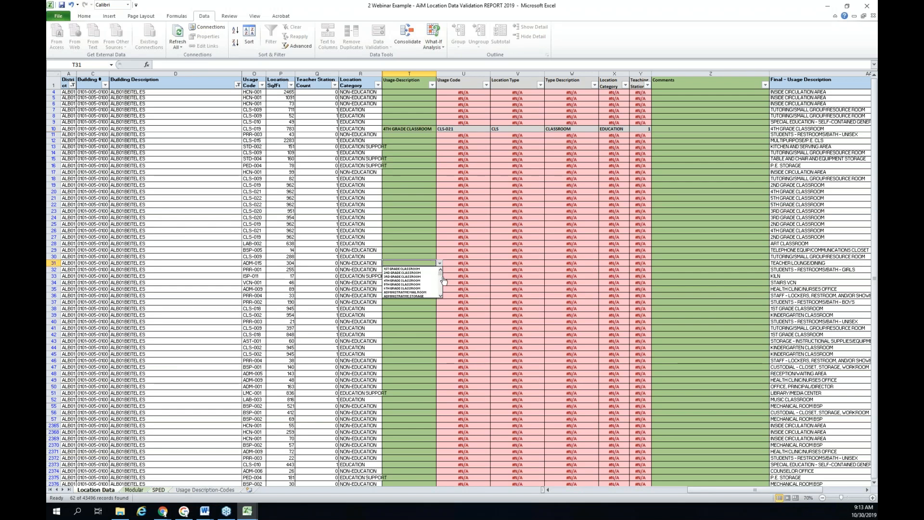
pyautogui.scroll(-3)
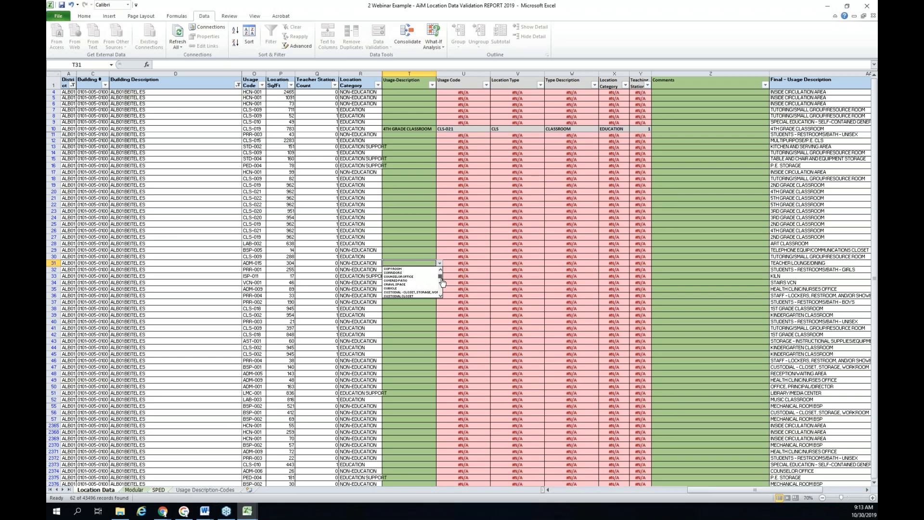
pyautogui.scroll(-3)
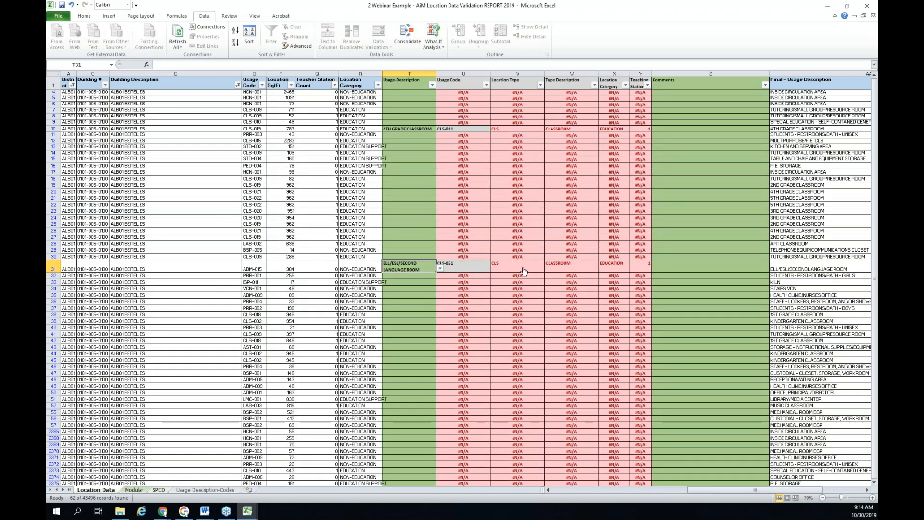
pyautogui.moveTo(624, 283)
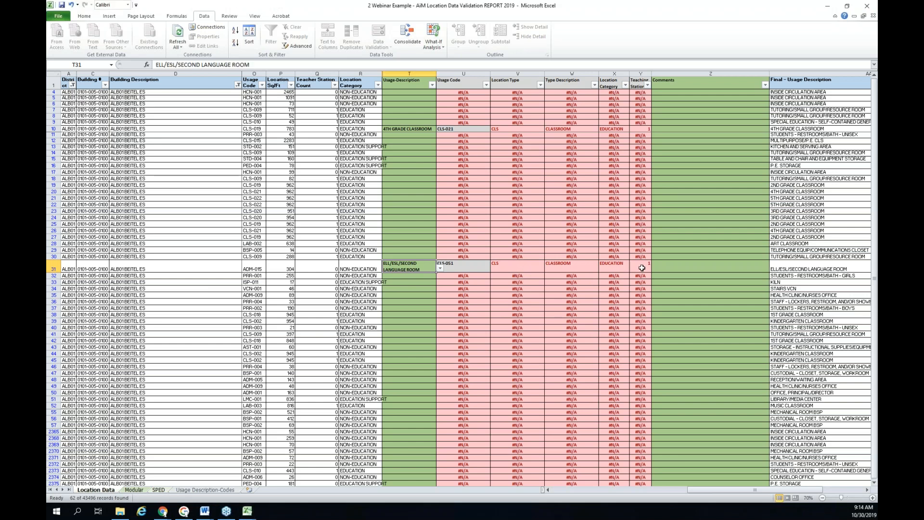
# Clear T31's contents so row 31's code, type and category revert to #N/A
pyautogui.rightClick(407, 269)
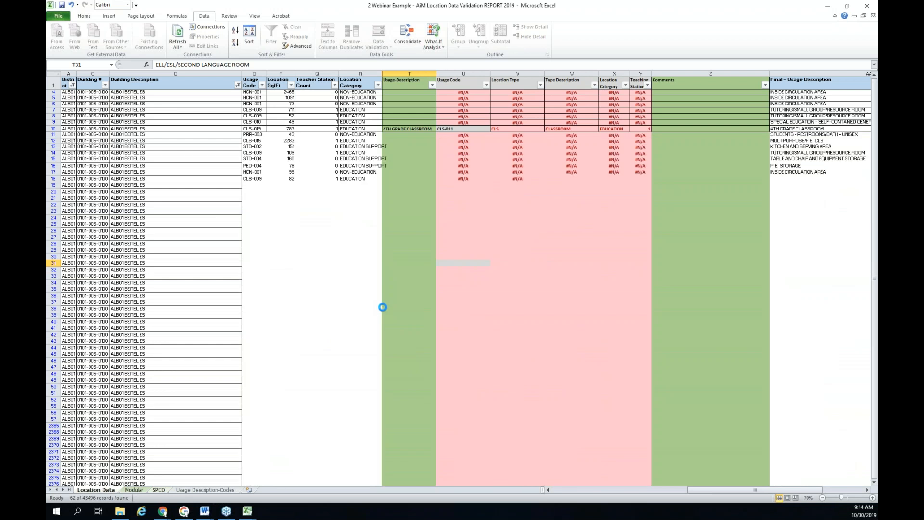
pyautogui.click(172, 39)
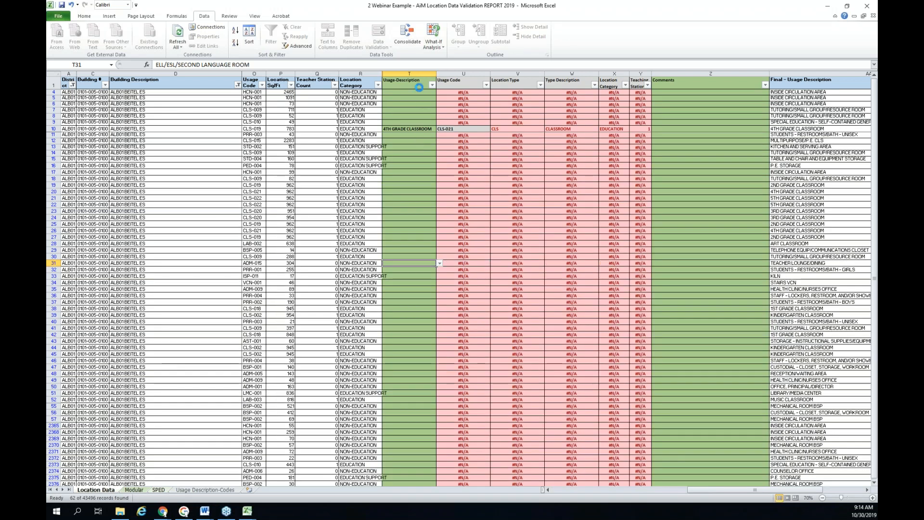
pyautogui.moveTo(463, 243)
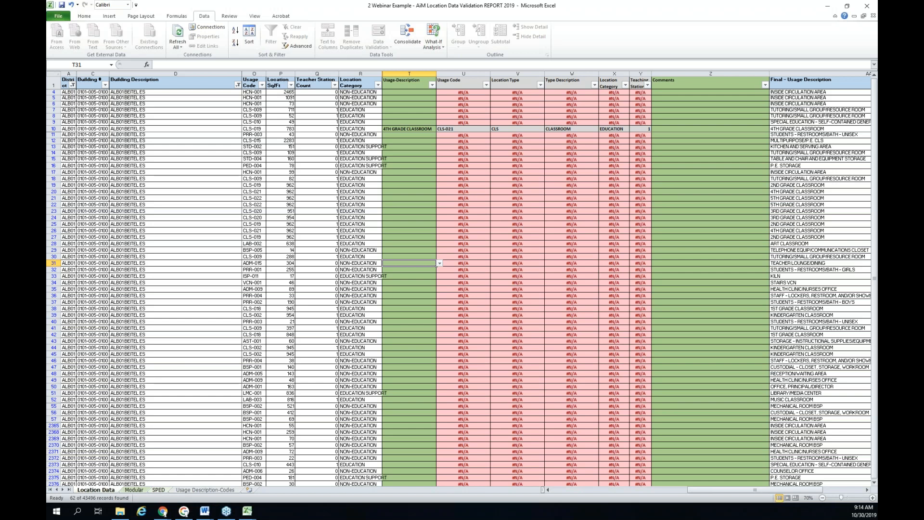
pyautogui.click(133, 490)
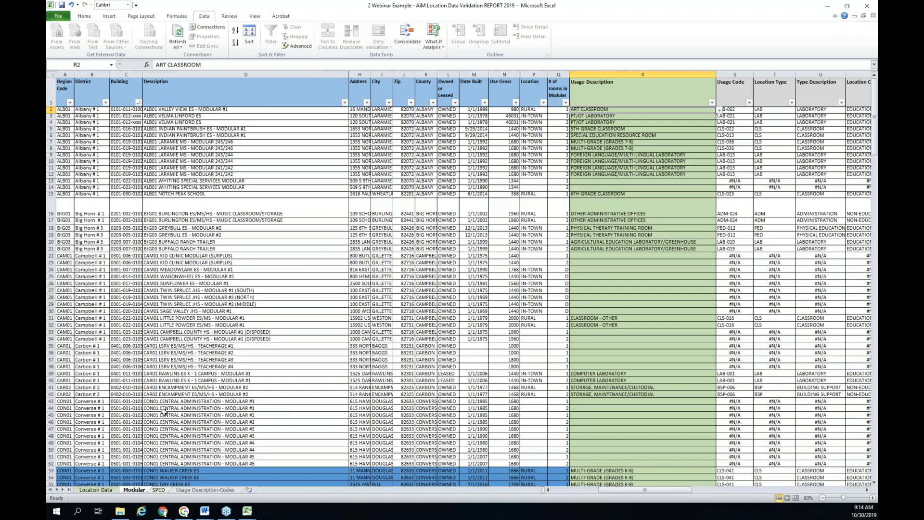
pyautogui.moveTo(145, 430)
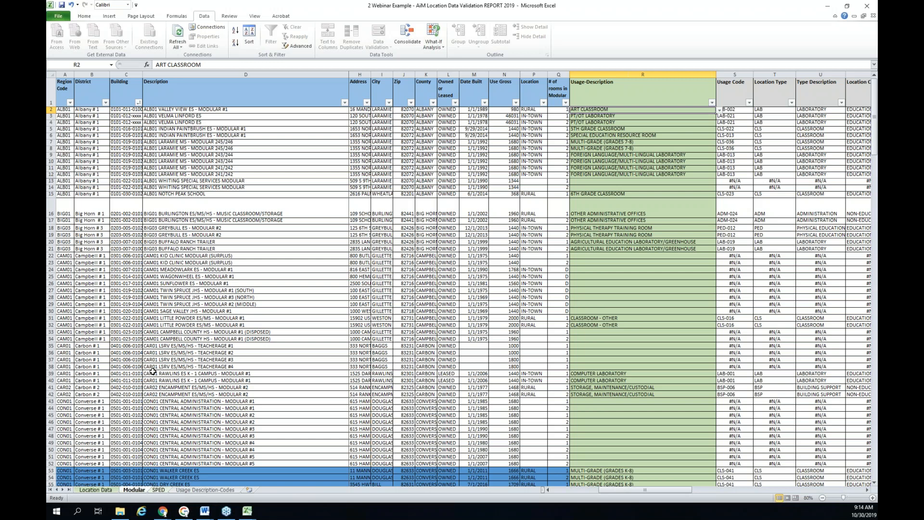
pyautogui.moveTo(209, 369)
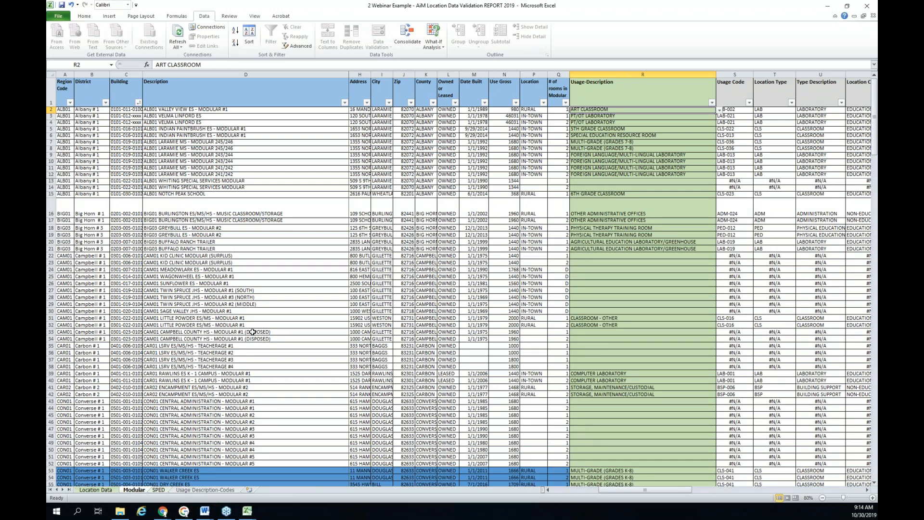
pyautogui.moveTo(248, 325)
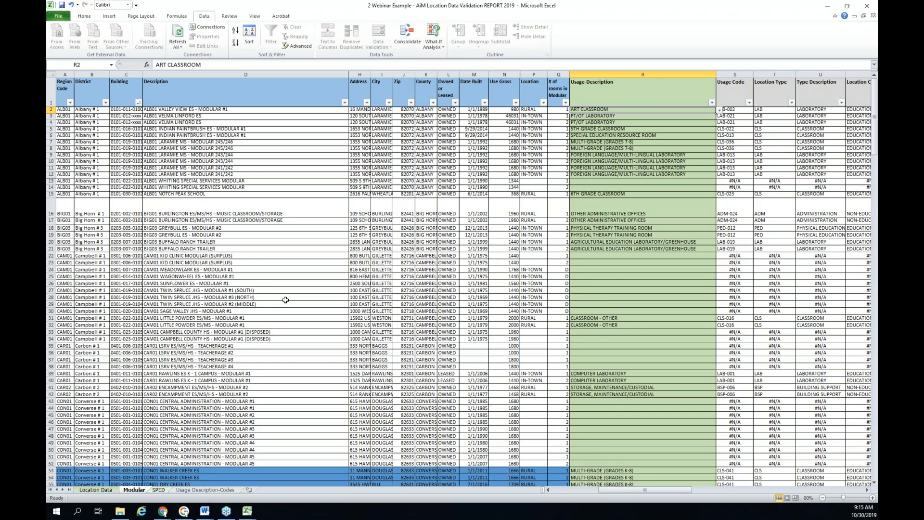
pyautogui.moveTo(573, 202)
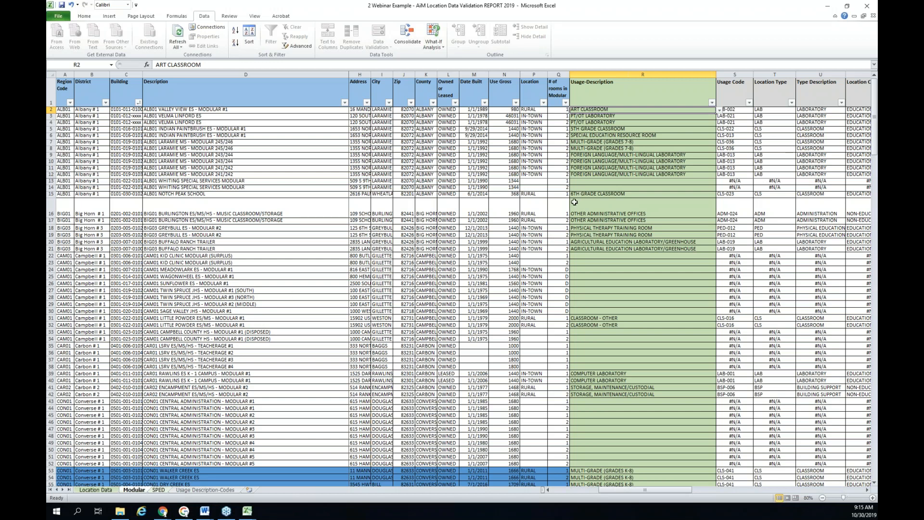
pyautogui.moveTo(643, 149)
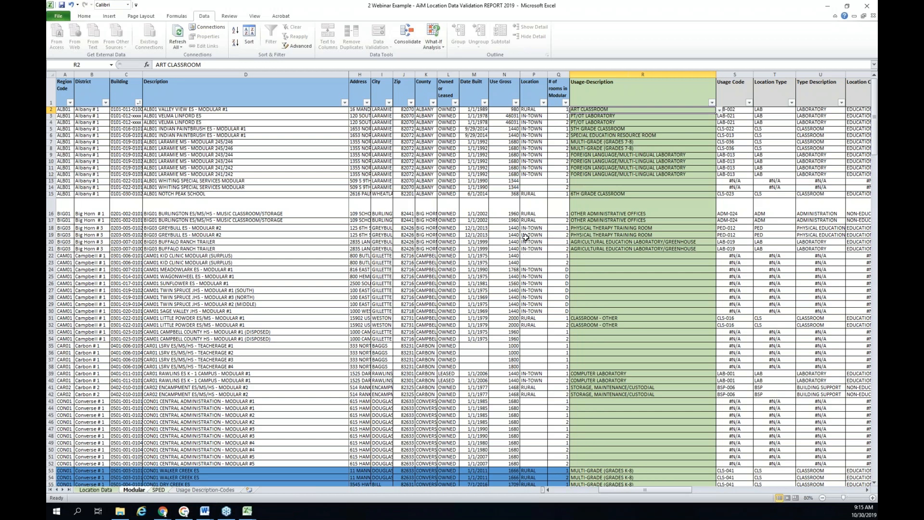
pyautogui.moveTo(622, 129)
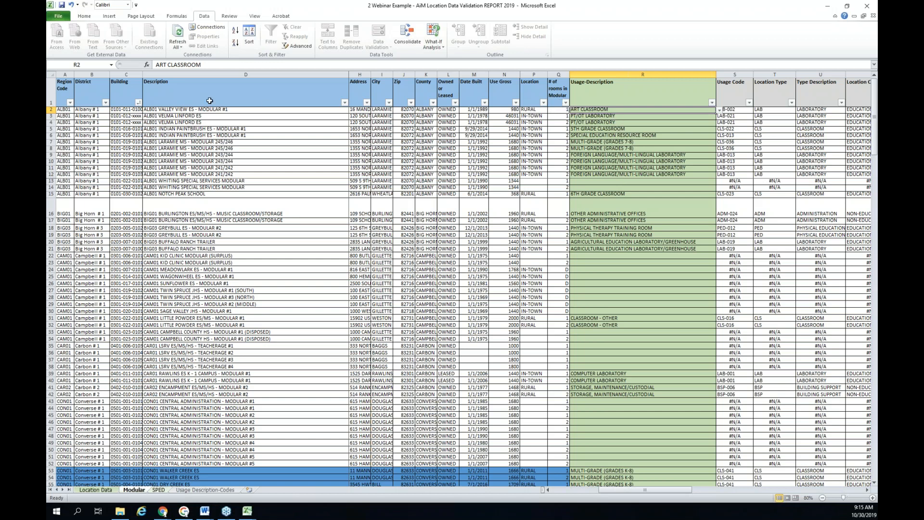
# Check the room count in Q2 and the PT/OT LABORATORY usage, then expand row 13's usage-description choices
pyautogui.click(556, 109)
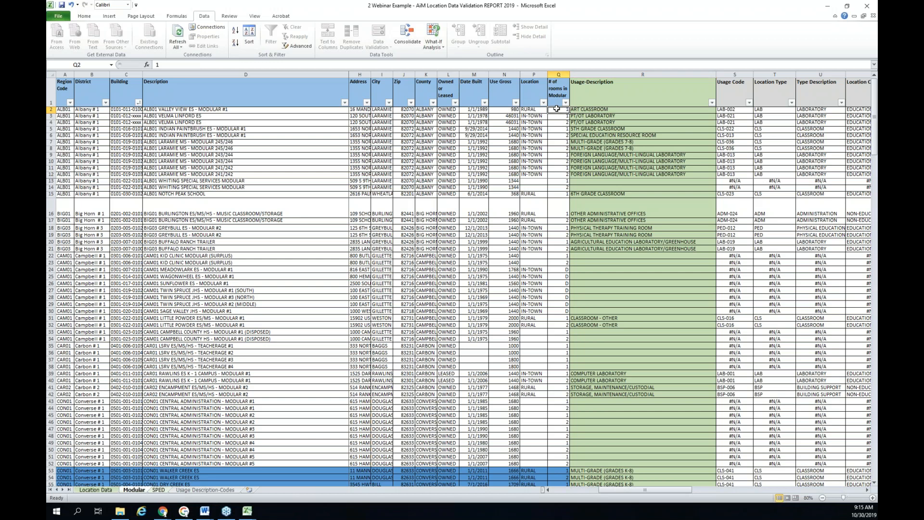
pyautogui.moveTo(558, 116)
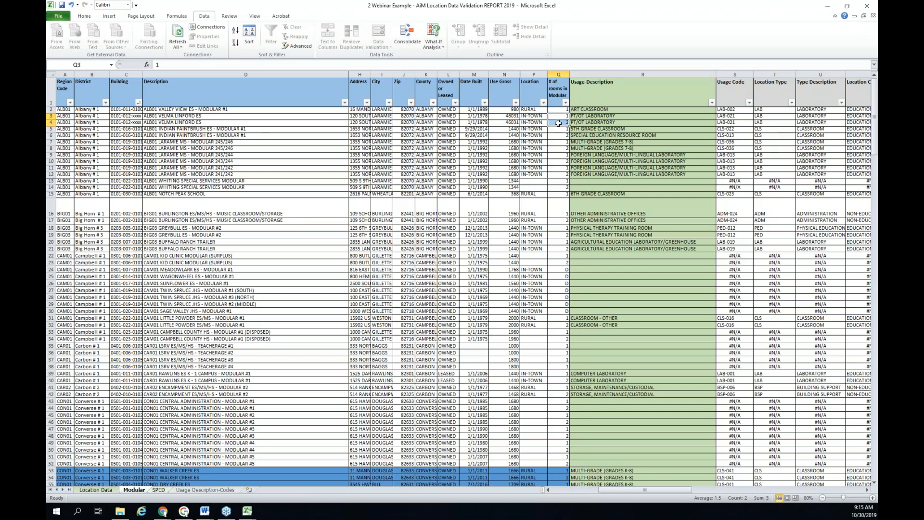
pyautogui.moveTo(560, 121)
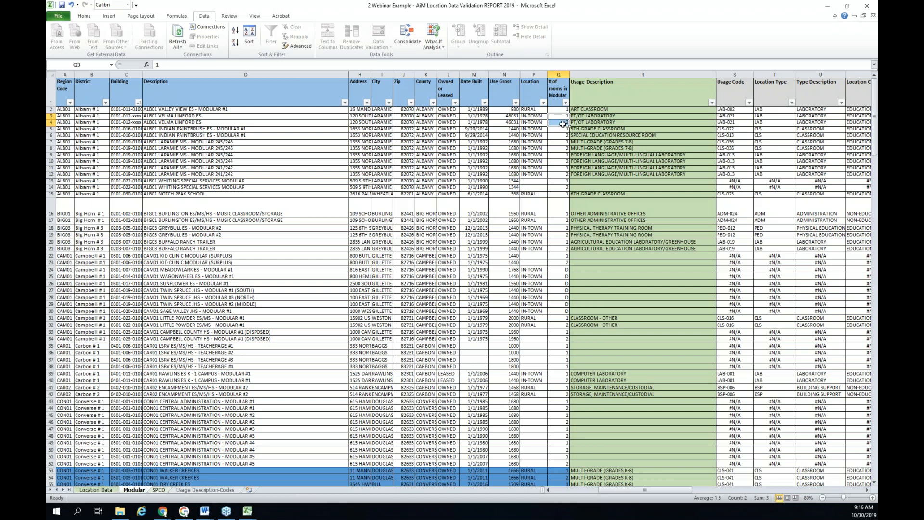
pyautogui.click(643, 116)
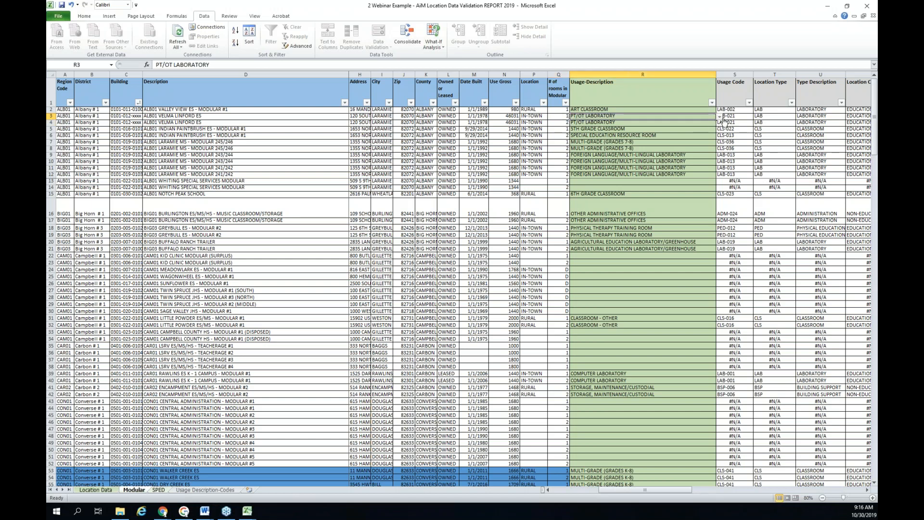
pyautogui.click(718, 115)
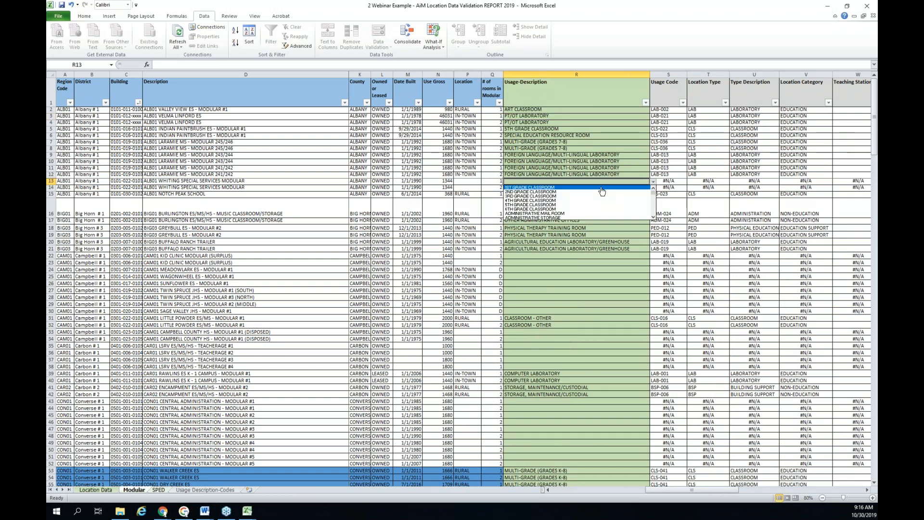
# Choose 1ST GRADE CLASSROOM as row 13's usage, then clear the entry again via Clear Contents
pyautogui.click(529, 187)
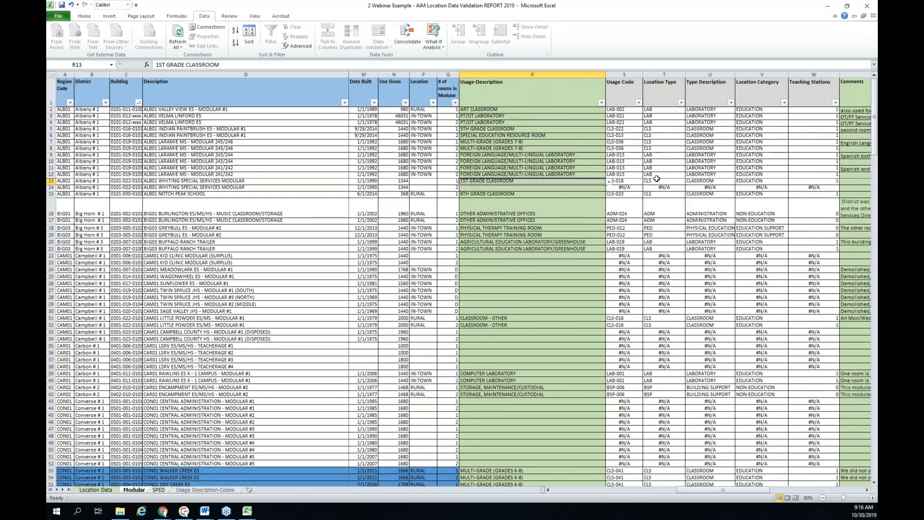
pyautogui.click(601, 181)
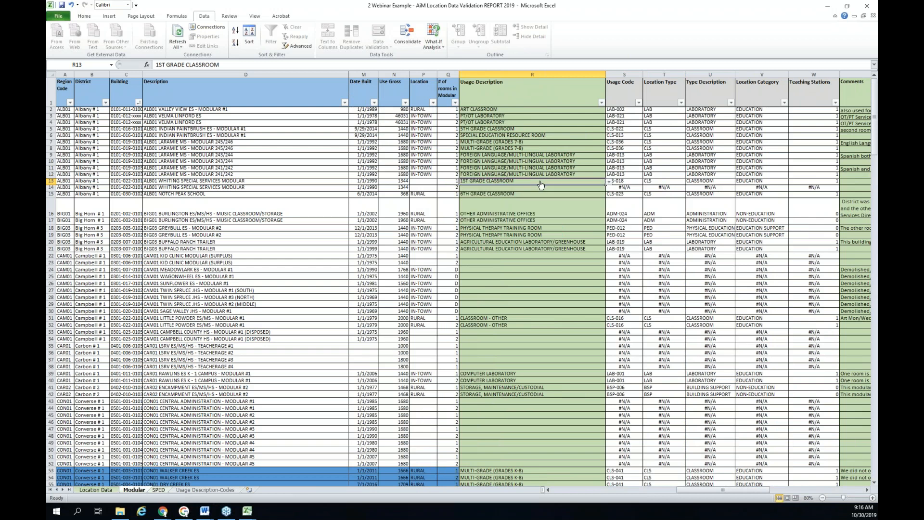
pyautogui.rightClick(540, 181)
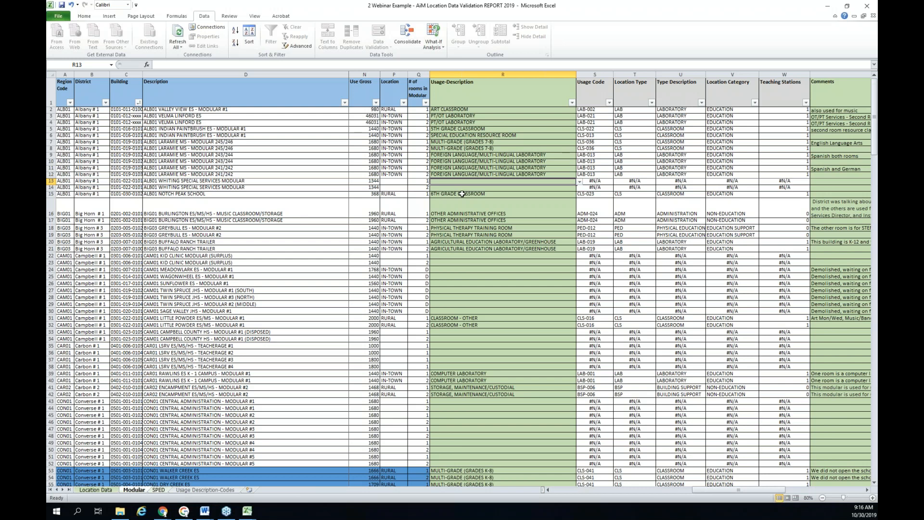
pyautogui.moveTo(448, 210)
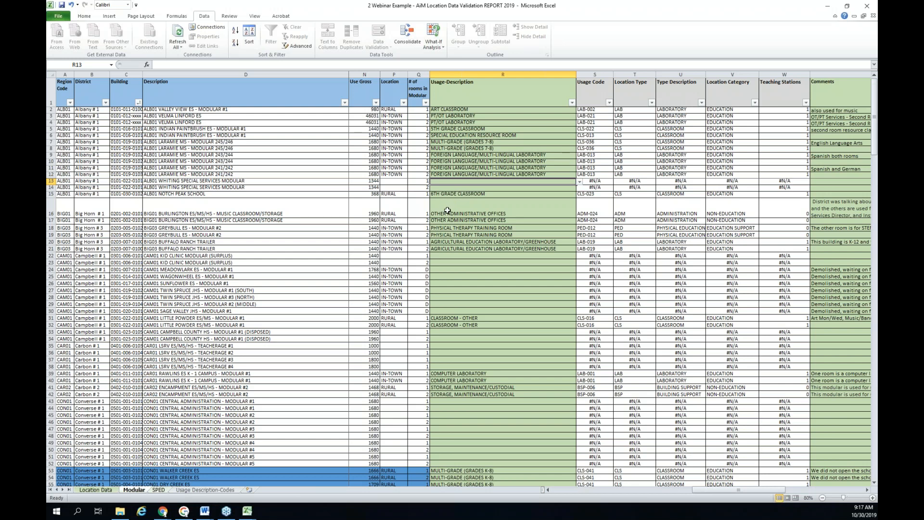
pyautogui.moveTo(420, 121)
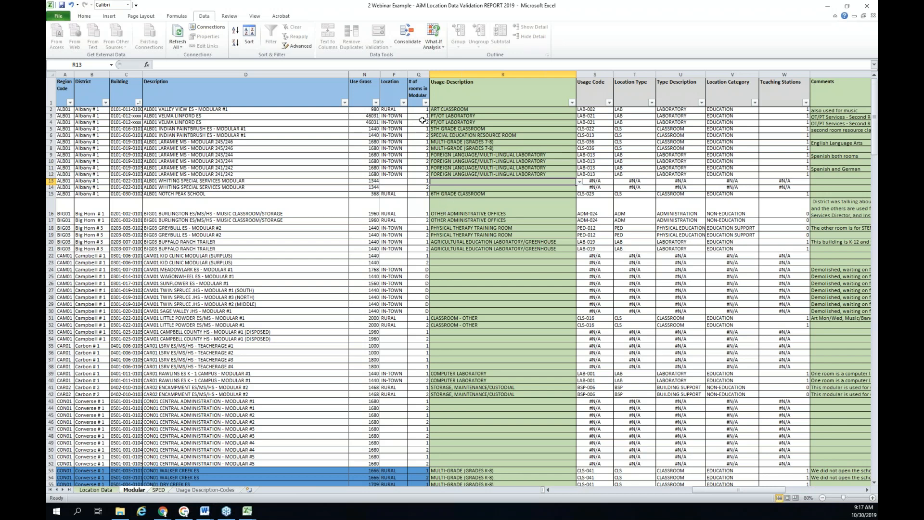
pyautogui.moveTo(416, 123)
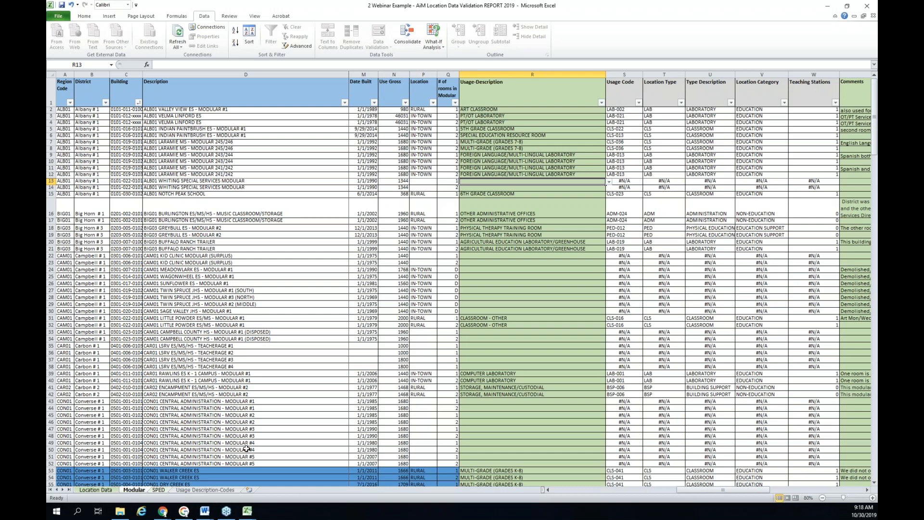
pyautogui.moveTo(411, 405)
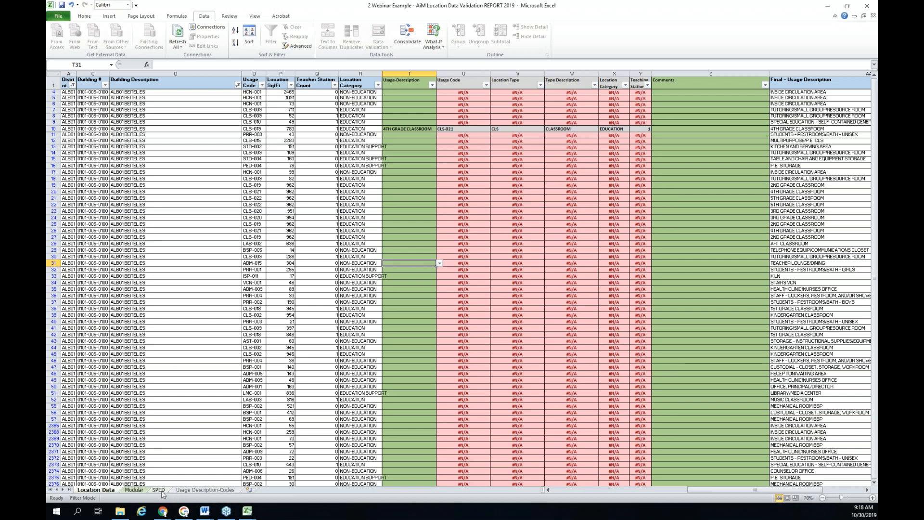
# Switch to the SPED sheet listing enrollment and square-footage figures
pyautogui.click(156, 490)
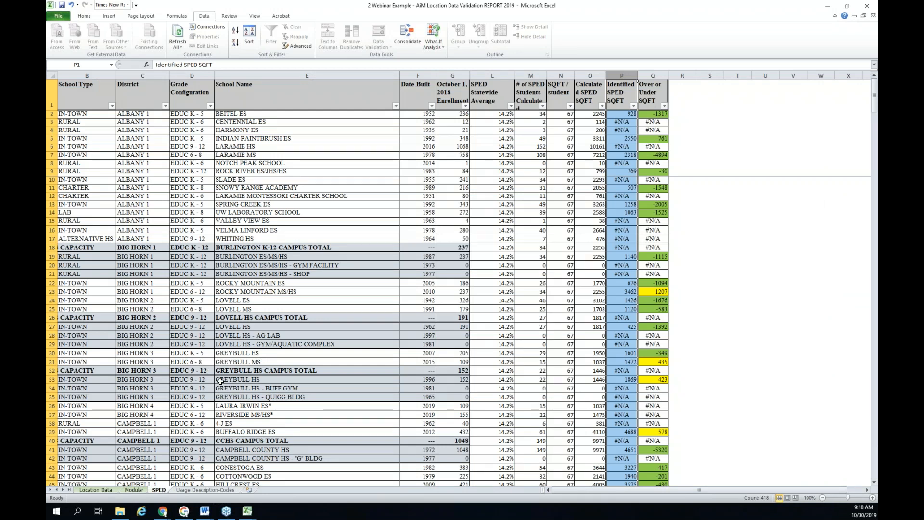
pyautogui.moveTo(285, 225)
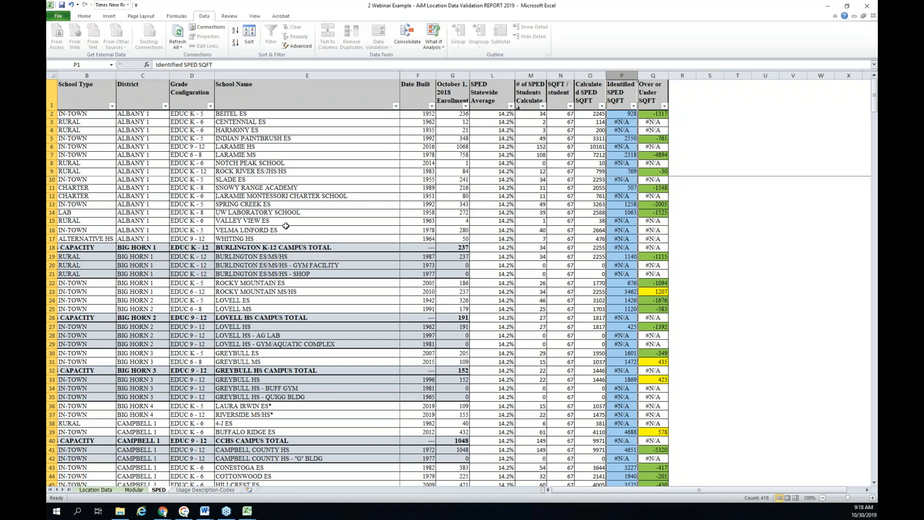
pyautogui.moveTo(285, 230)
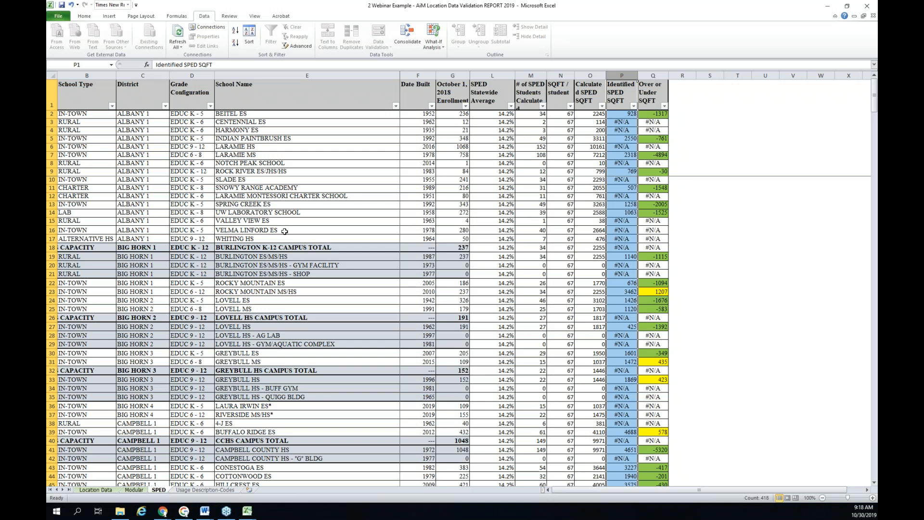
pyautogui.moveTo(408, 147)
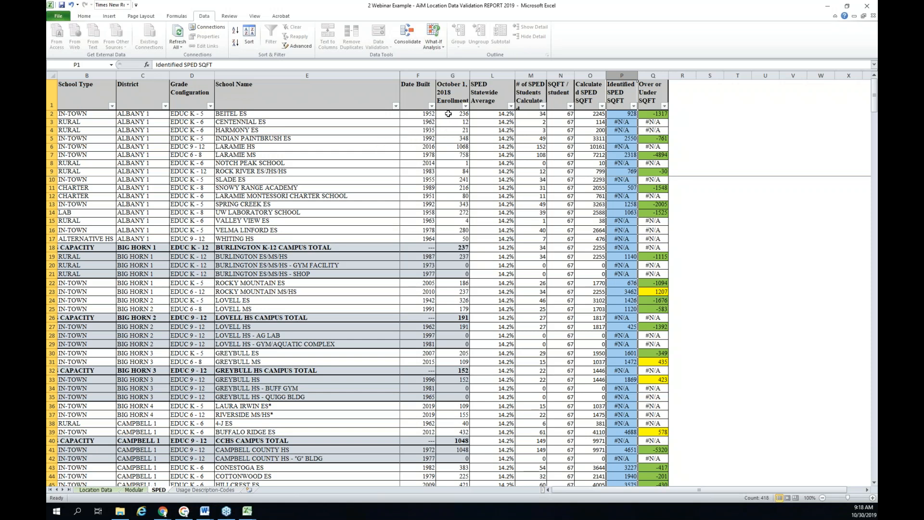
pyautogui.moveTo(487, 111)
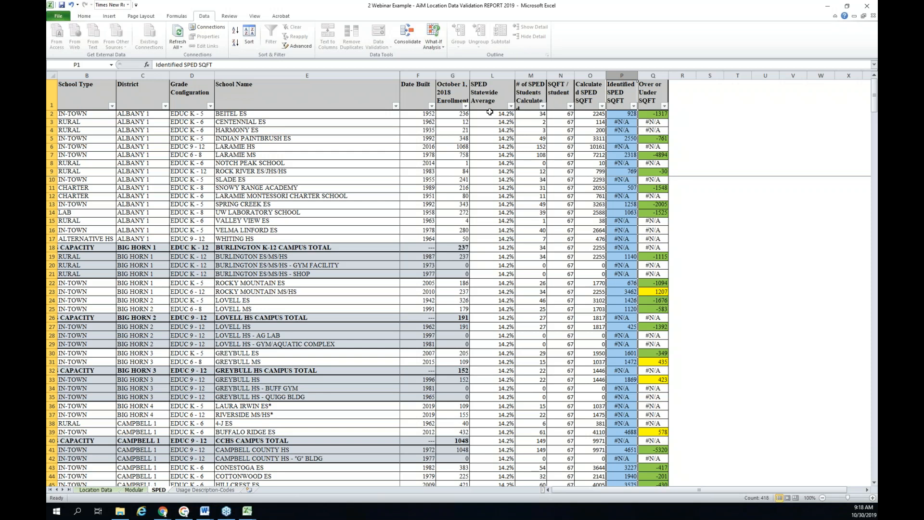
pyautogui.moveTo(482, 115)
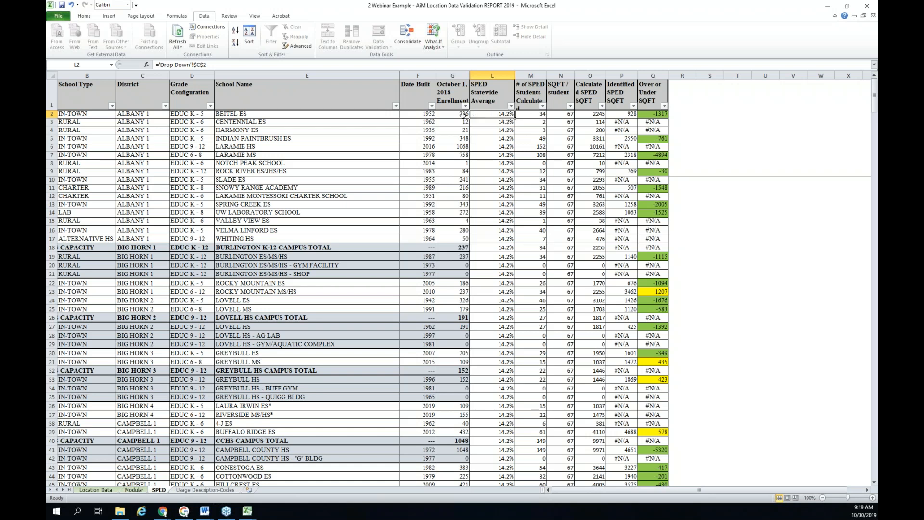
# Review Beitel ES's formulas across G2 to P2: enrollment, statewide average, SPED students, calculated square footage and lookup
pyautogui.click(452, 114)
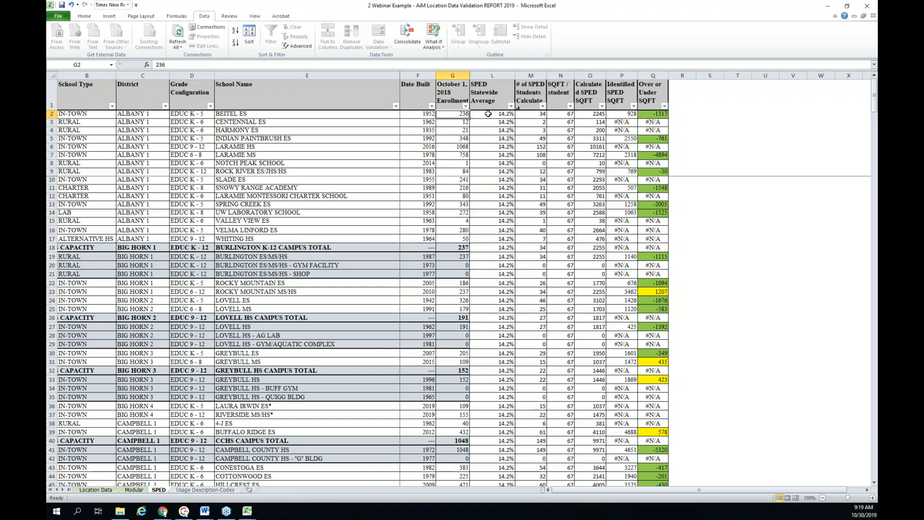
pyautogui.click(492, 114)
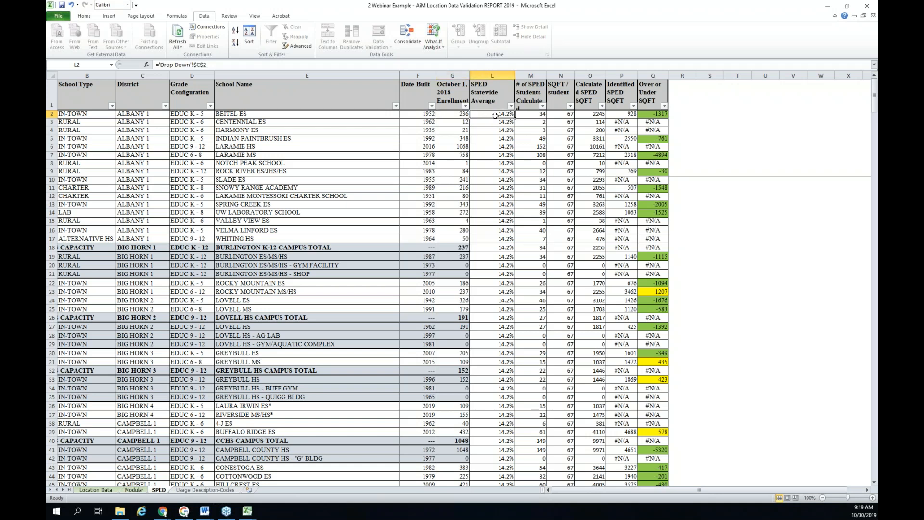
pyautogui.click(529, 113)
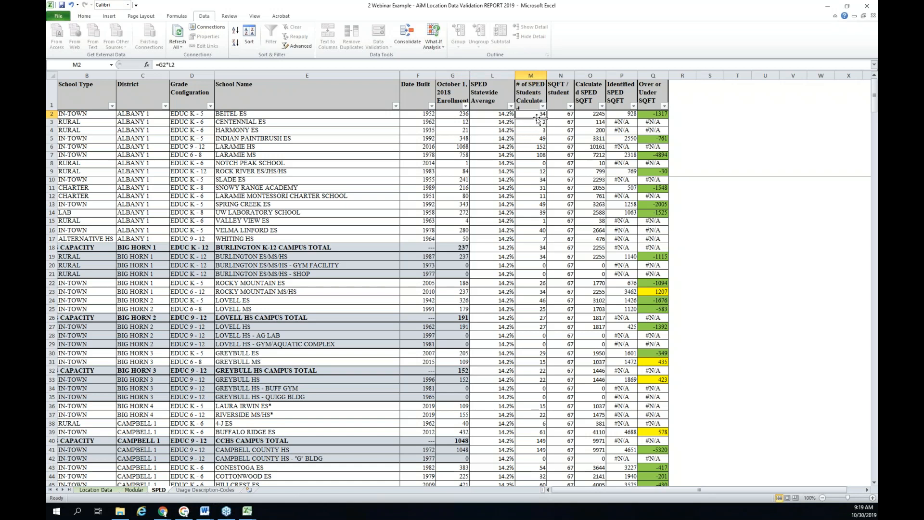
pyautogui.moveTo(530, 103)
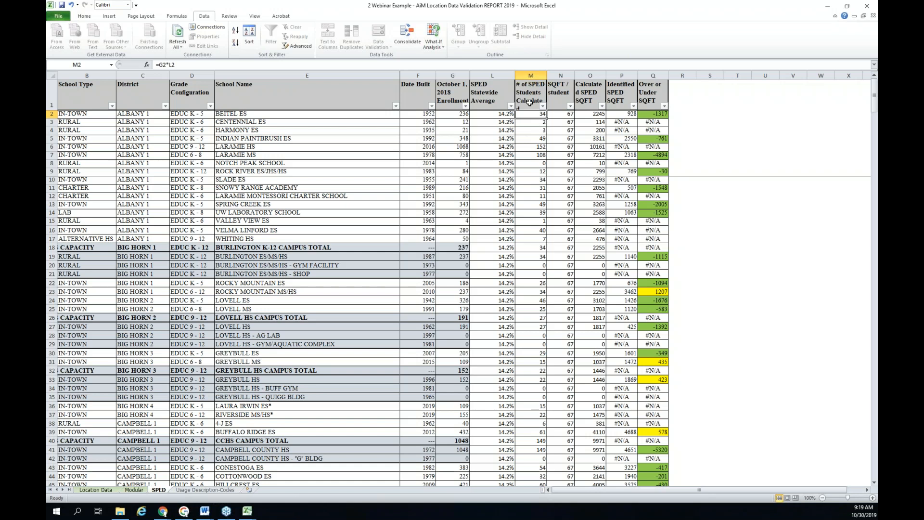
pyautogui.moveTo(531, 114)
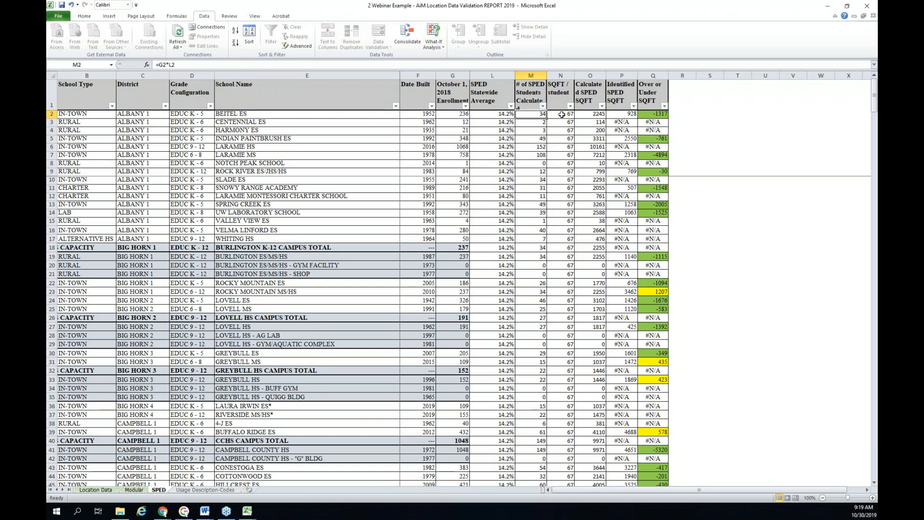
pyautogui.click(560, 114)
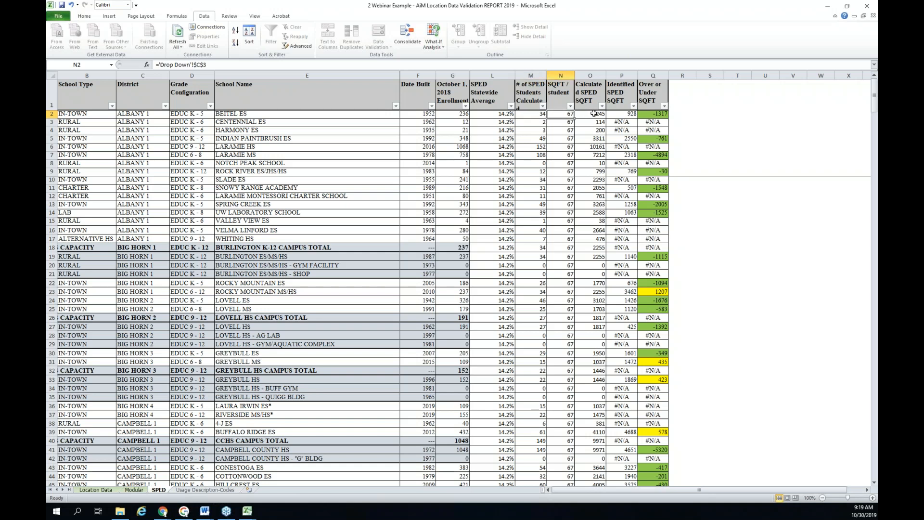
pyautogui.click(590, 114)
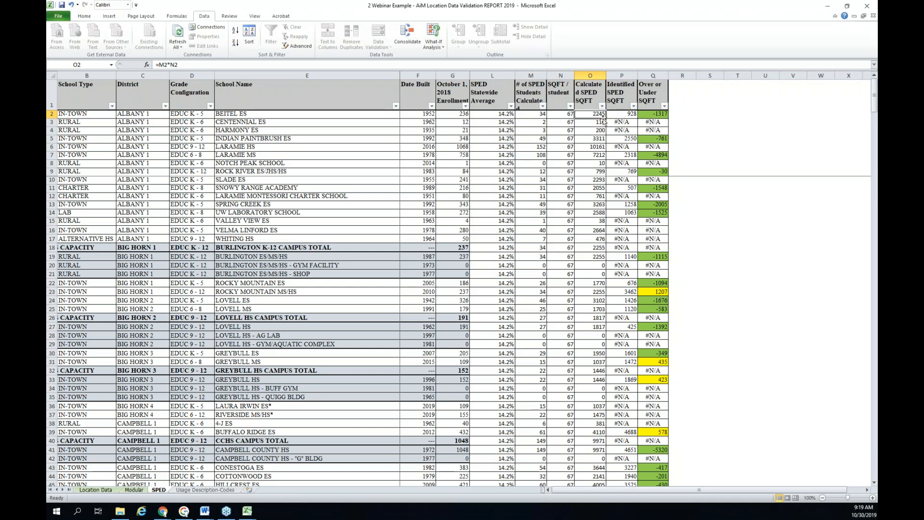
pyautogui.moveTo(597, 122)
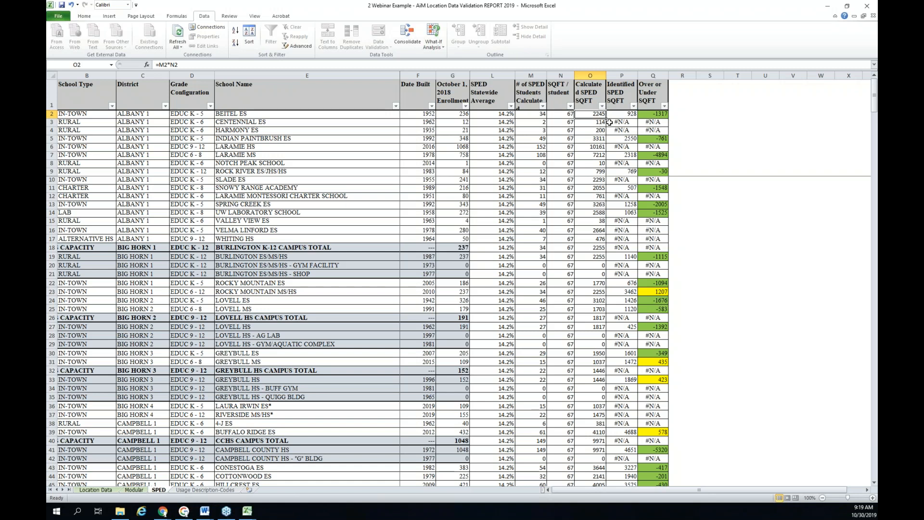
pyautogui.click(622, 114)
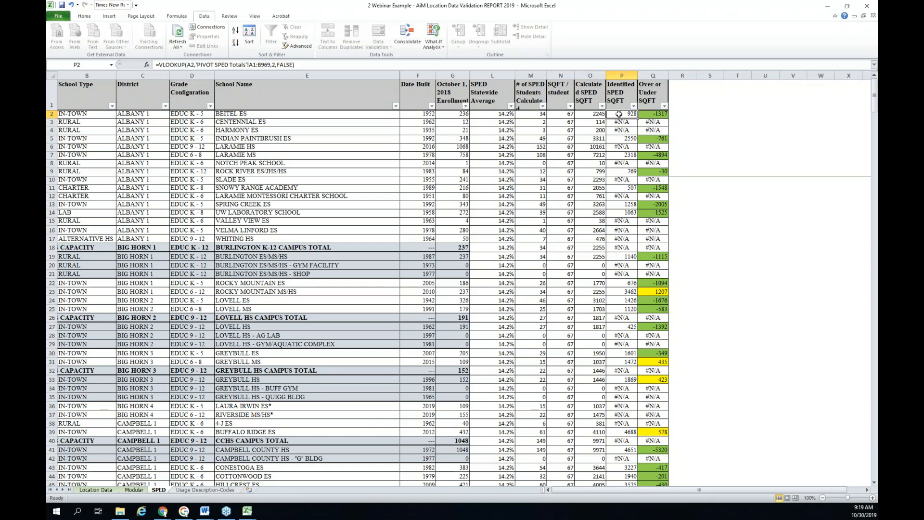
pyautogui.moveTo(618, 102)
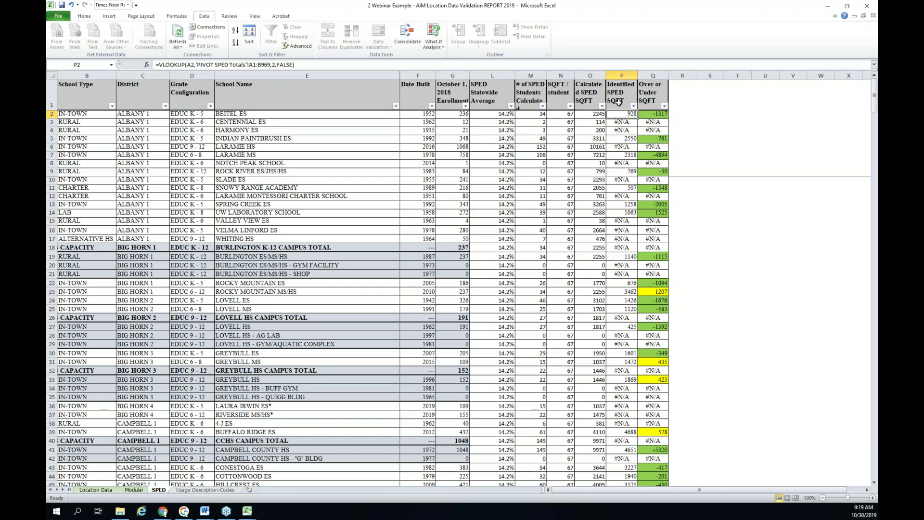
pyautogui.moveTo(614, 113)
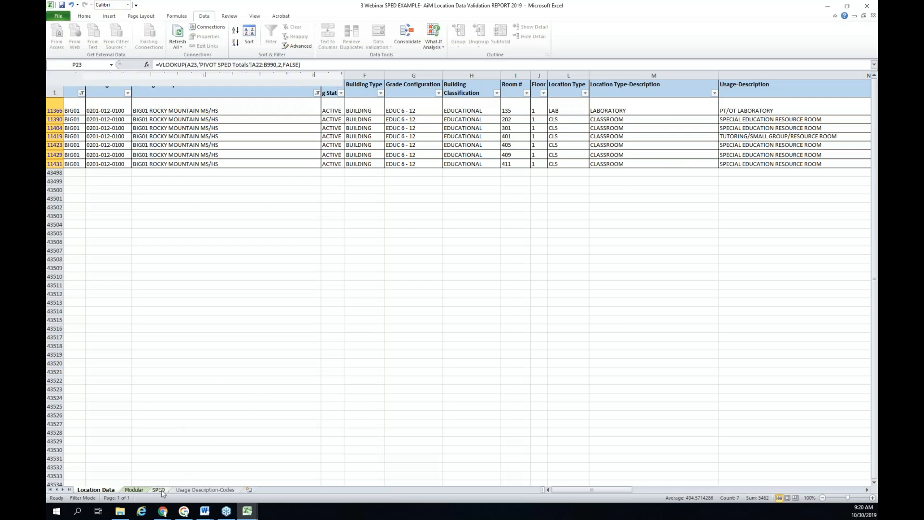
# Browse the example workbook's SPED, Location Data and Modular sheets, ending back on SPED
pyautogui.click(158, 490)
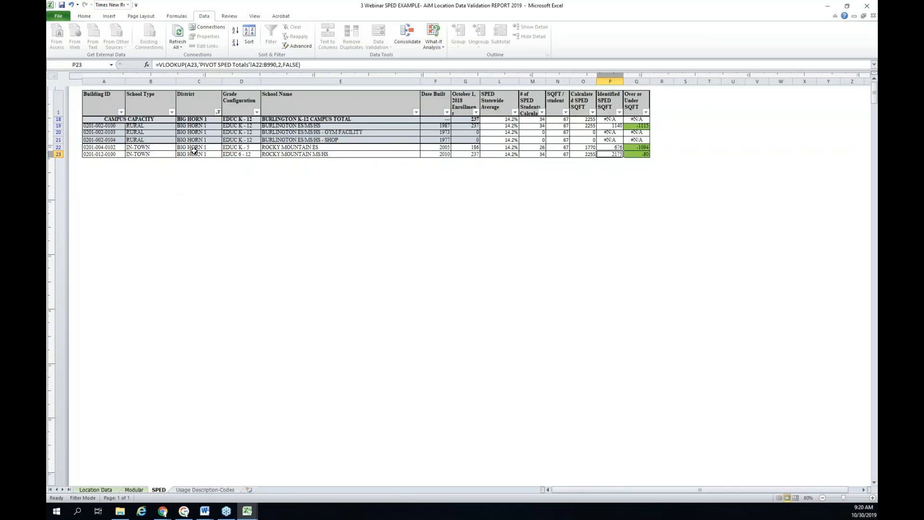
pyautogui.click(96, 489)
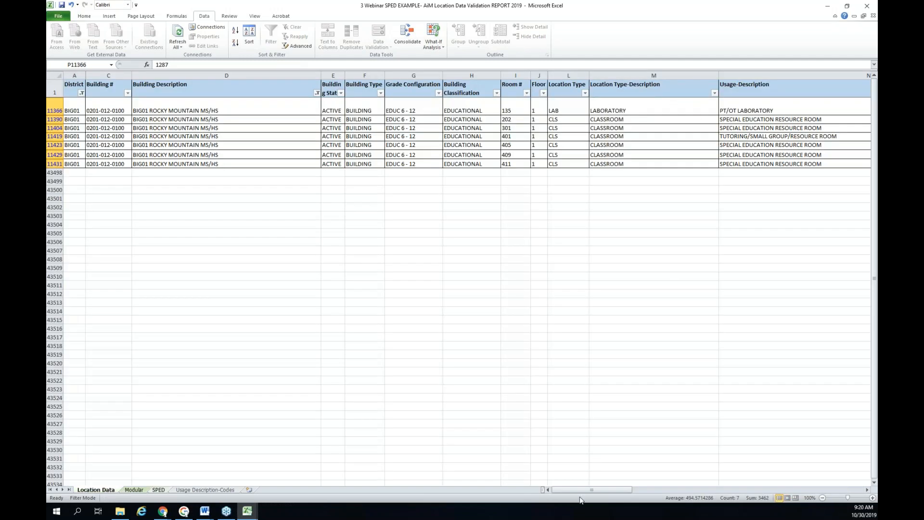
pyautogui.moveTo(208, 6)
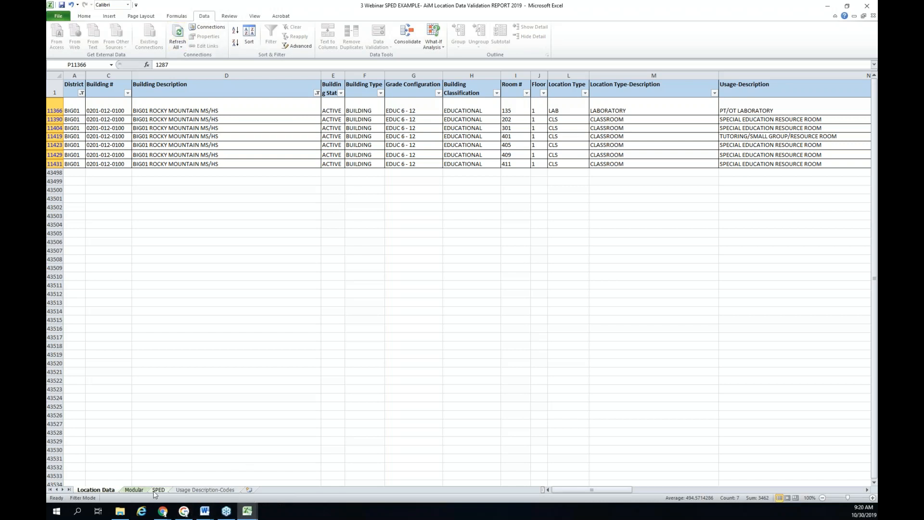
pyautogui.click(158, 489)
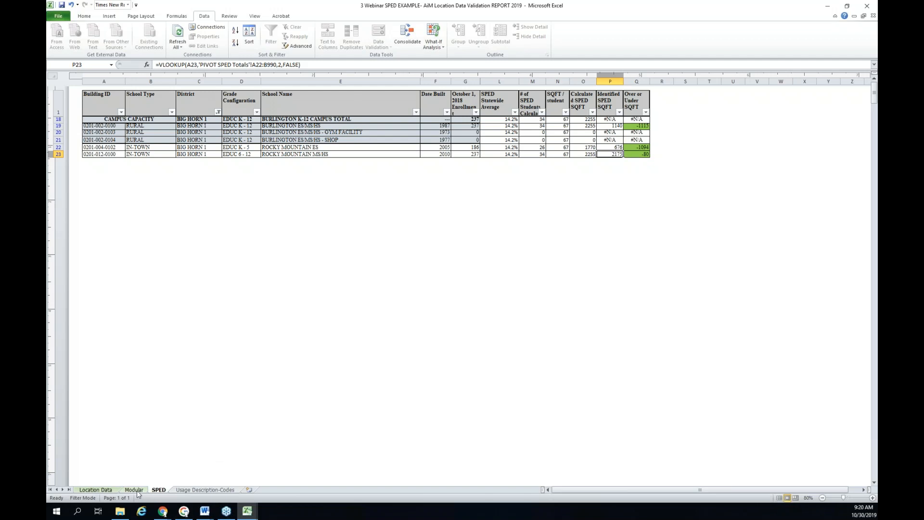
pyautogui.click(133, 489)
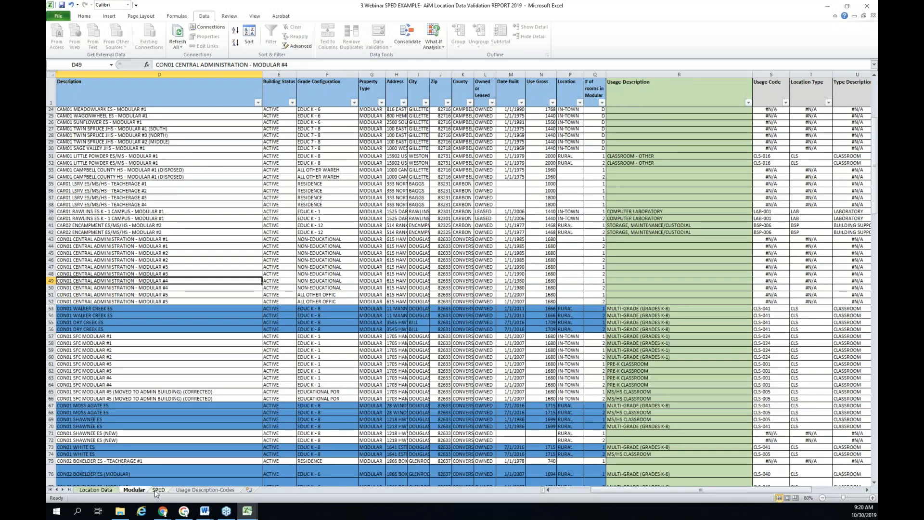
pyautogui.click(158, 490)
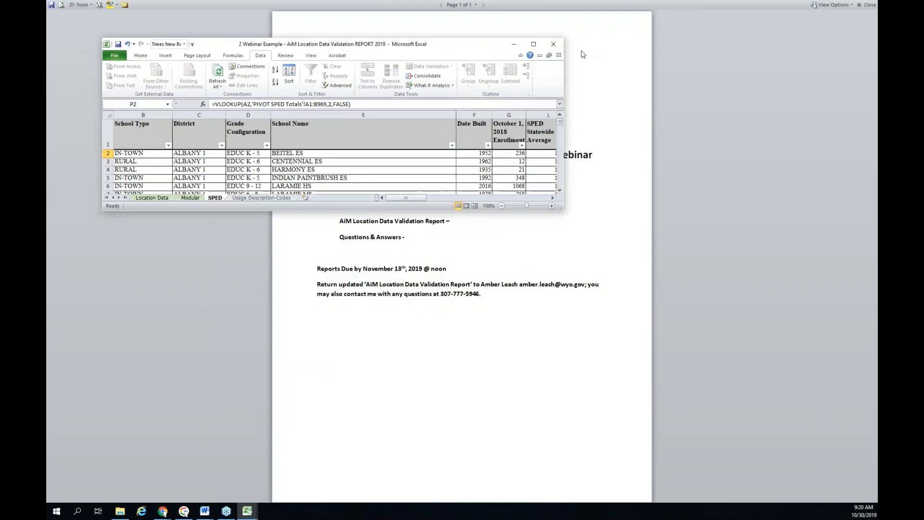
# Maximize the webinar workbook and inspect Rocky Mountain MS/HS's =P23-O23 over/under formula in Q23
pyautogui.click(533, 44)
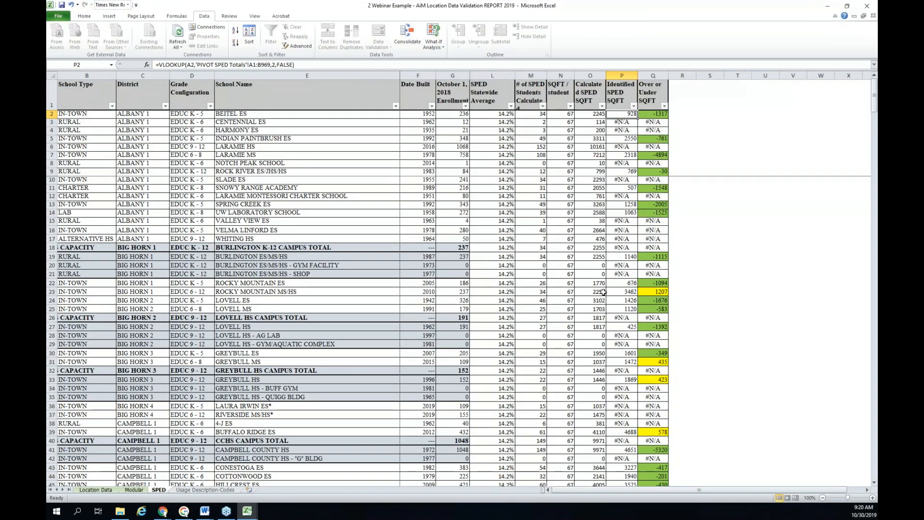
pyautogui.moveTo(213, 303)
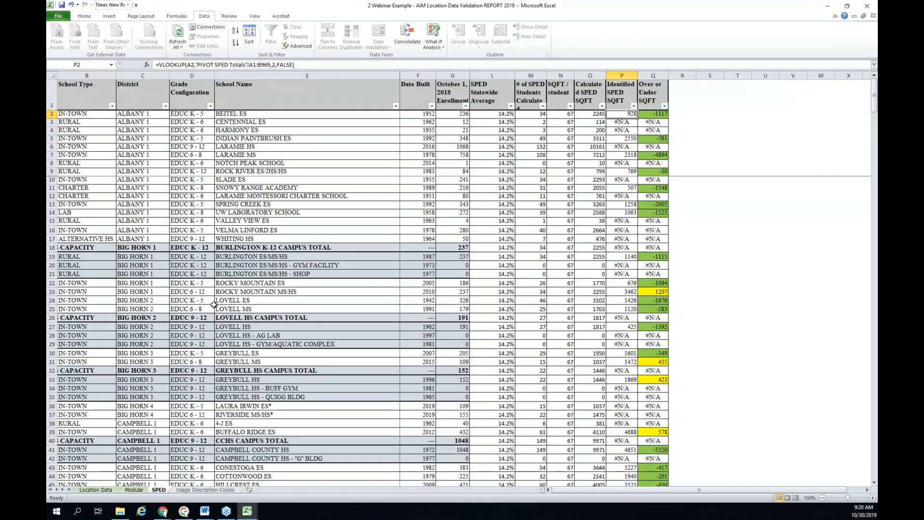
pyautogui.moveTo(663, 124)
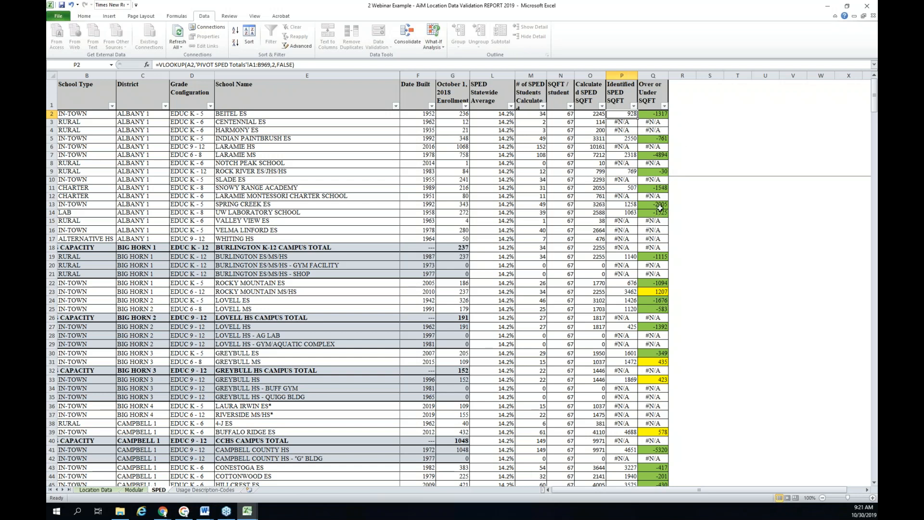
pyautogui.moveTo(627, 283)
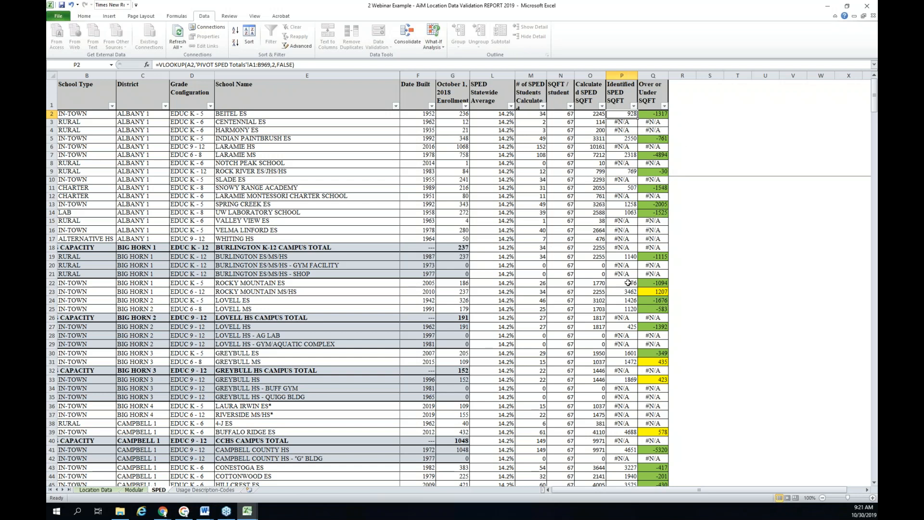
pyautogui.moveTo(686, 303)
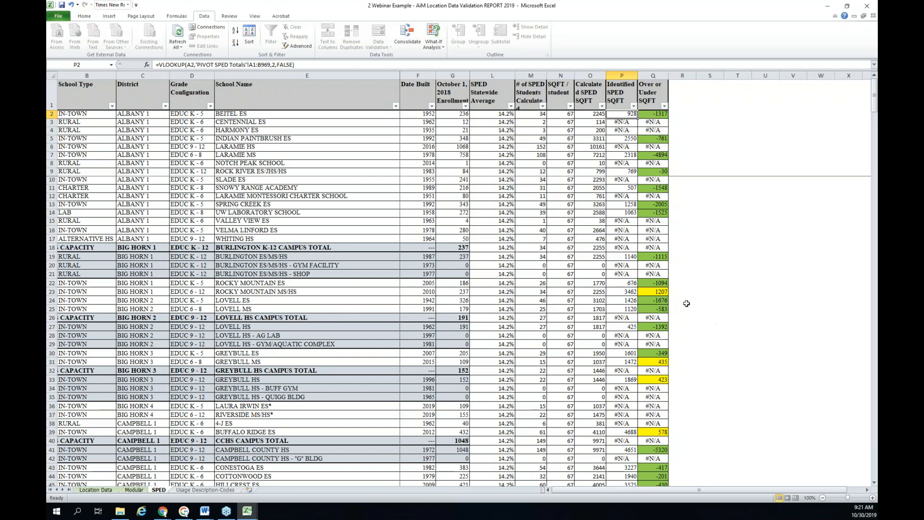
pyautogui.click(655, 291)
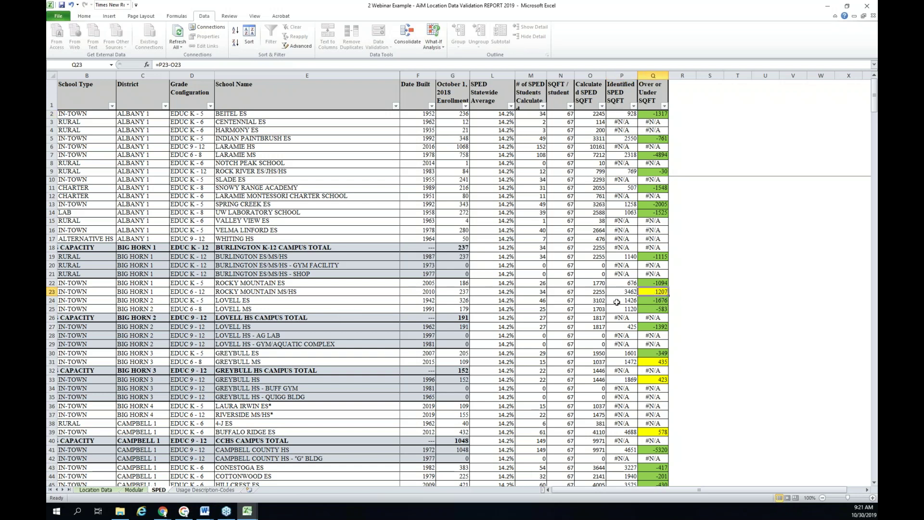
pyautogui.moveTo(618, 293)
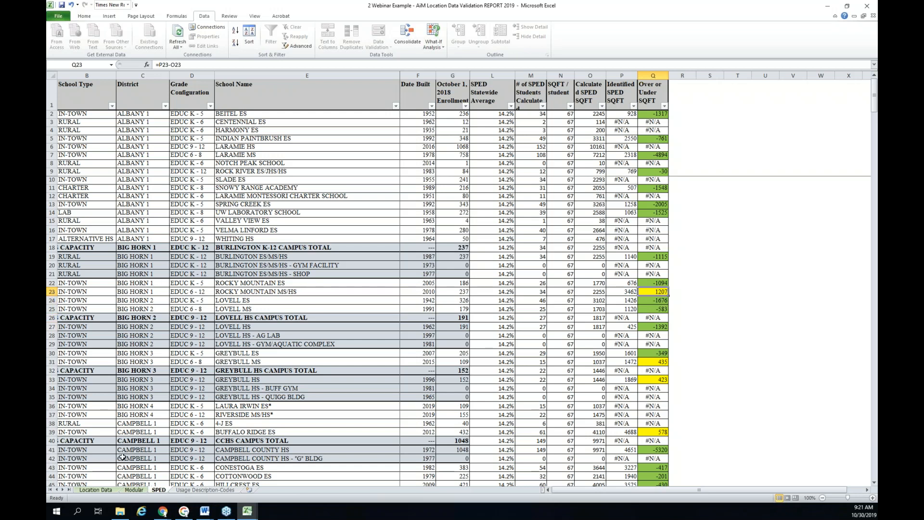
# Limit the Location Data District filter to BIG01, checking the SPED sheet's P23 lookup along the way
pyautogui.click(93, 490)
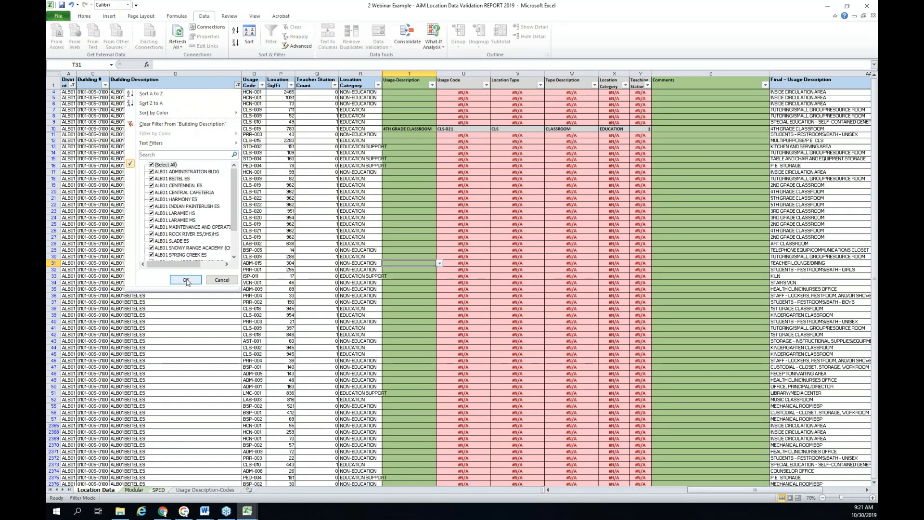
pyautogui.click(185, 279)
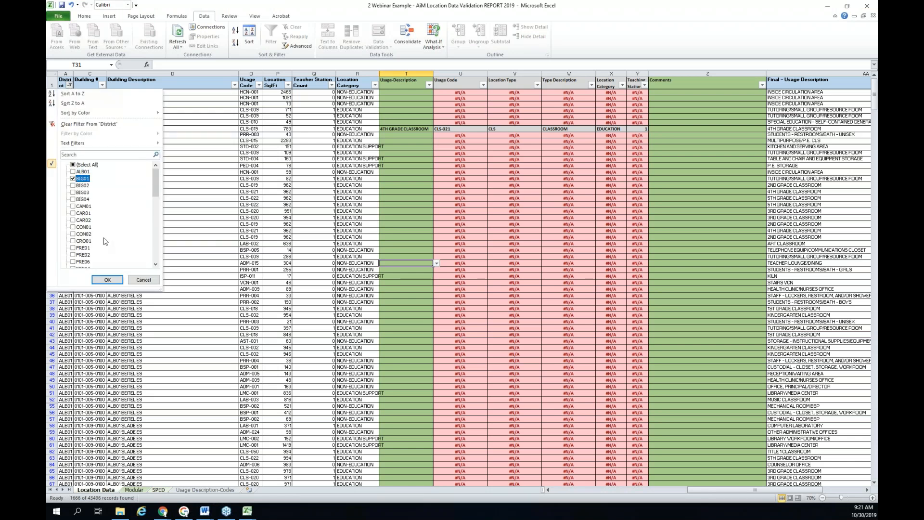
pyautogui.click(108, 280)
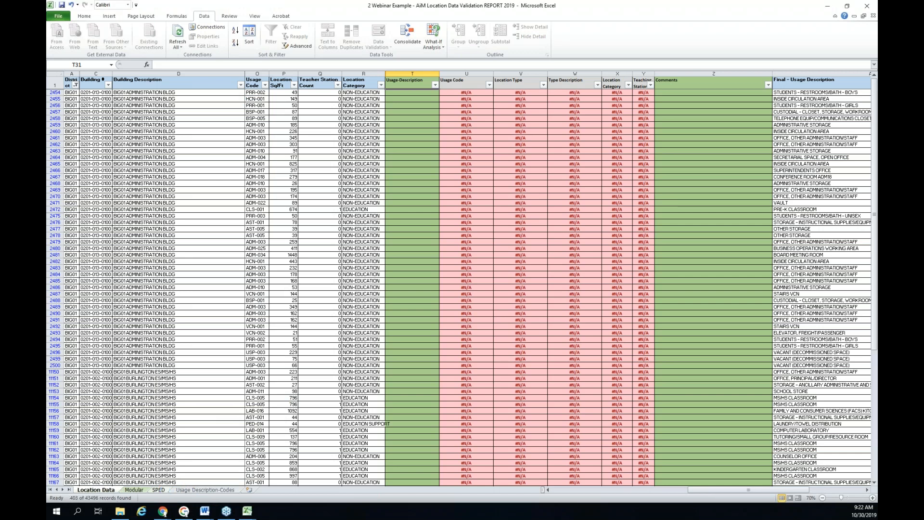
pyautogui.click(158, 490)
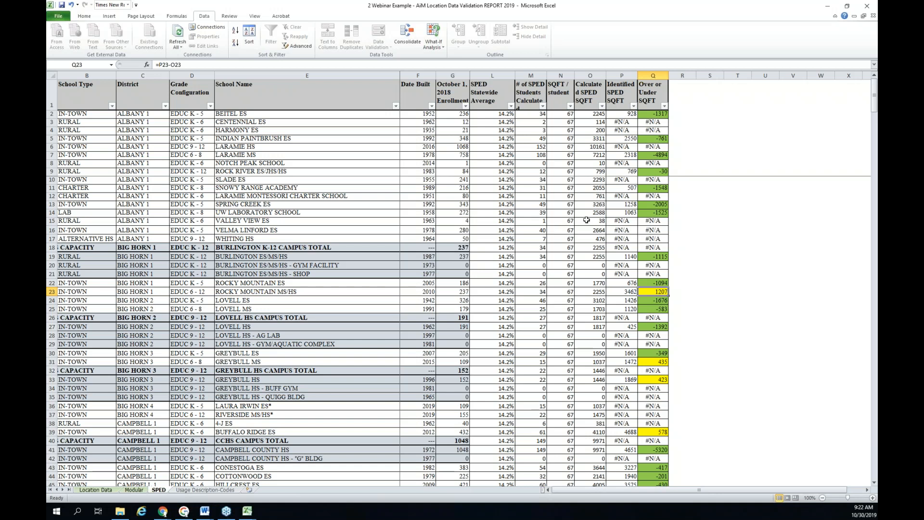
pyautogui.moveTo(622, 291)
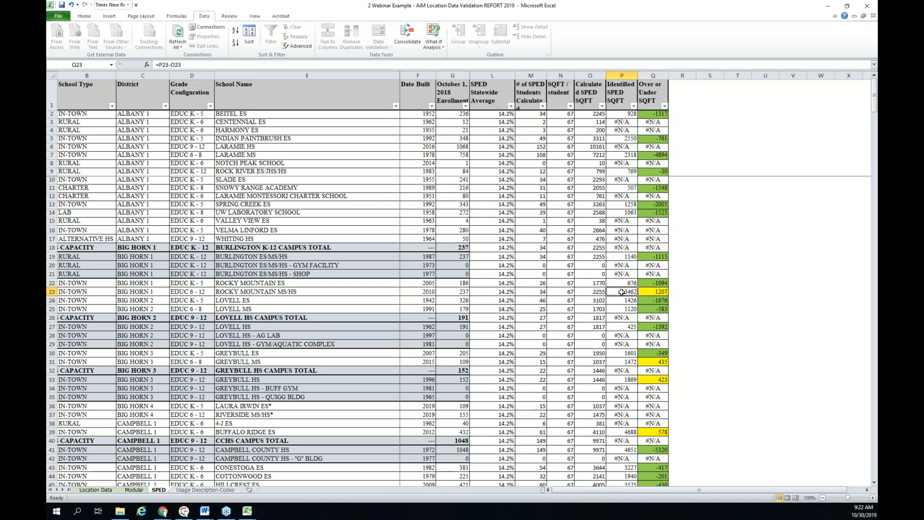
pyautogui.click(626, 291)
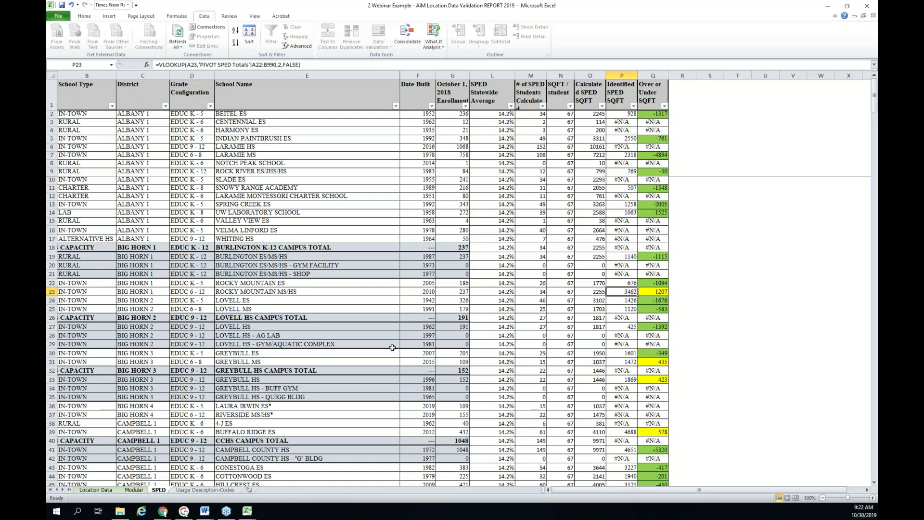
pyautogui.click(94, 490)
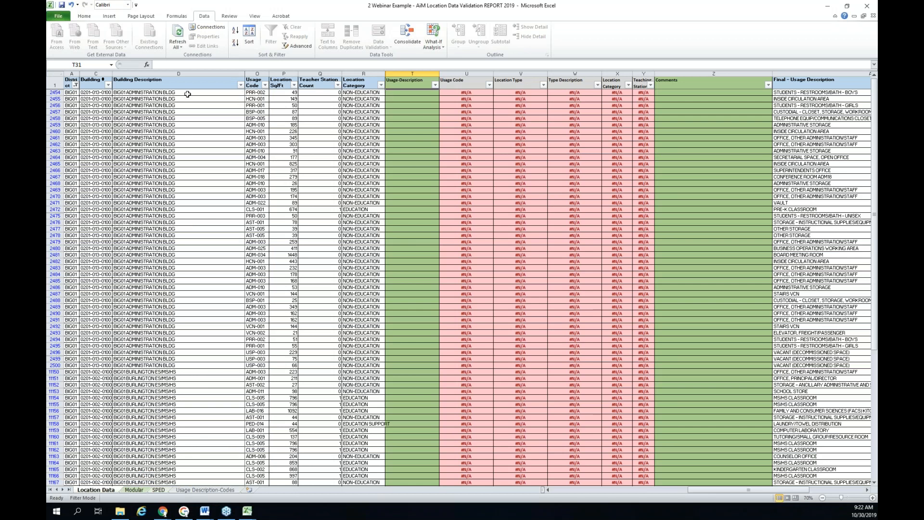
# Filter Building Description to keep only BIG01 ROCKY MOUNTAIN MS/HS
pyautogui.click(239, 85)
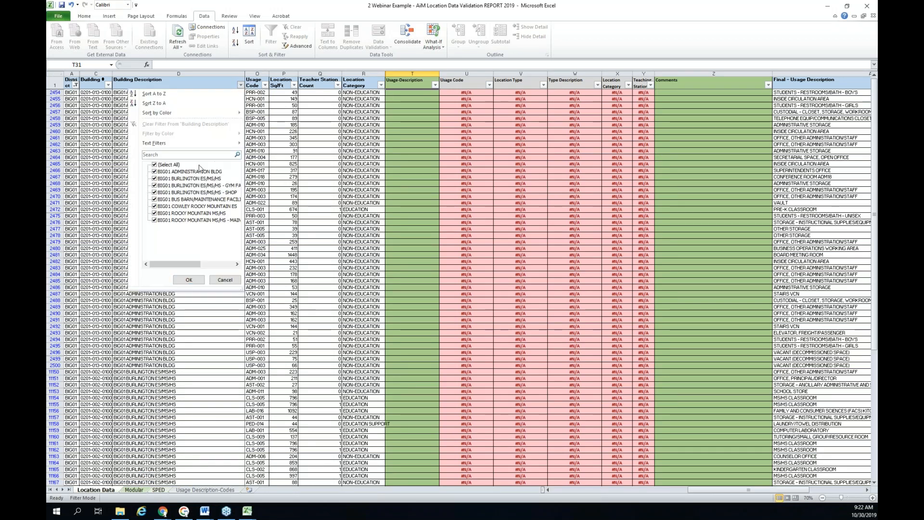
pyautogui.click(148, 163)
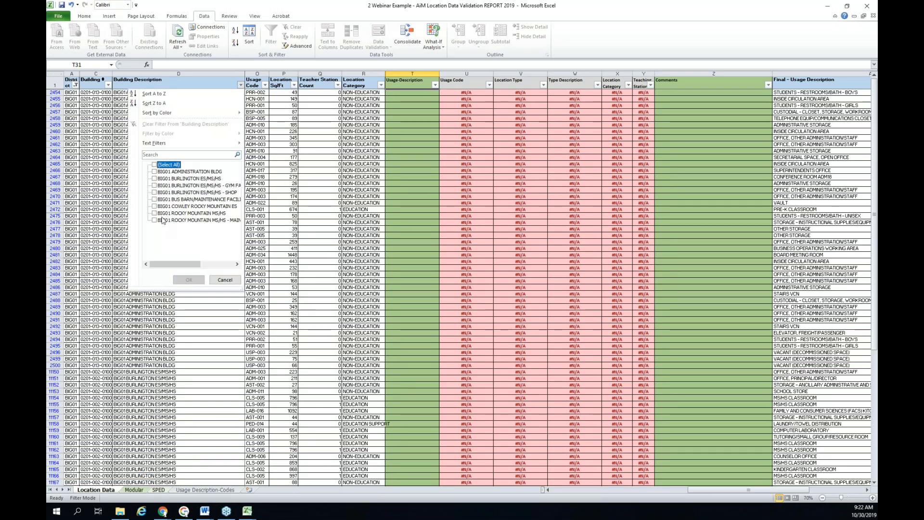
pyautogui.click(149, 213)
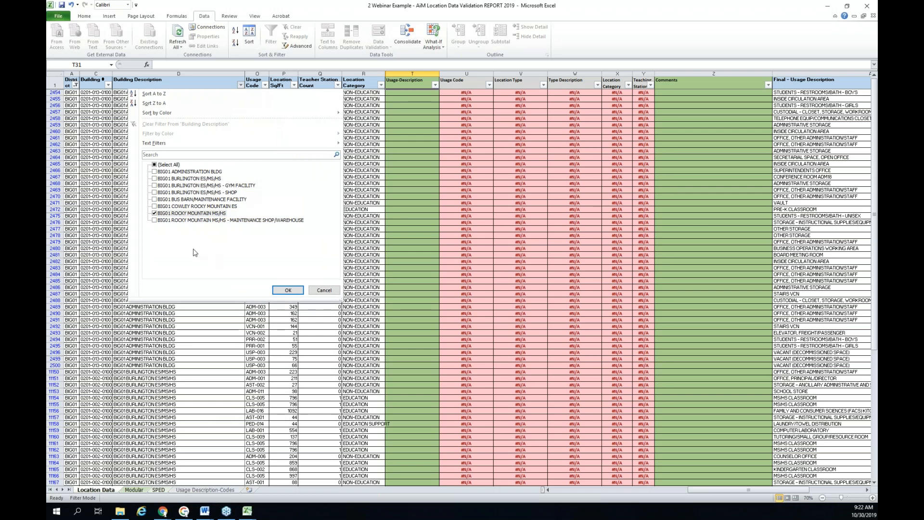
pyautogui.click(288, 290)
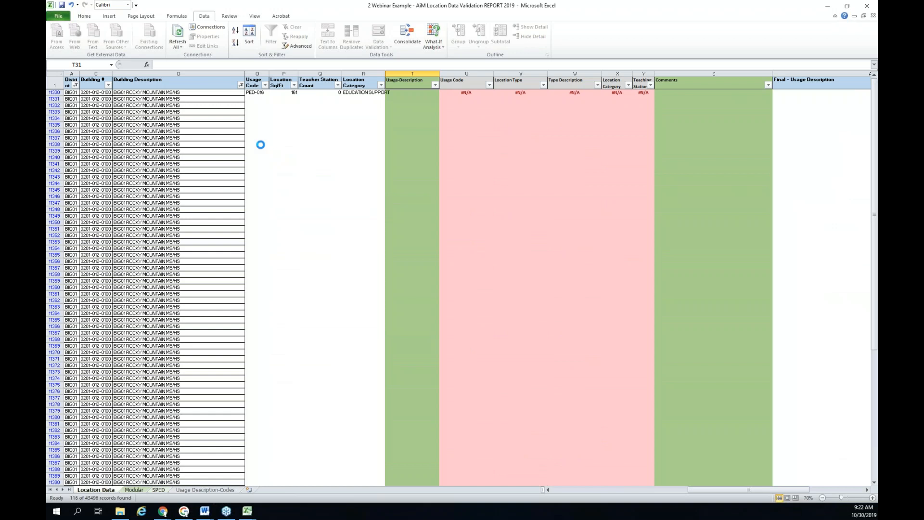
# Filter Usage-Description to PT/OT LABORATORY, SPECIAL EDUCATION RESOURCE ROOM and TUTORING/SMALL GROUP/RESOURCE ROOM, leaving 7 records
pyautogui.click(175, 34)
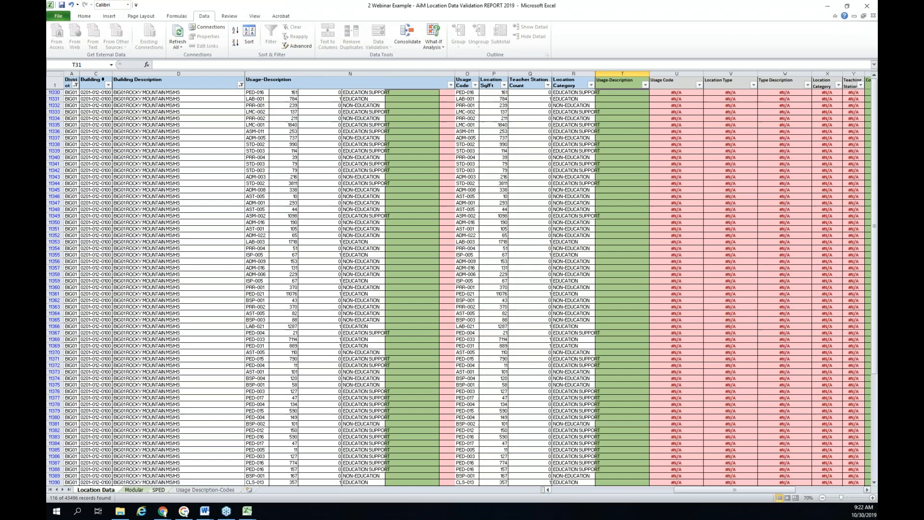
pyautogui.hscroll(3)
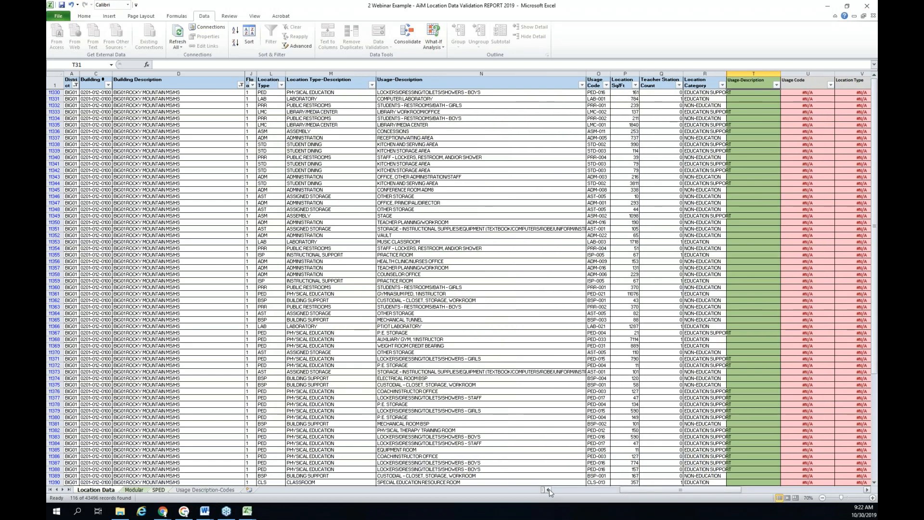
pyautogui.click(584, 85)
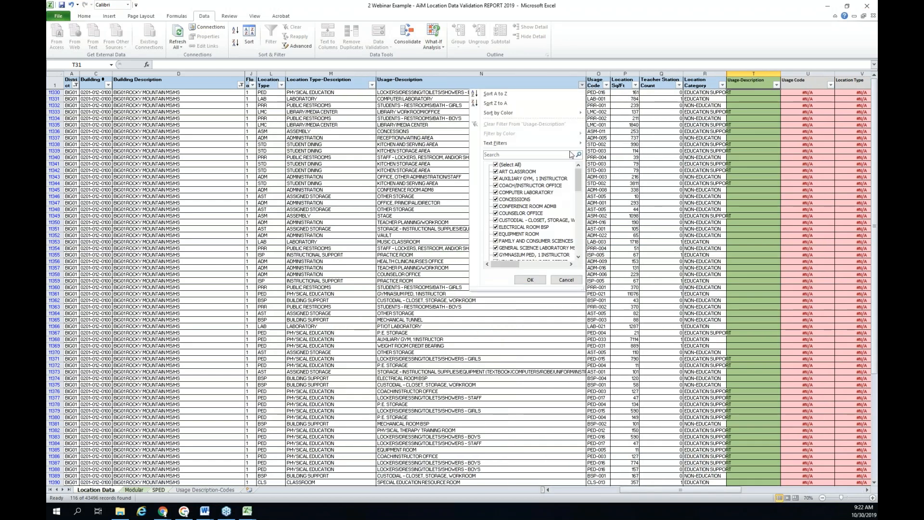
pyautogui.click(491, 164)
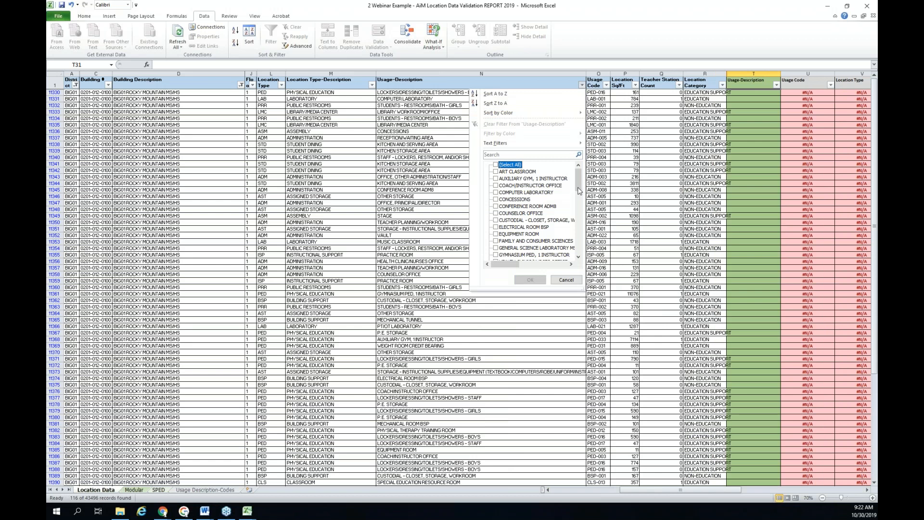
pyautogui.scroll(-3)
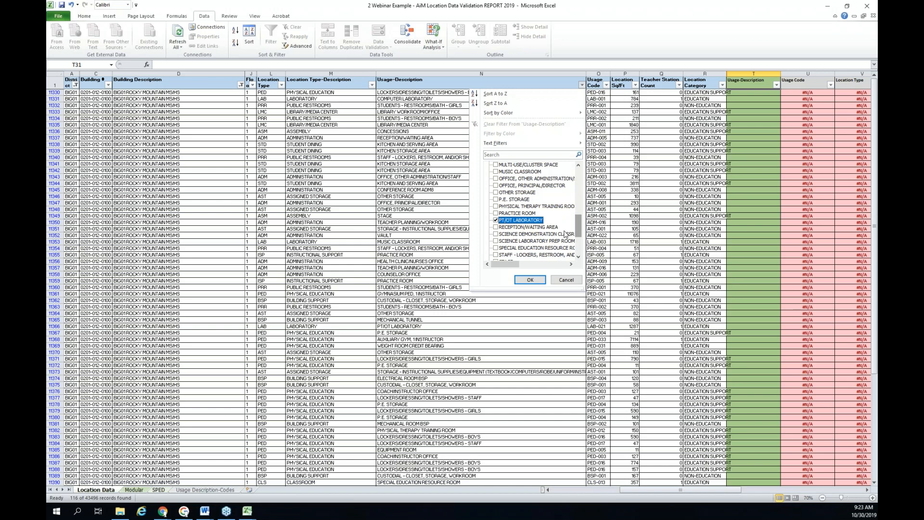
pyautogui.scroll(-3)
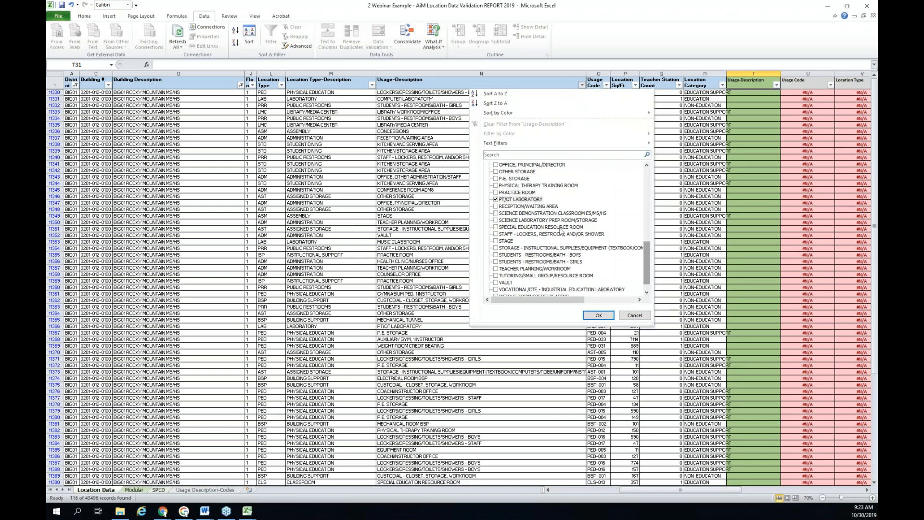
pyautogui.click(496, 227)
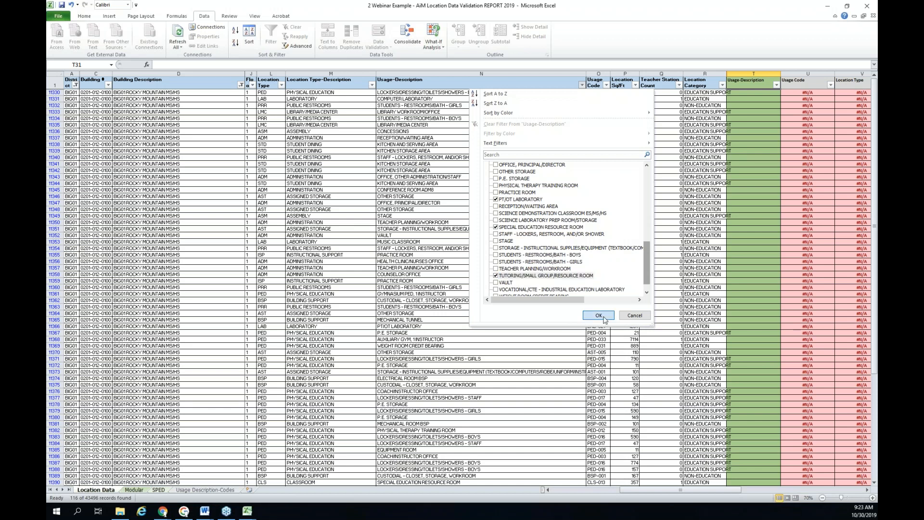
pyautogui.click(599, 315)
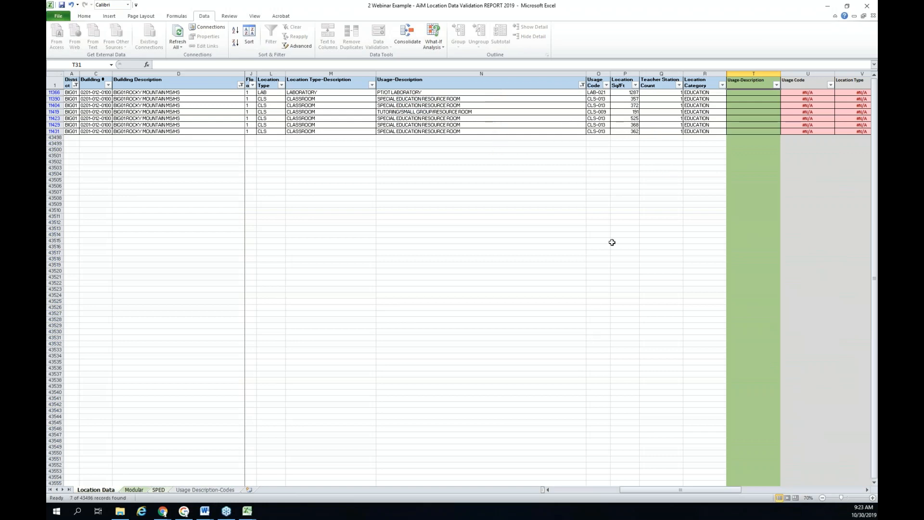
# Sum the seven rooms' Location SqFt via the status bar, then select the PT/OT laboratory's usage-description entry cell
pyautogui.click(625, 93)
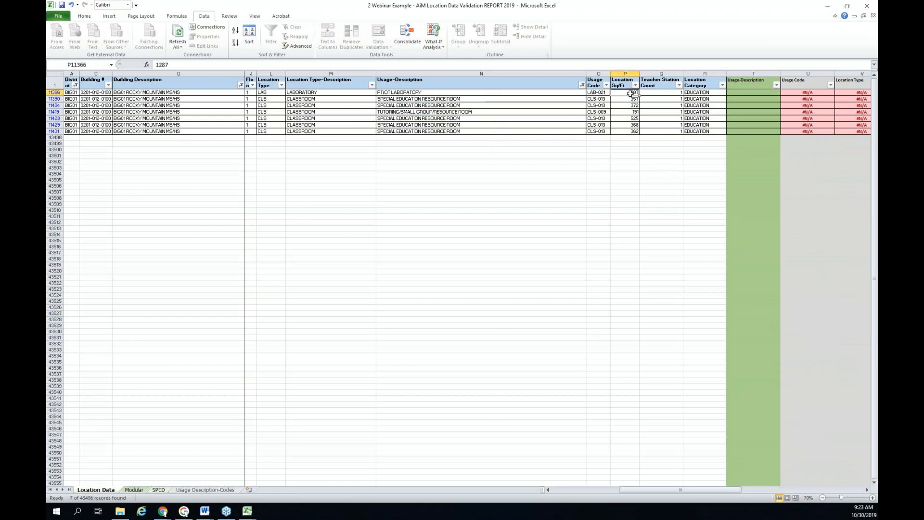
pyautogui.moveTo(623, 92); pyautogui.dragTo(624, 131)
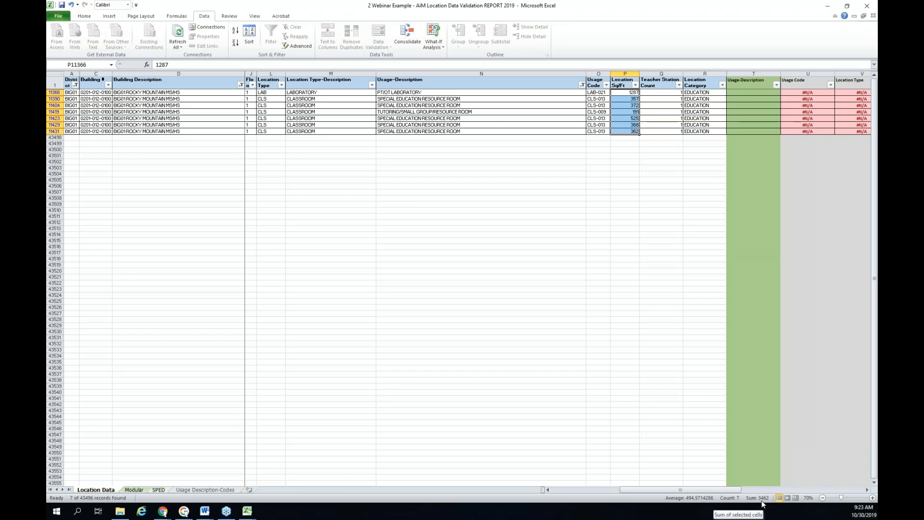
pyautogui.moveTo(778, 501)
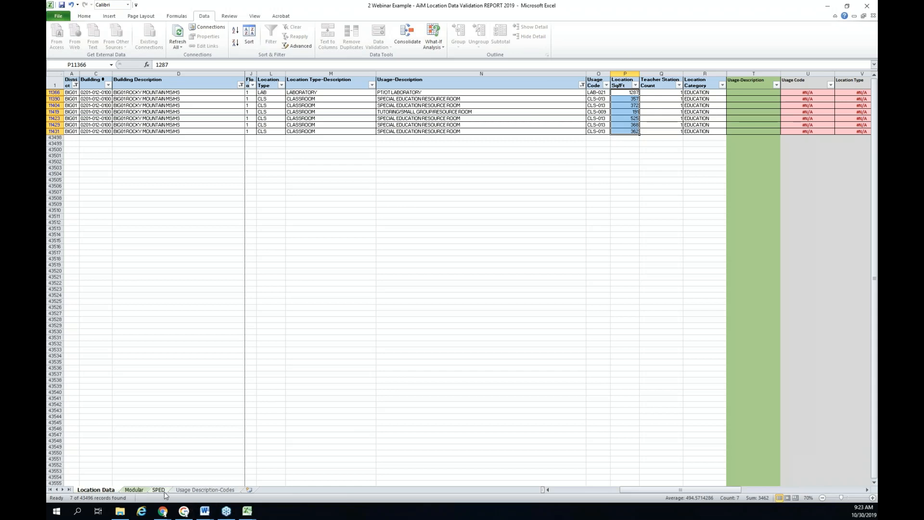
pyautogui.moveTo(853, 493)
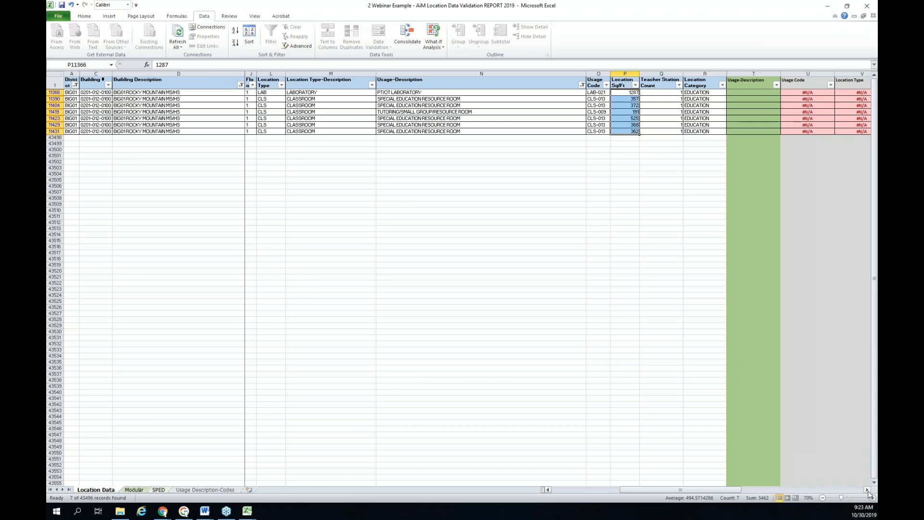
pyautogui.hscroll(3)
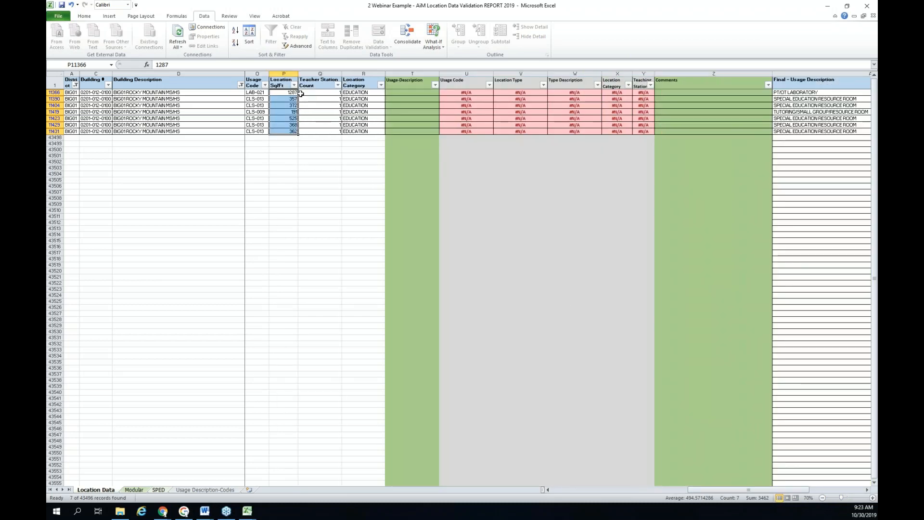
pyautogui.click(411, 92)
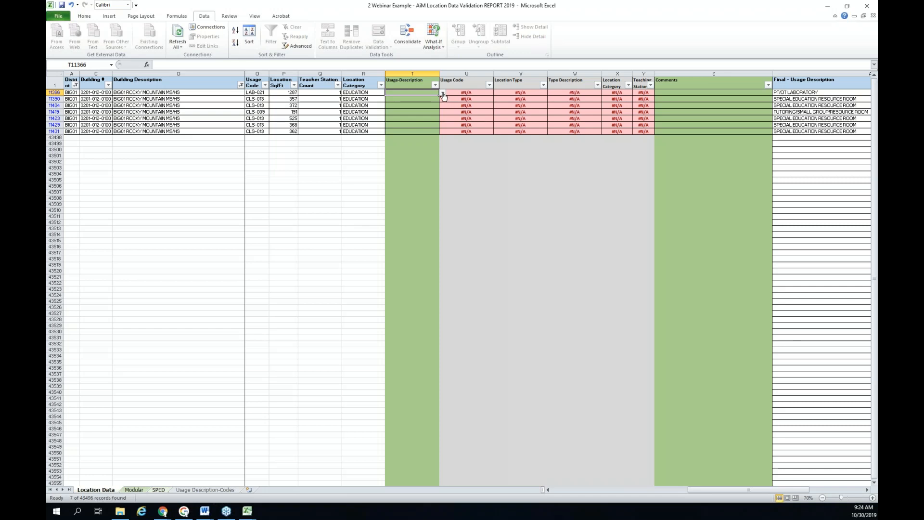
# Set the PT/OT laboratory row's usage to OPEN-PLAN INSTRUCTION SPACE MS/HS, filling code CLS-007 and classroom type
pyautogui.click(443, 92)
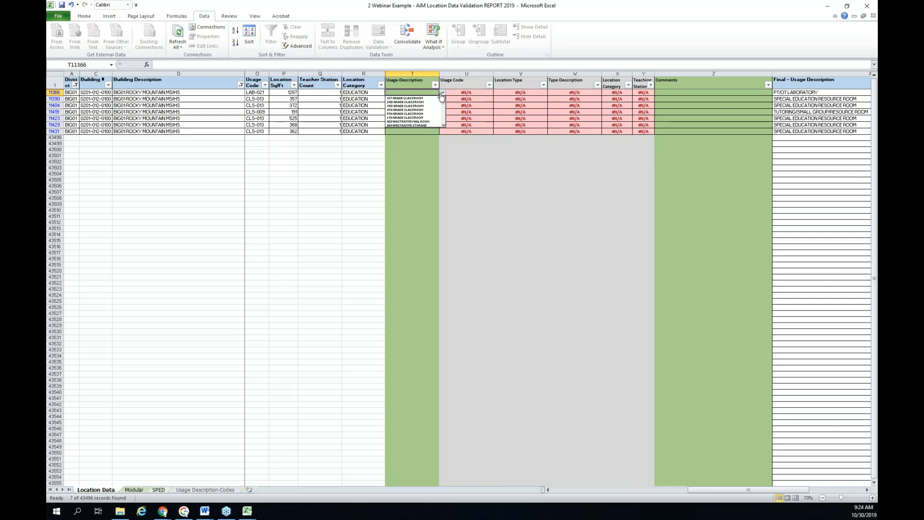
pyautogui.scroll(-3)
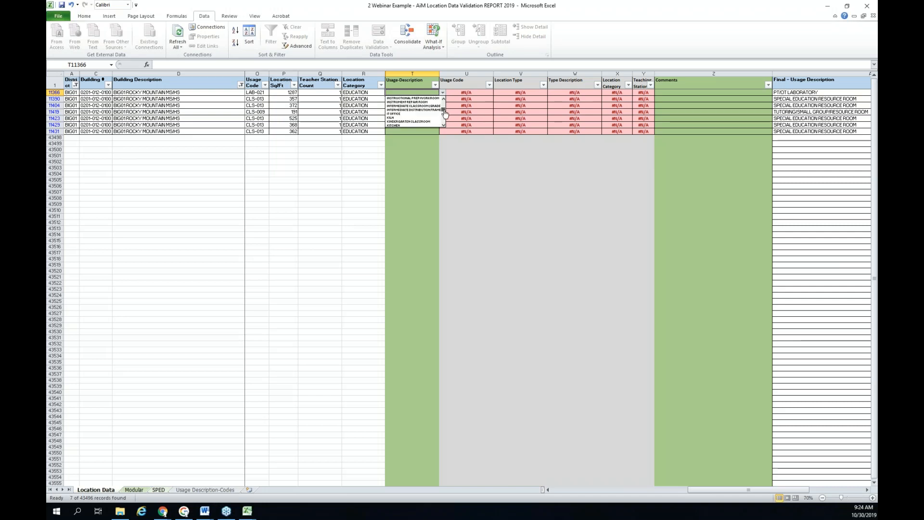
pyautogui.scroll(-3)
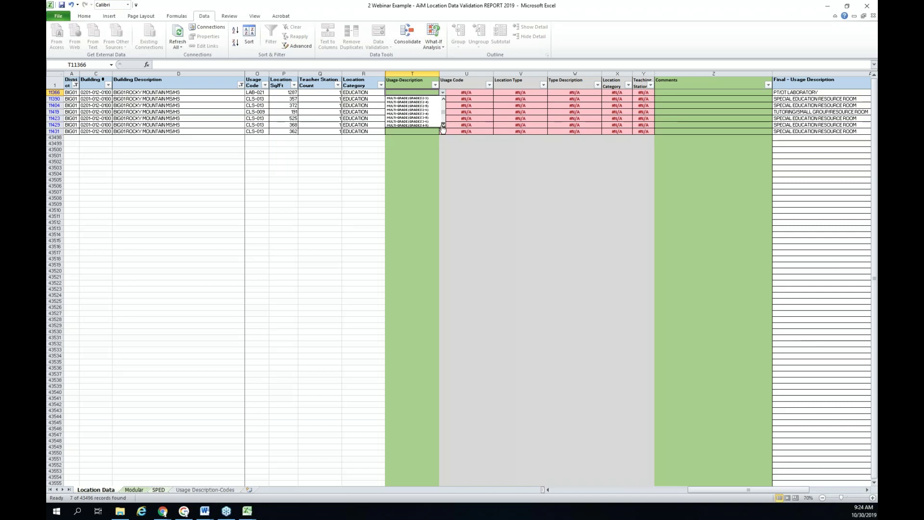
pyautogui.scroll(-3)
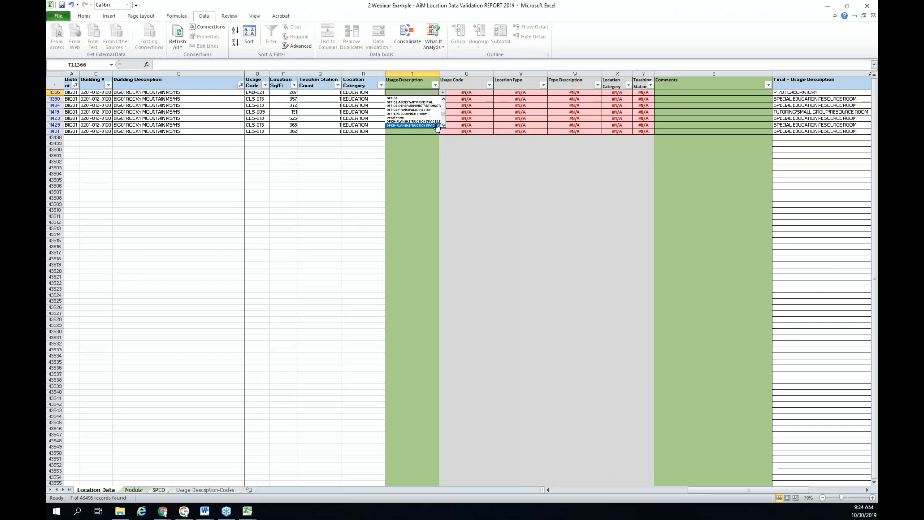
pyautogui.click(412, 127)
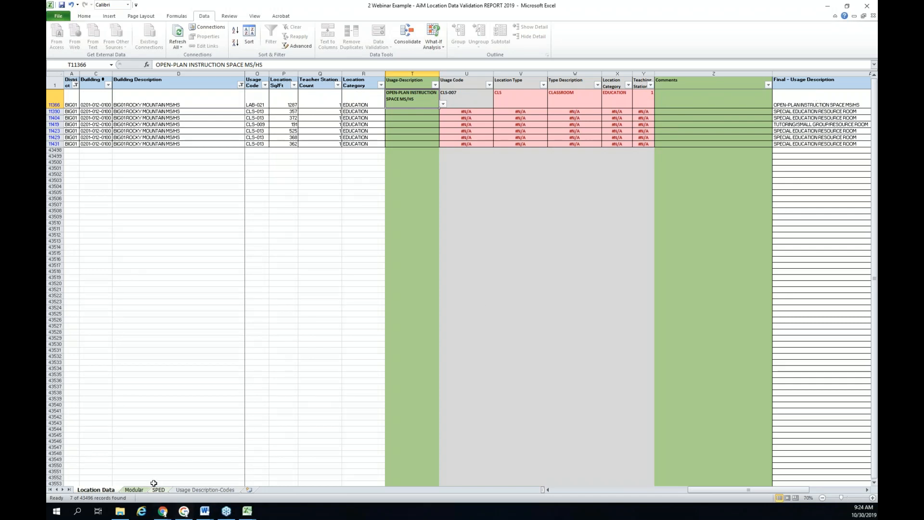
# Switch to the SPED sheet and Refresh All so Rocky Mountain MS/HS's SPED square footage updates
pyautogui.click(158, 489)
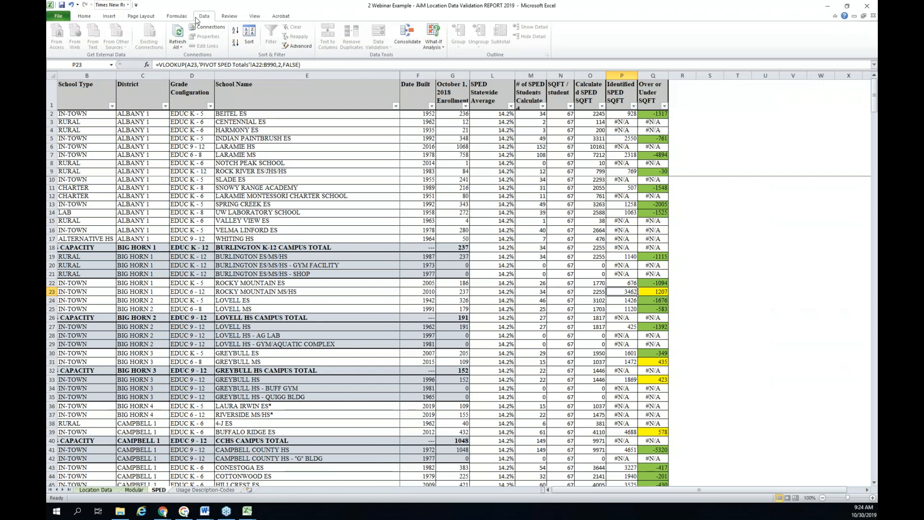
pyautogui.moveTo(200, 18)
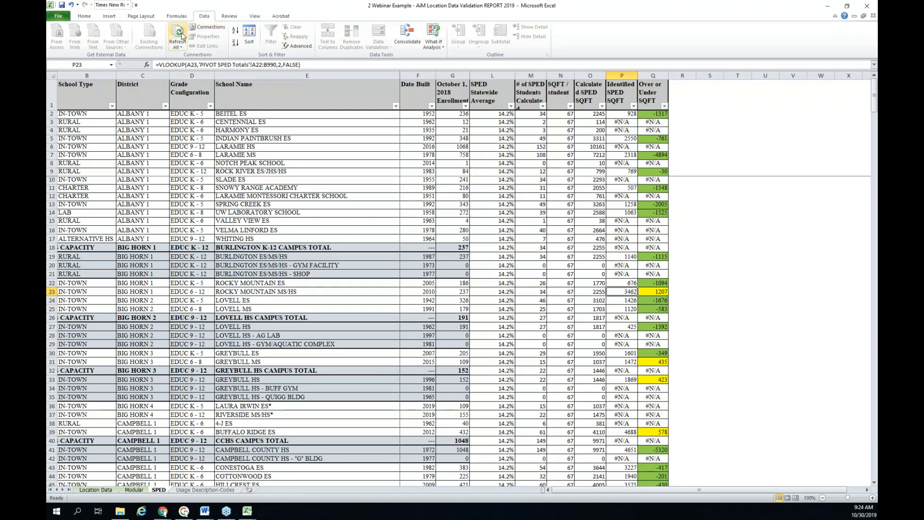
pyautogui.click(176, 34)
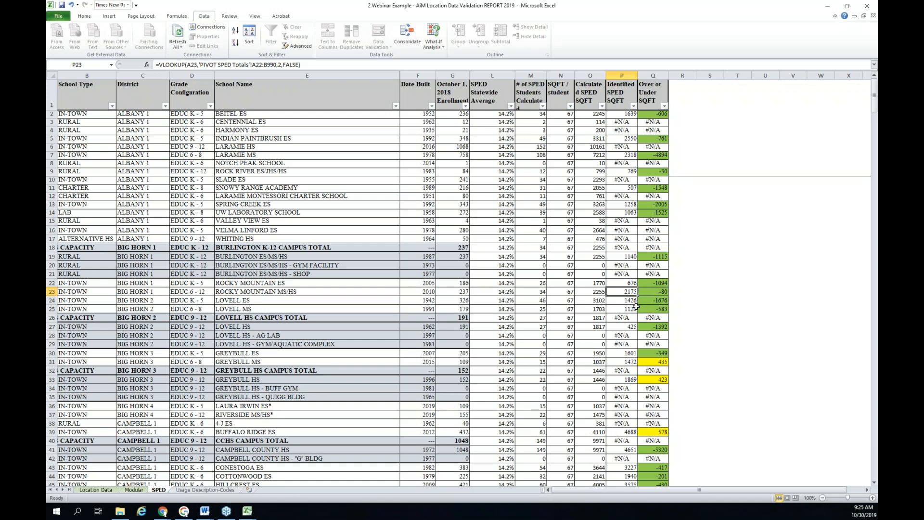
pyautogui.moveTo(622, 298)
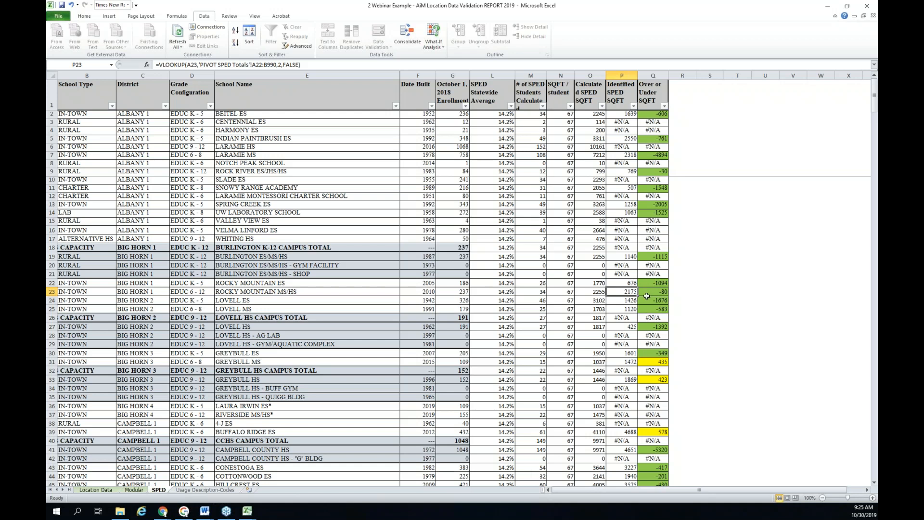
pyautogui.moveTo(626, 292)
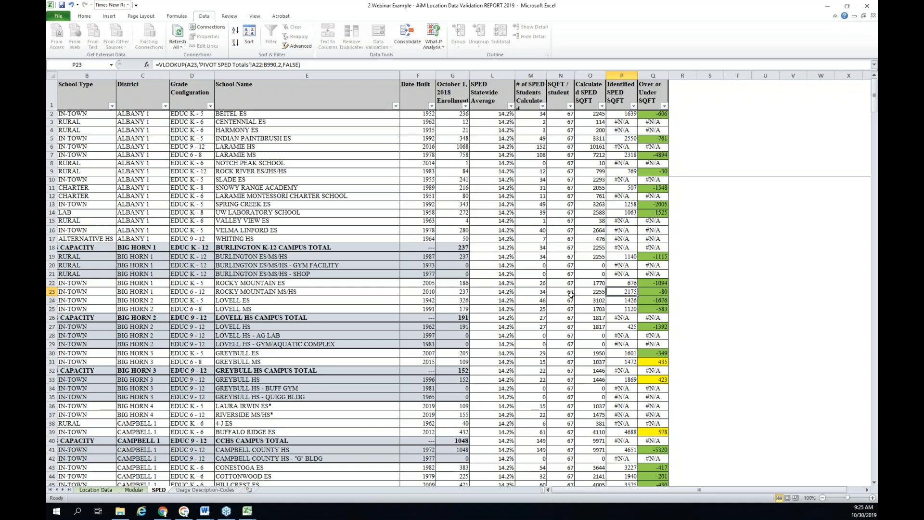
pyautogui.moveTo(625, 309)
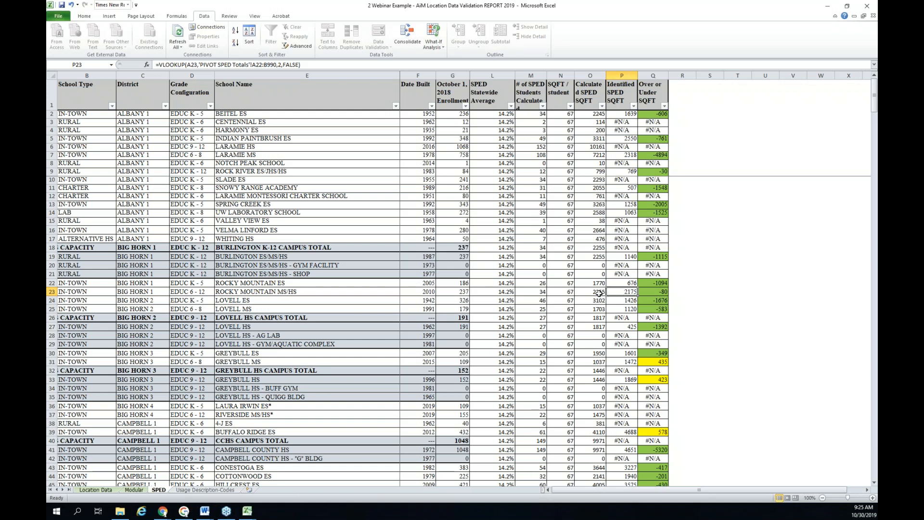
pyautogui.moveTo(595, 283)
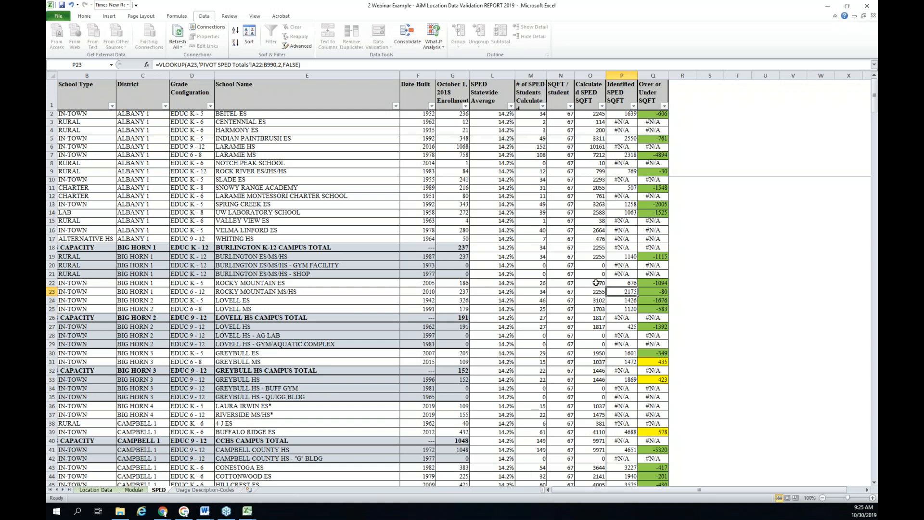
# Select the Rocky Mountain schools' calculated SPED square footage cells and view the VLOOKUP formula in P15
pyautogui.click(596, 283)
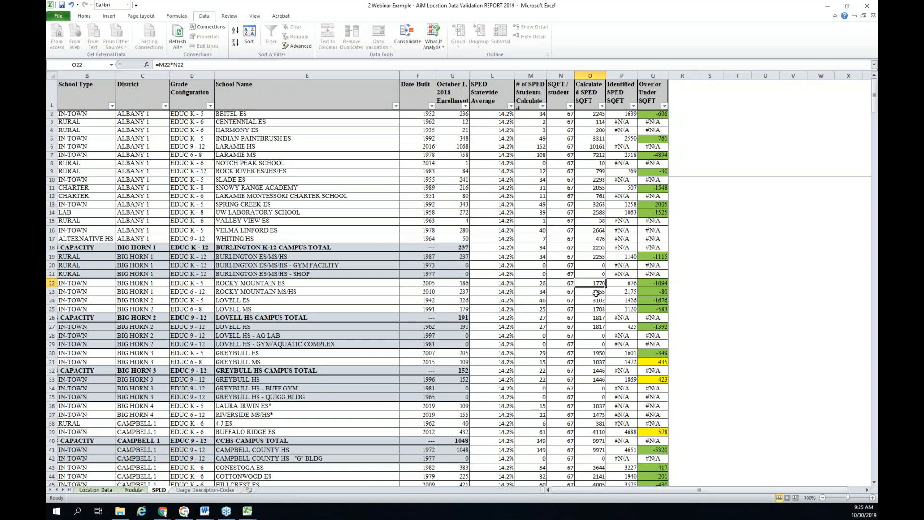
pyautogui.moveTo(643, 293)
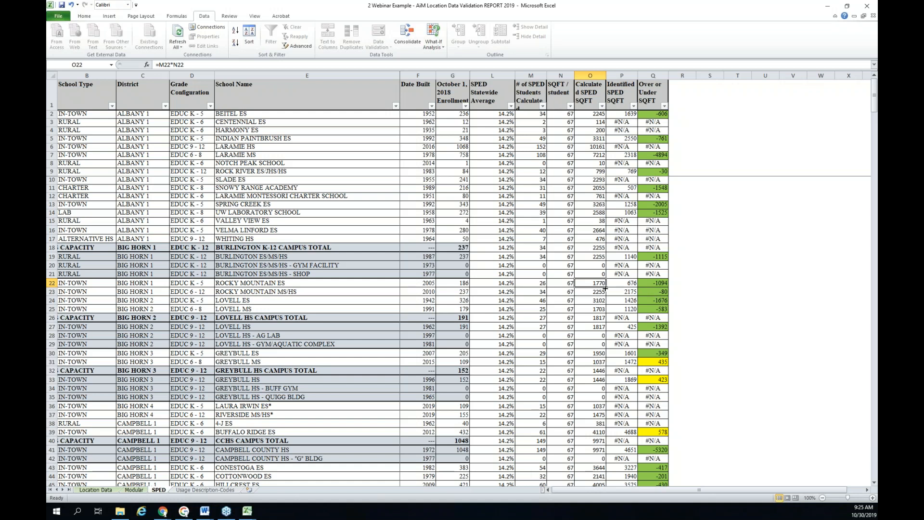
pyautogui.moveTo(624, 291)
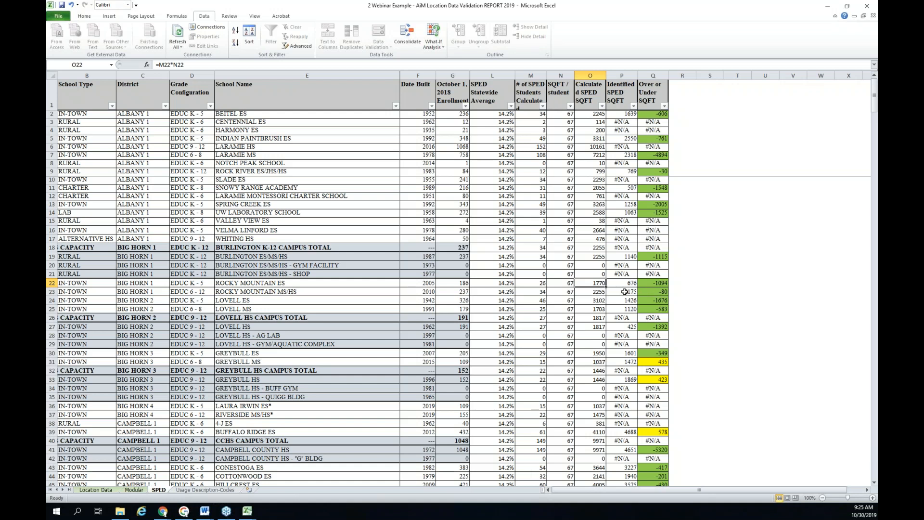
pyautogui.moveTo(590, 282); pyautogui.dragTo(589, 291)
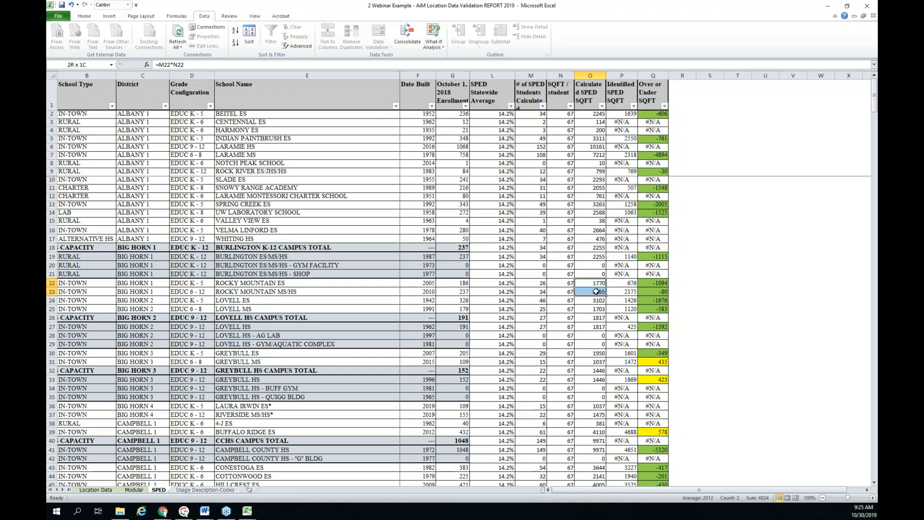
pyautogui.click(597, 291)
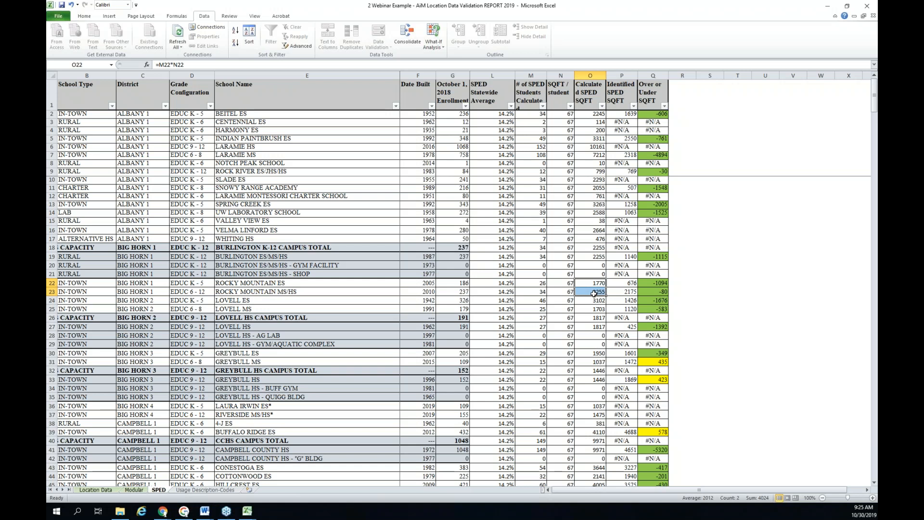
pyautogui.moveTo(599, 392)
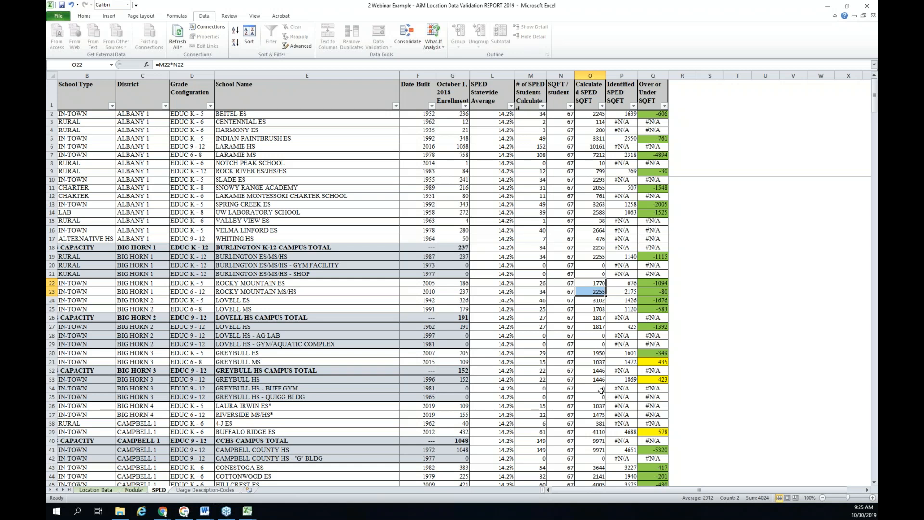
pyautogui.moveTo(597, 383)
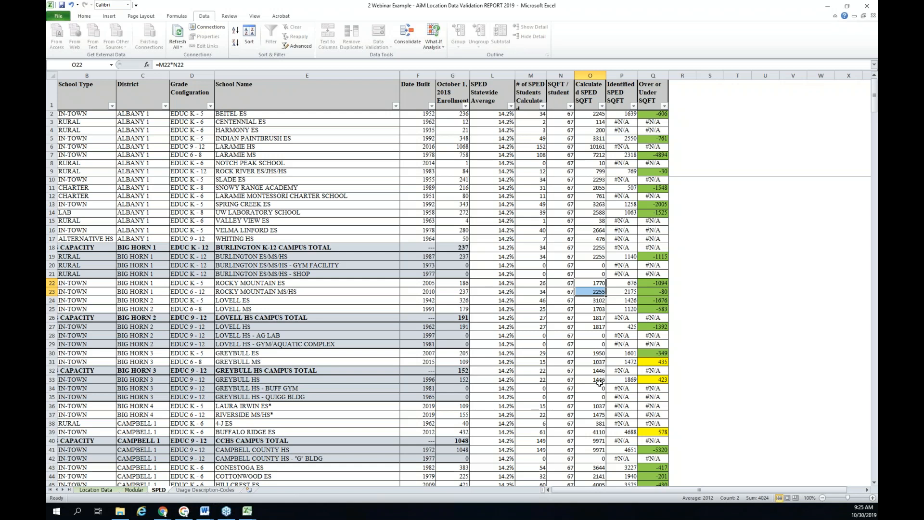
pyautogui.moveTo(597, 391)
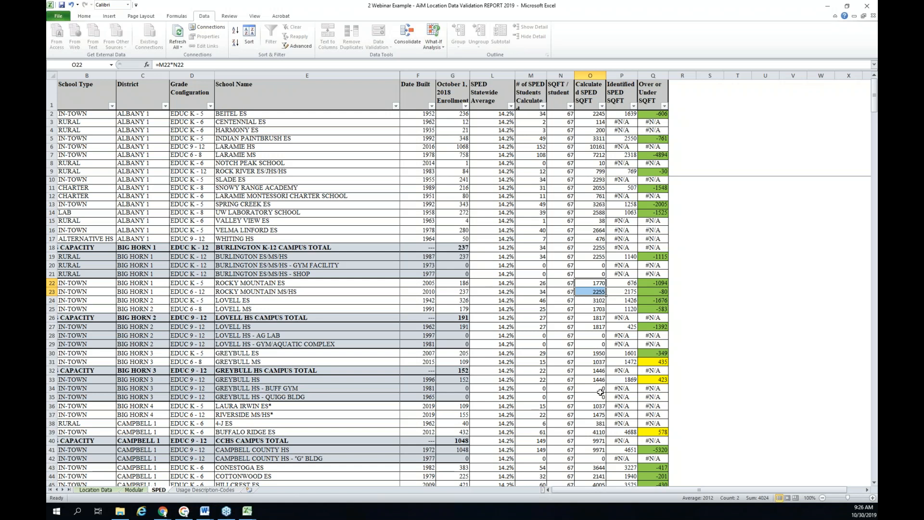
pyautogui.moveTo(621, 221)
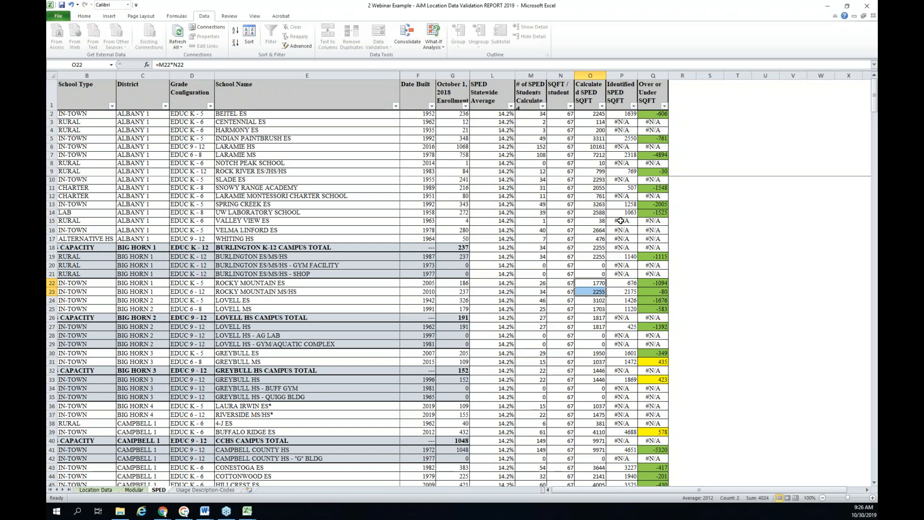
pyautogui.click(622, 221)
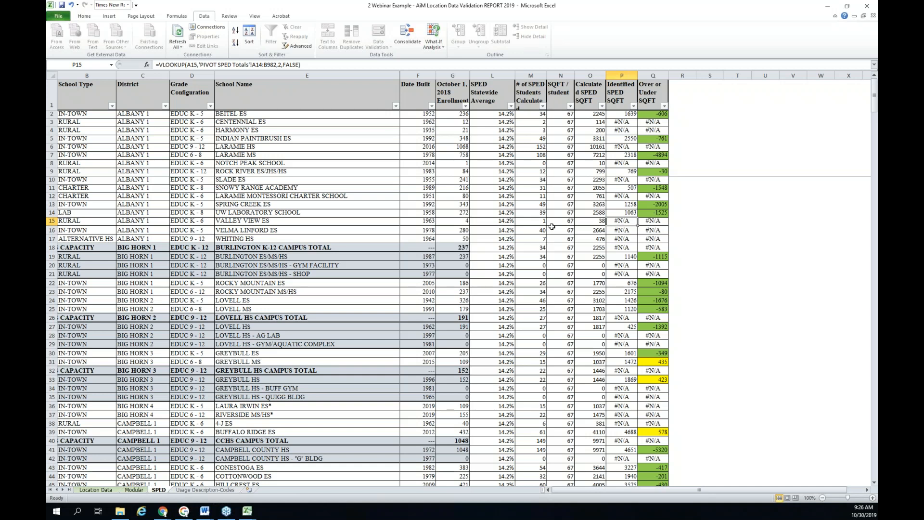
pyautogui.moveTo(525, 275)
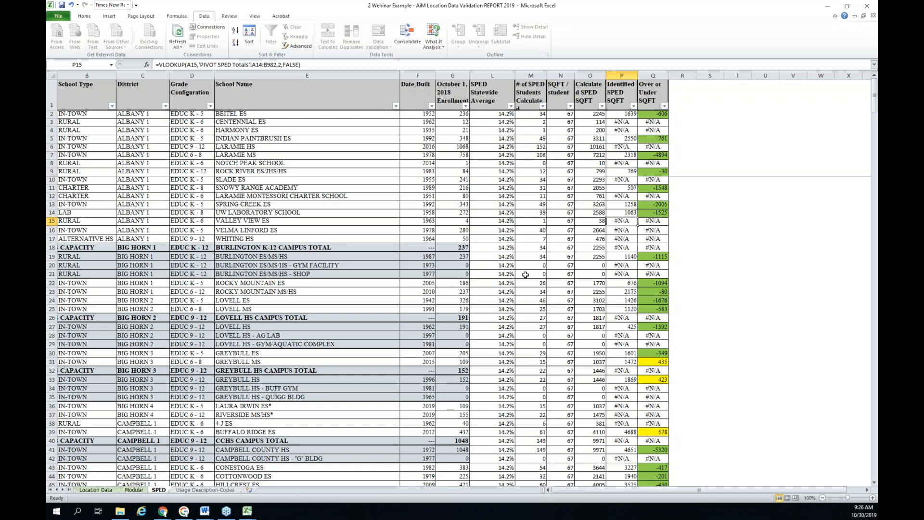
pyautogui.moveTo(586, 287)
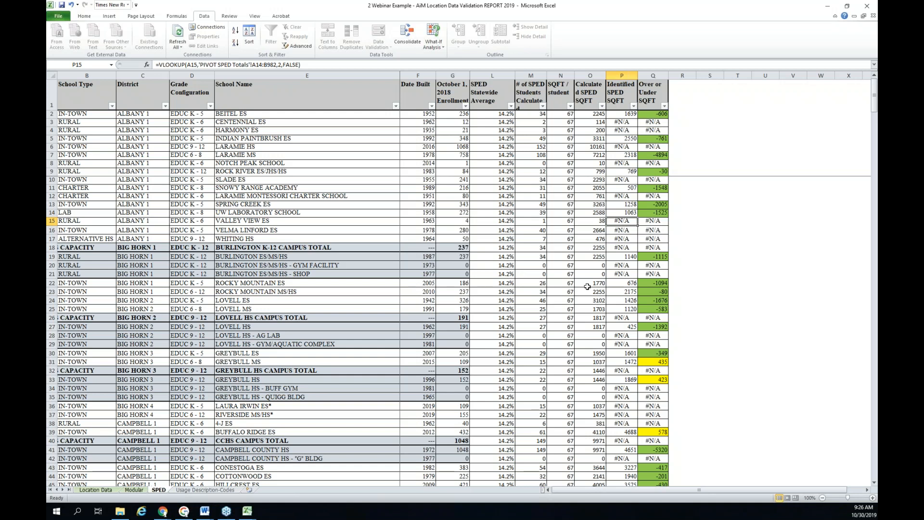
pyautogui.moveTo(531, 271)
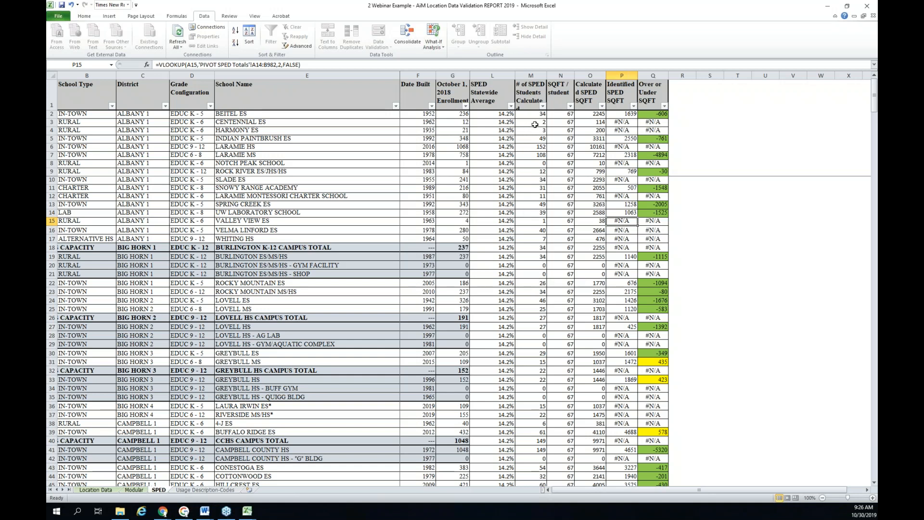
pyautogui.moveTo(576, 140)
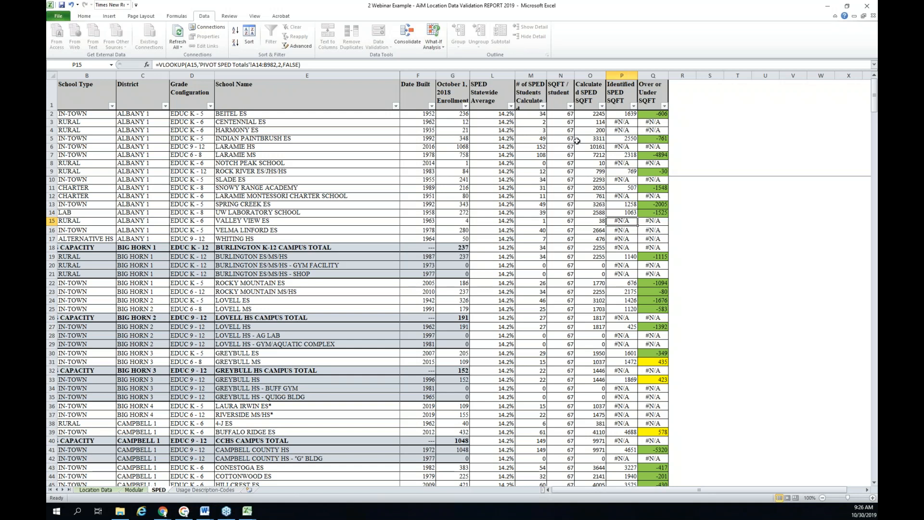
pyautogui.moveTo(595, 130)
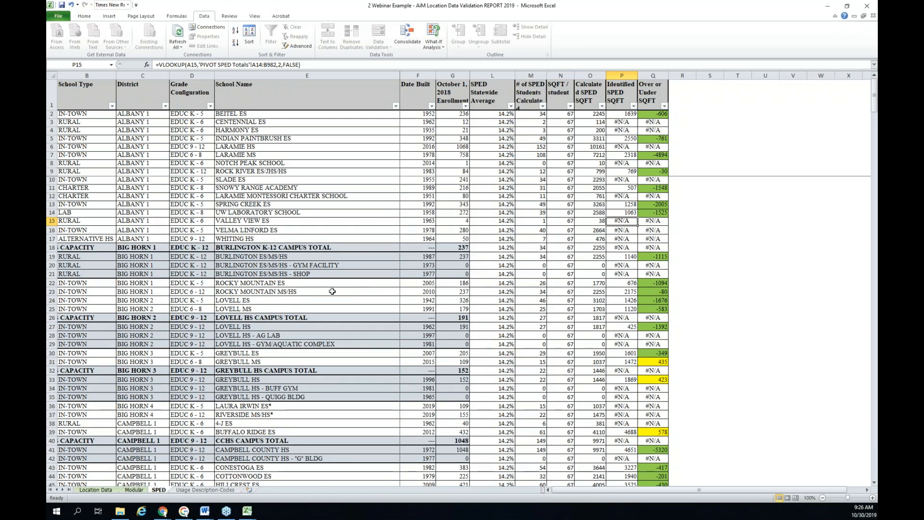
pyautogui.moveTo(336, 287)
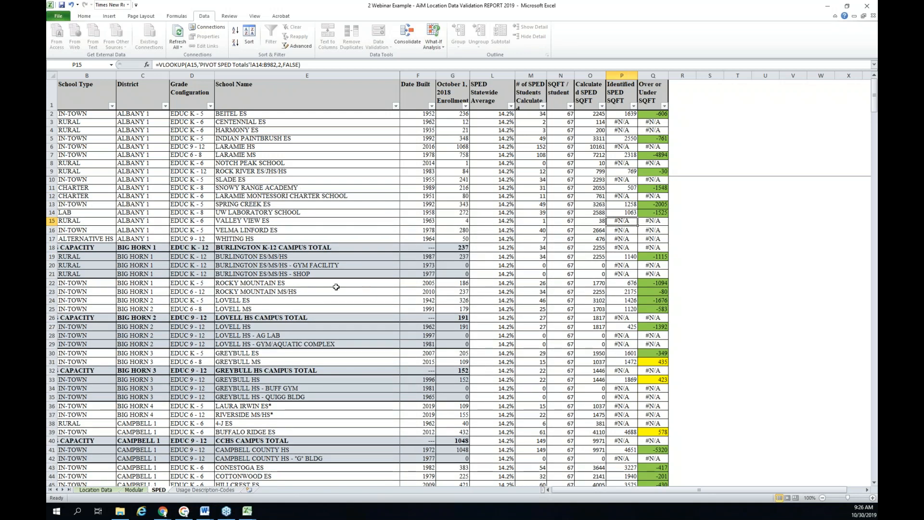
pyautogui.moveTo(379, 379)
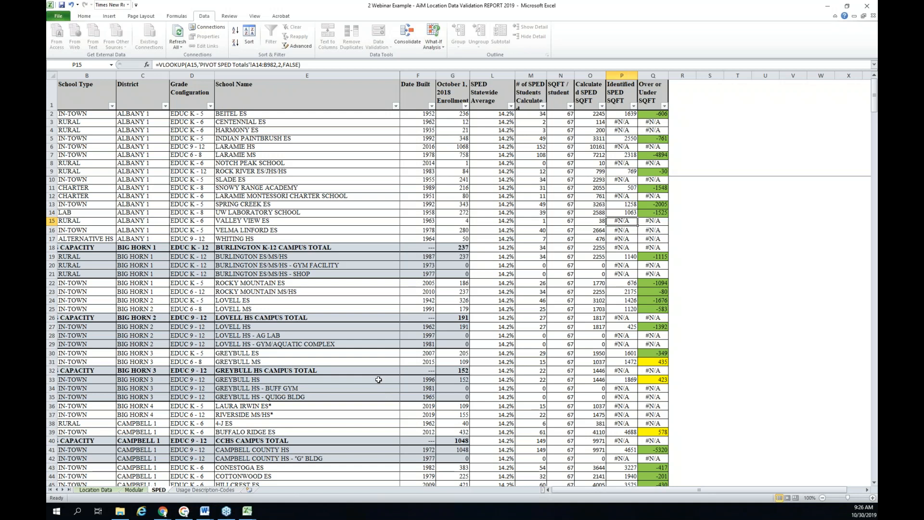
pyautogui.moveTo(246, 424)
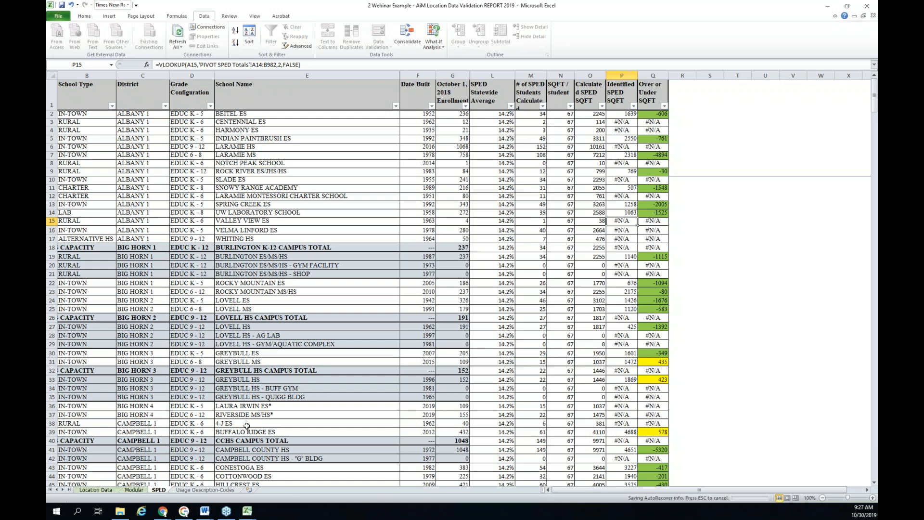
pyautogui.moveTo(434, 433)
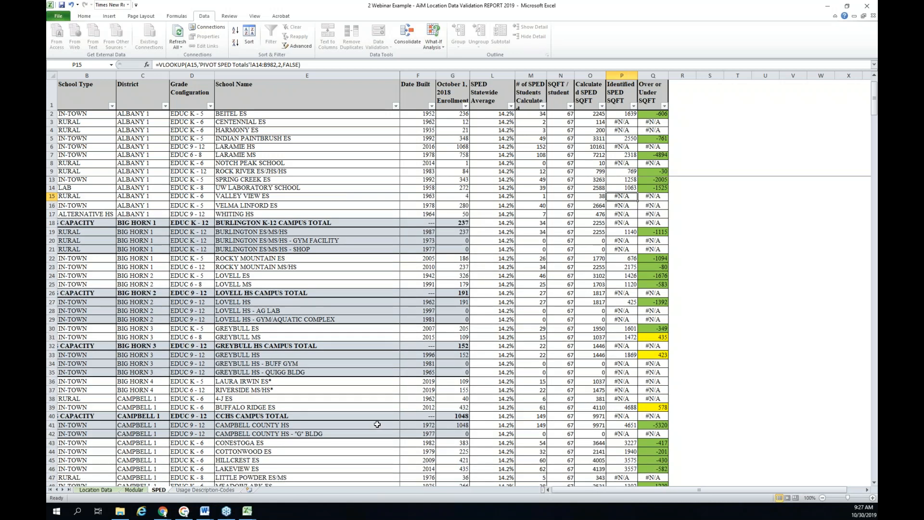
pyautogui.moveTo(272, 408)
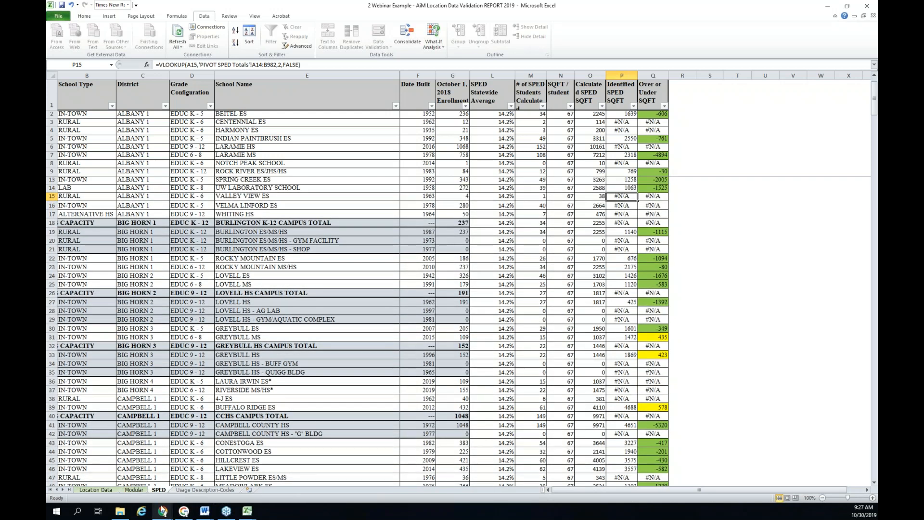
pyautogui.moveTo(119, 512)
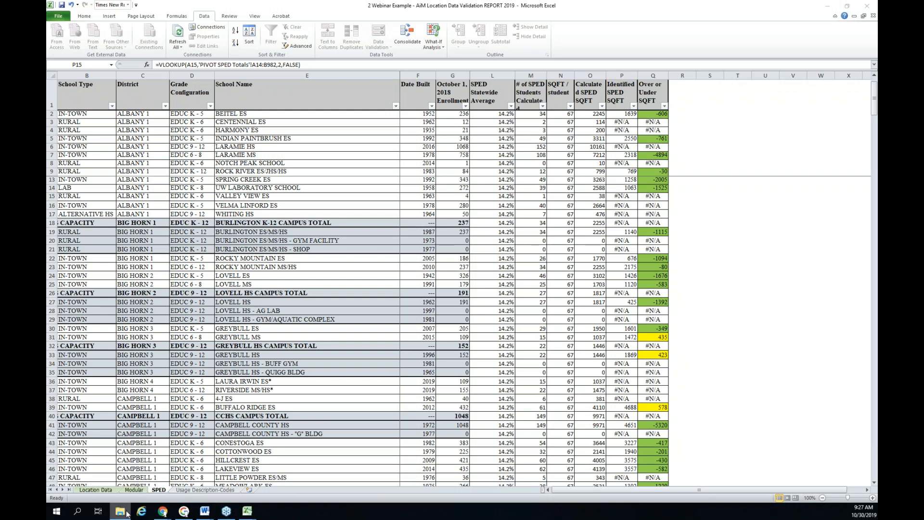
pyautogui.moveTo(168, 512)
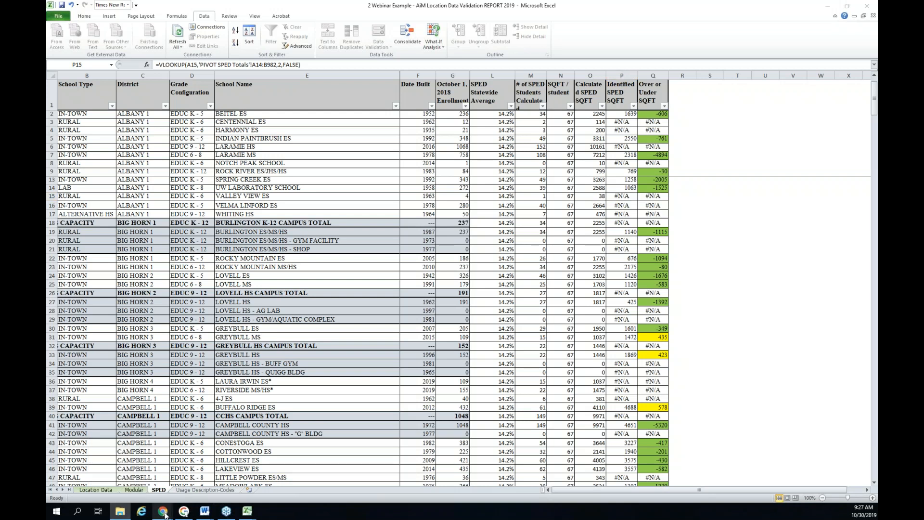
# Switch to Chrome and open Google Drive's ALB01 - Location Reports & Drawings folder
pyautogui.click(162, 510)
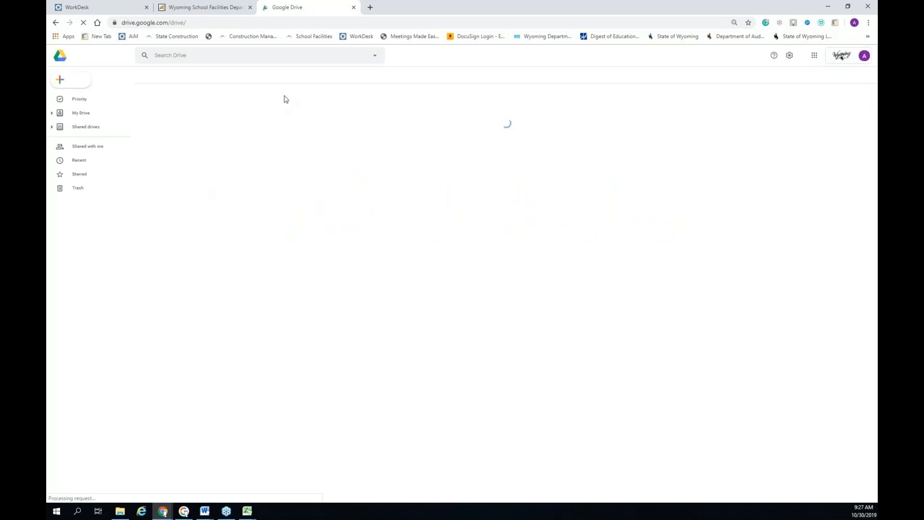
pyautogui.click(81, 113)
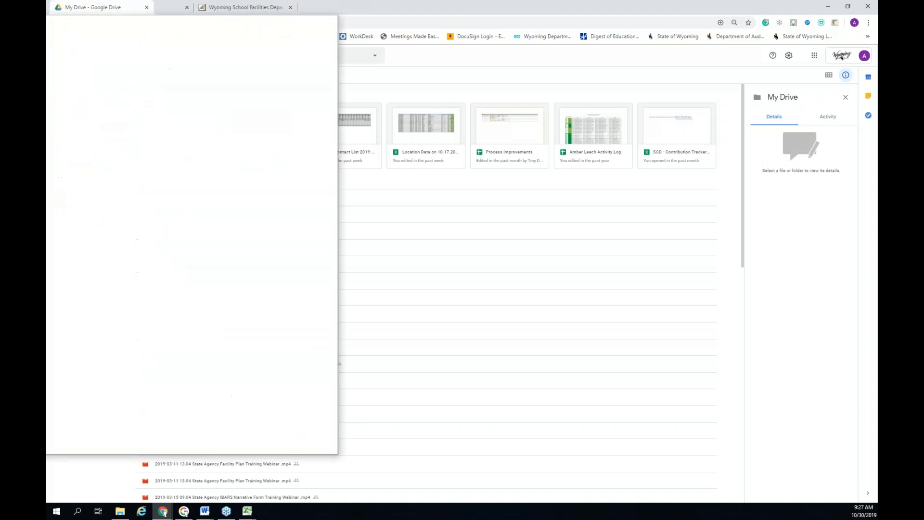
pyautogui.click(96, 7)
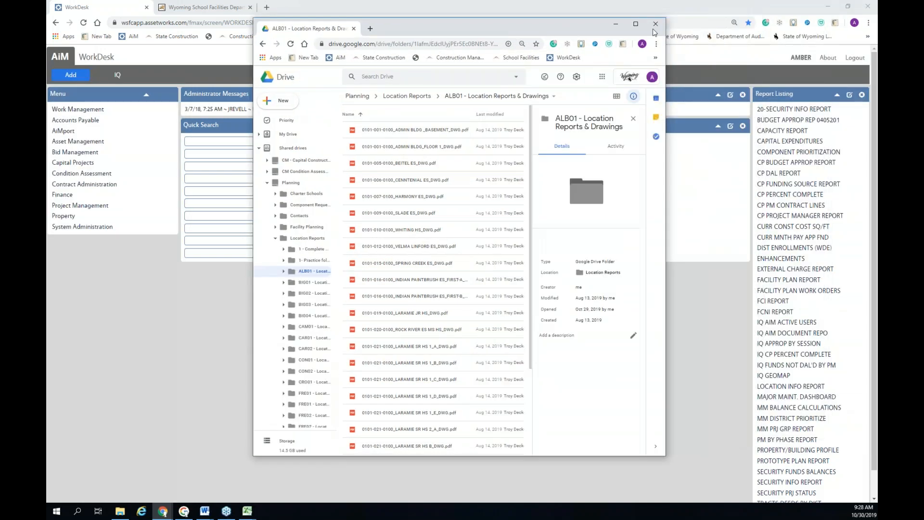
# Maximize the Chrome window so the ALB01 drawing PDF list fills the screen
pyautogui.click(636, 24)
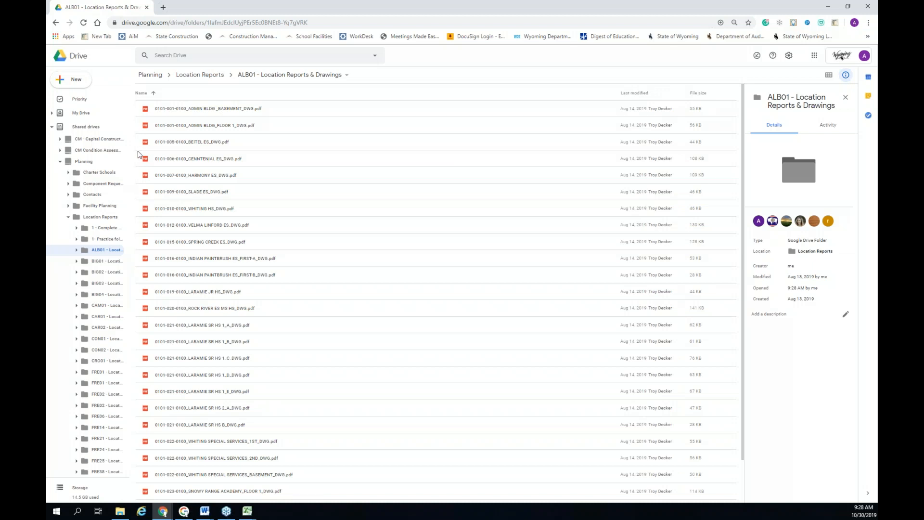
pyautogui.moveTo(205, 331)
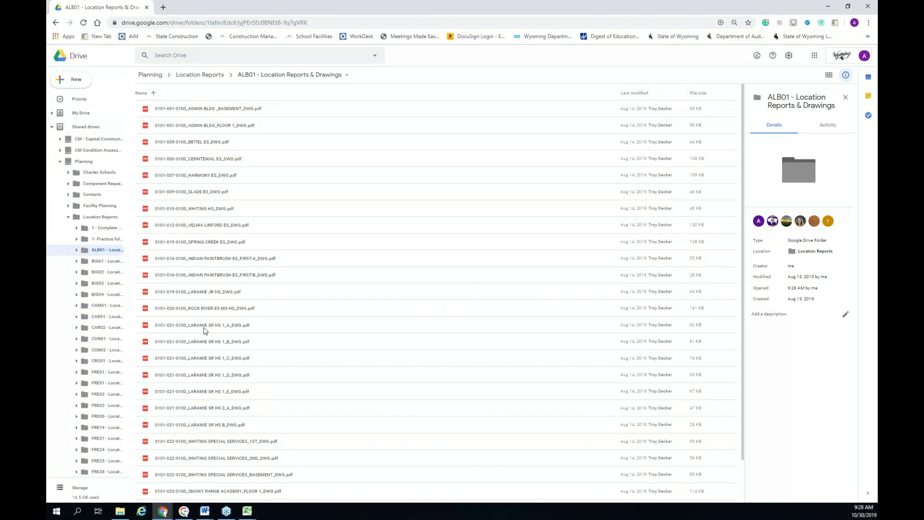
pyautogui.moveTo(213, 477)
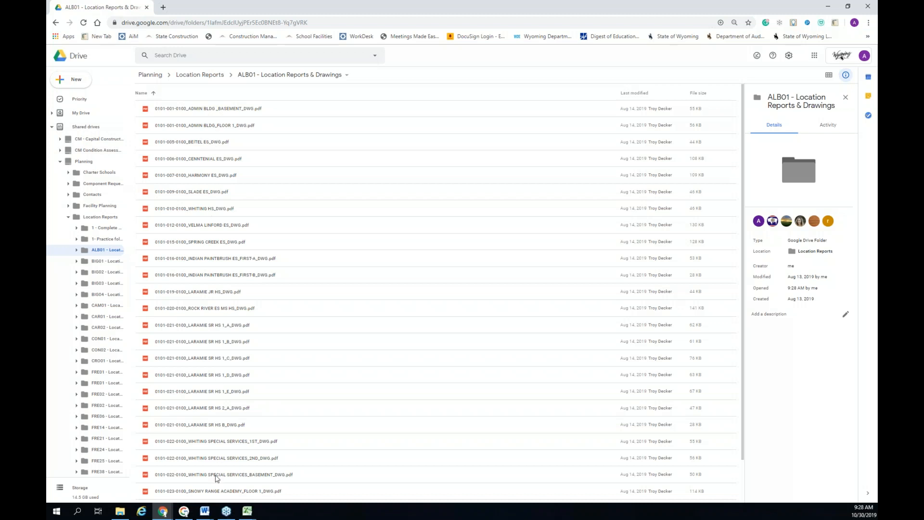
pyautogui.moveTo(181, 192)
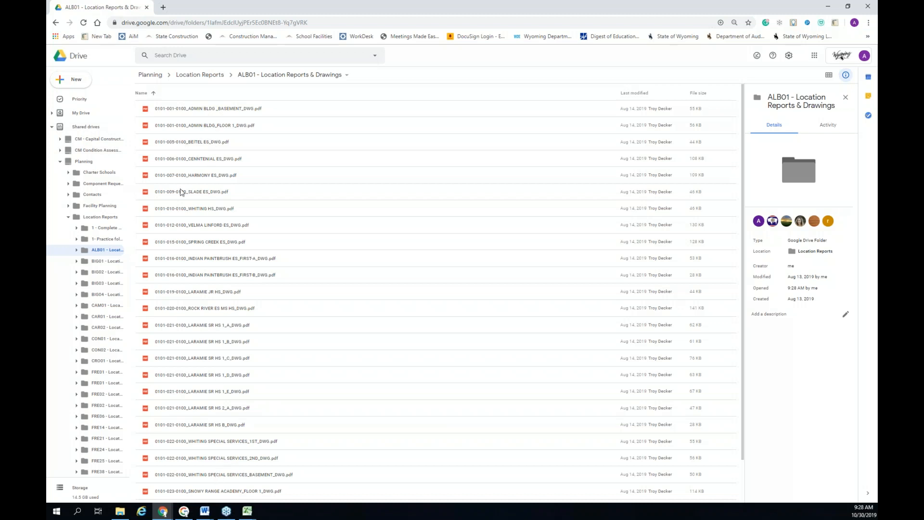
pyautogui.moveTo(156, 75)
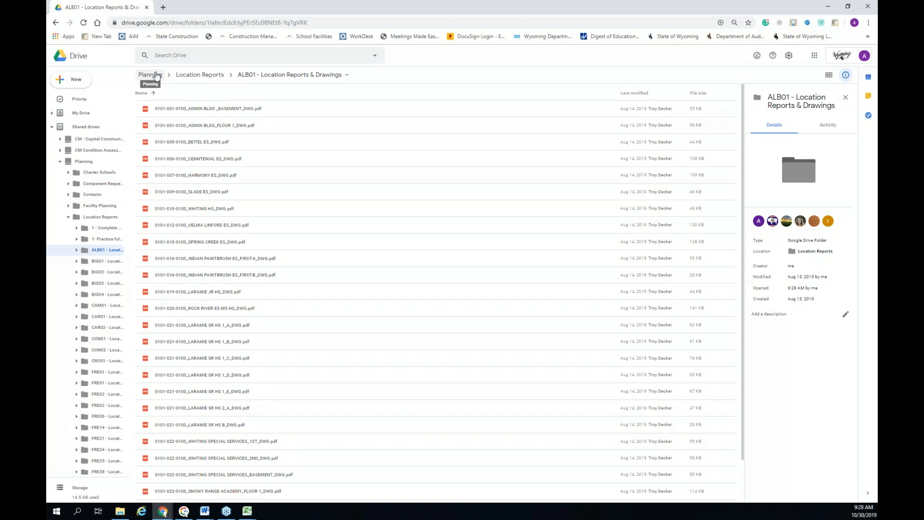
pyautogui.moveTo(212, 329)
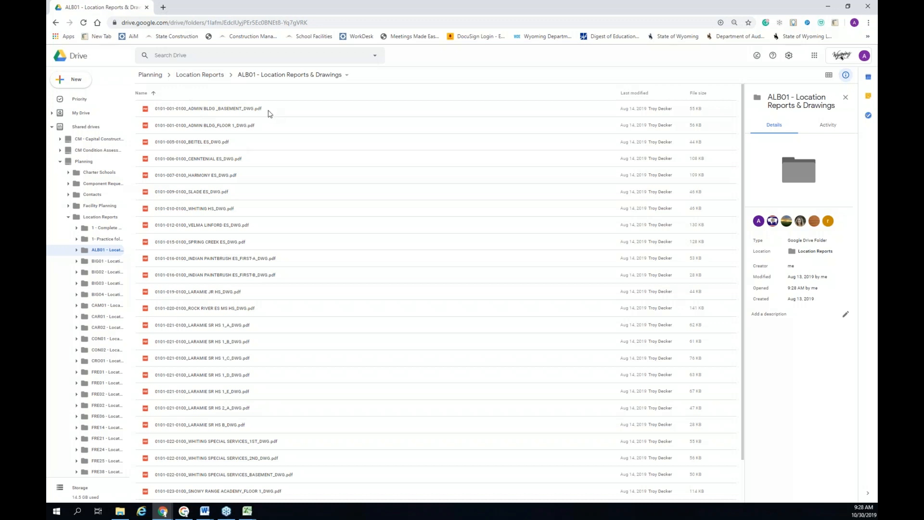
pyautogui.moveTo(288, 111)
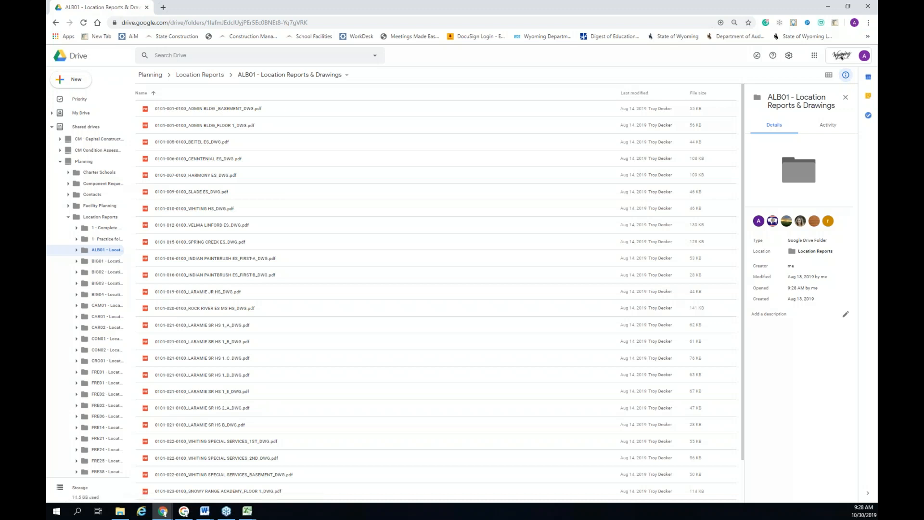
pyautogui.moveTo(89, 46)
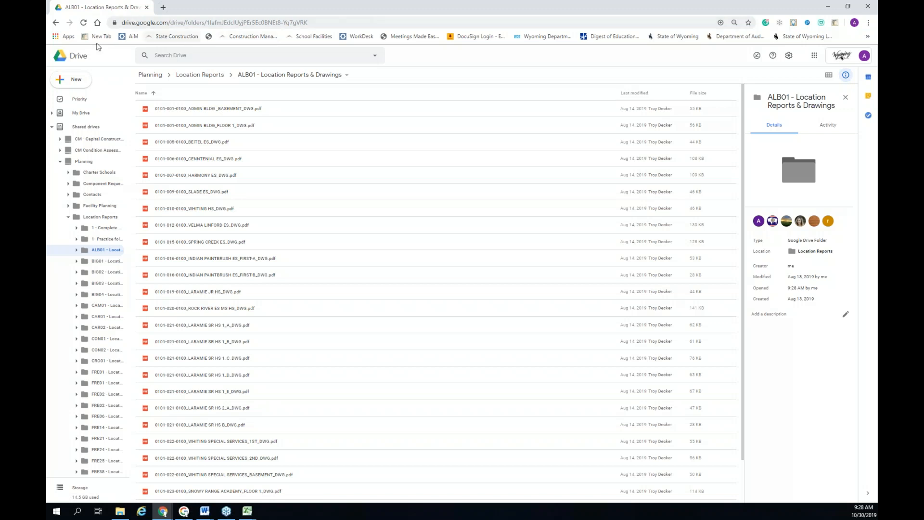
pyautogui.moveTo(132, 36)
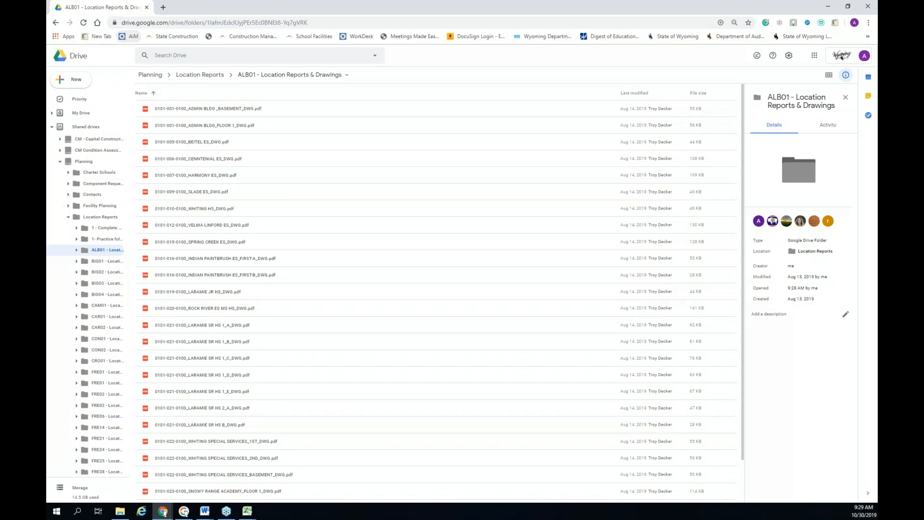
# Sign in to AiM and run the property information report for Albany County School District #1
pyautogui.click(360, 37)
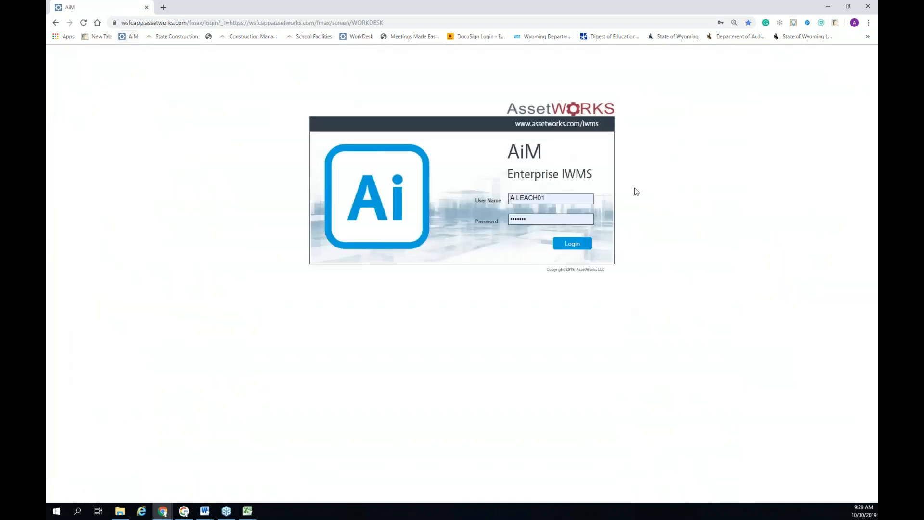
pyautogui.moveTo(645, 211)
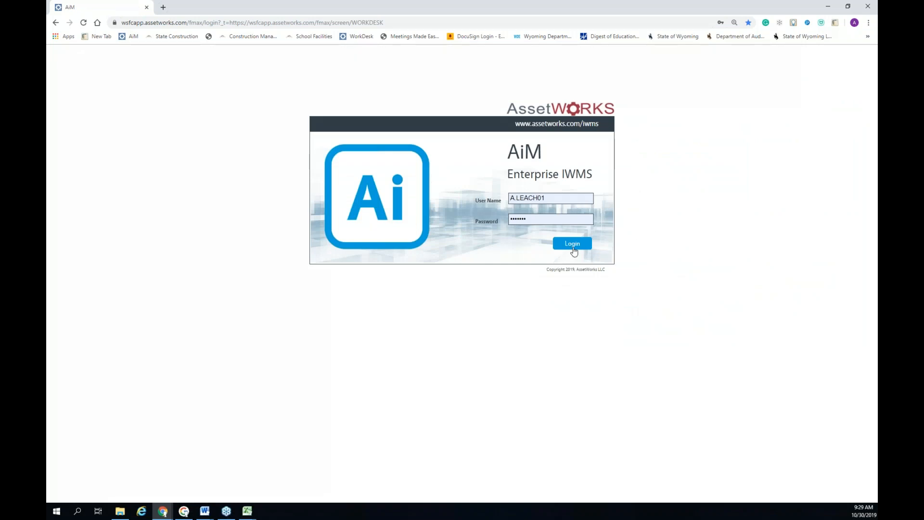
pyautogui.click(571, 243)
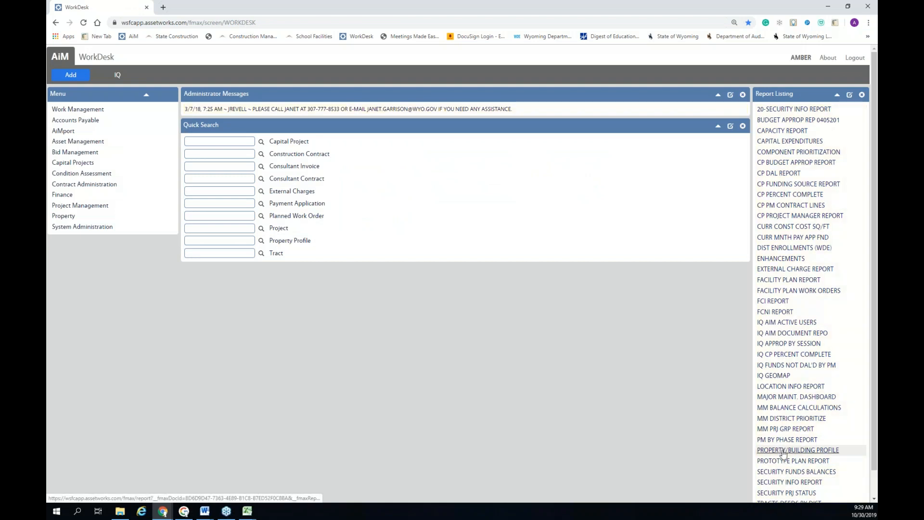
pyautogui.click(797, 451)
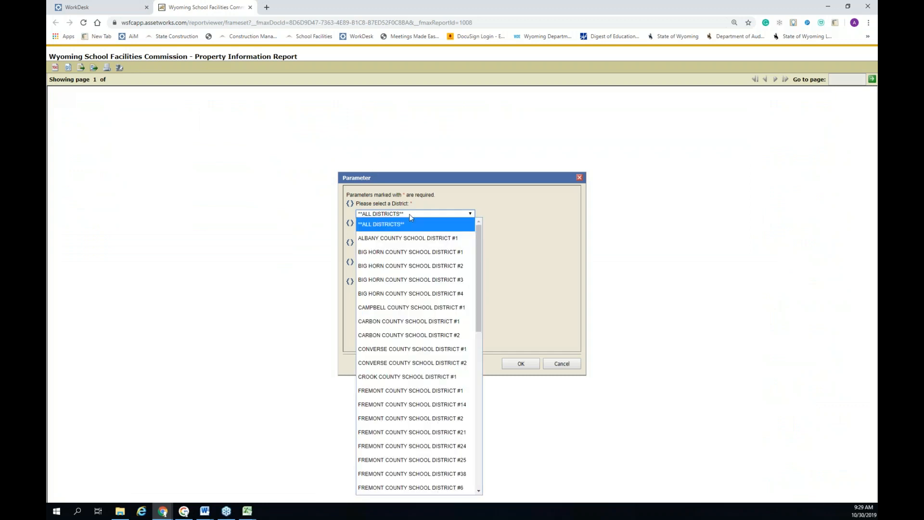
pyautogui.click(405, 238)
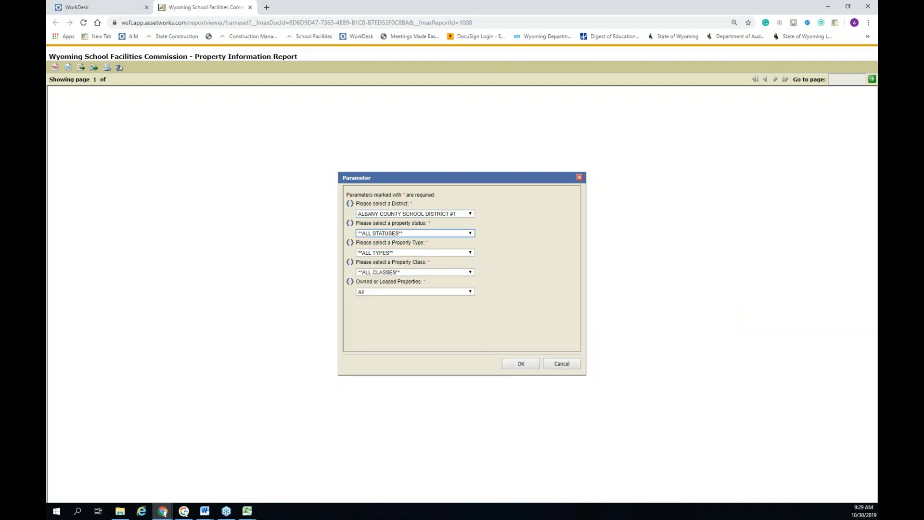
pyautogui.click(520, 363)
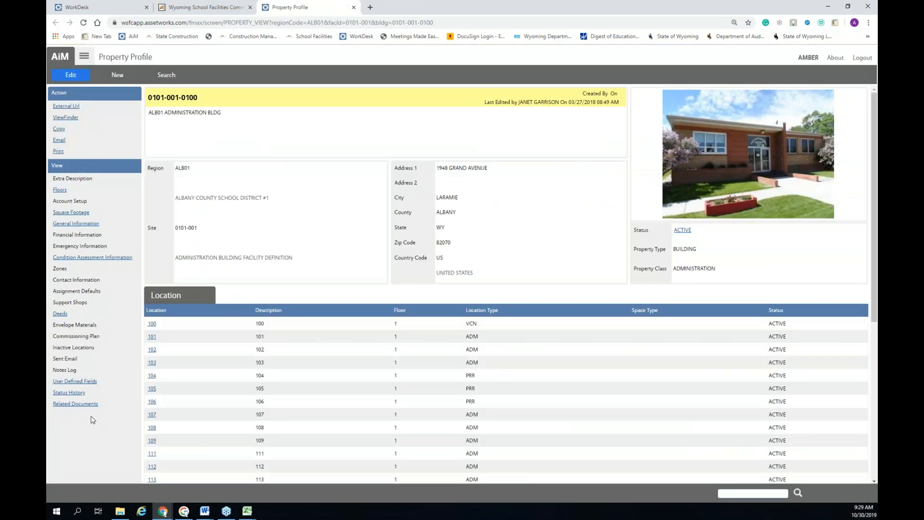
pyautogui.click(75, 403)
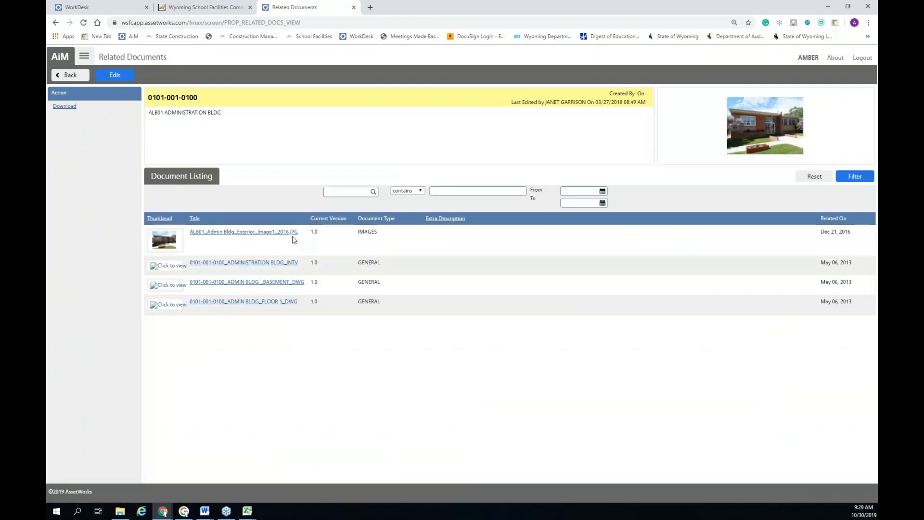
pyautogui.moveTo(296, 236)
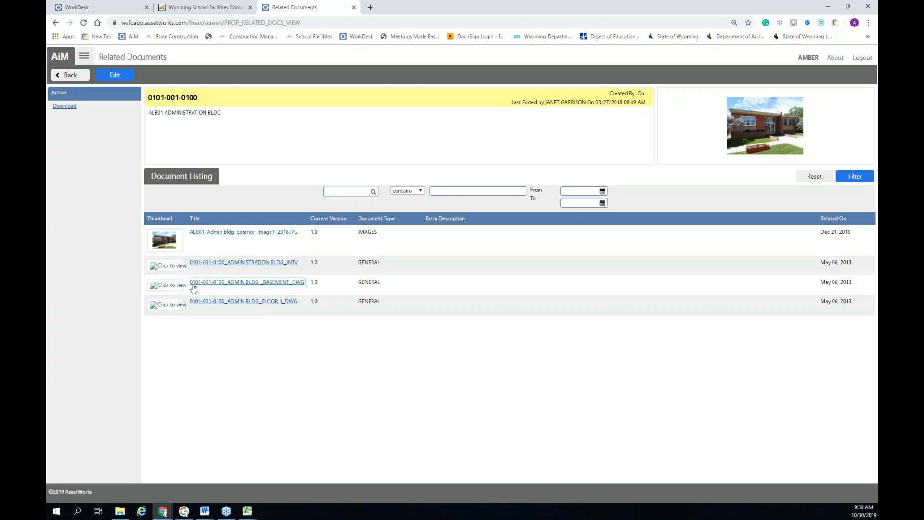
pyautogui.click(247, 281)
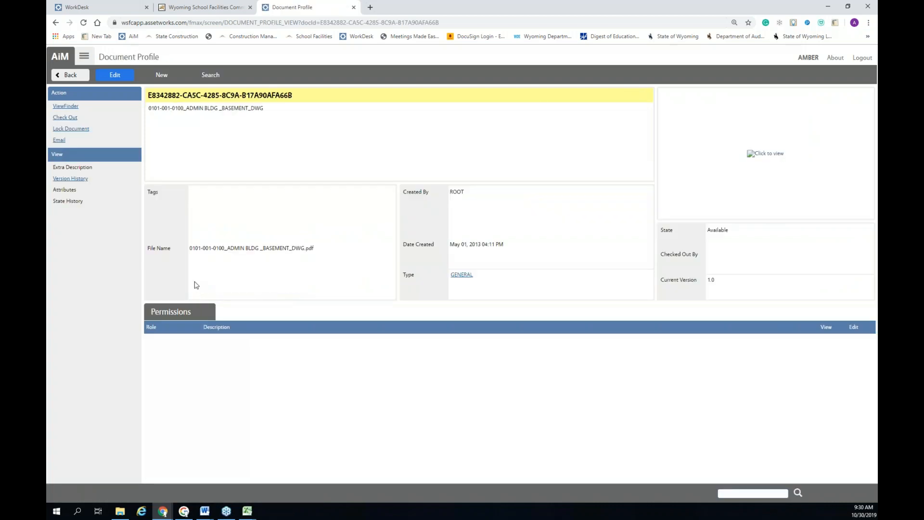
pyautogui.moveTo(766, 153)
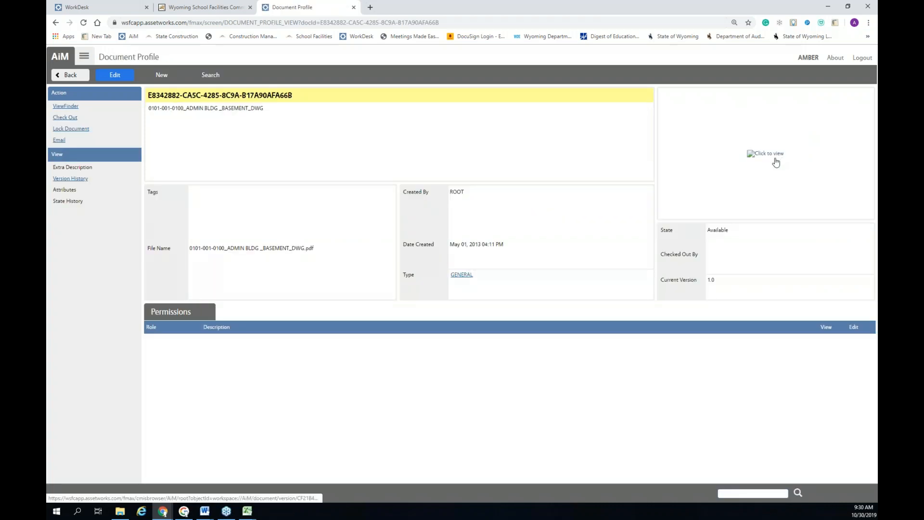
pyautogui.moveTo(298, 414)
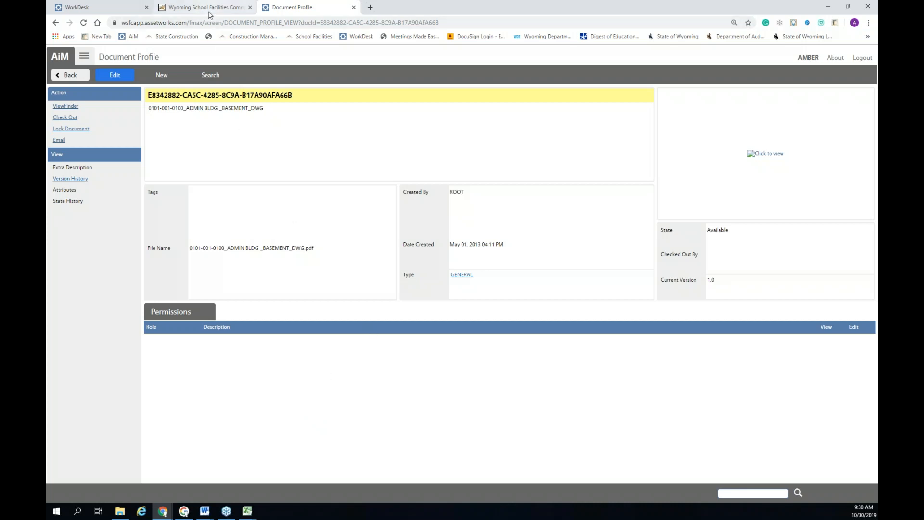
pyautogui.moveTo(206, 11)
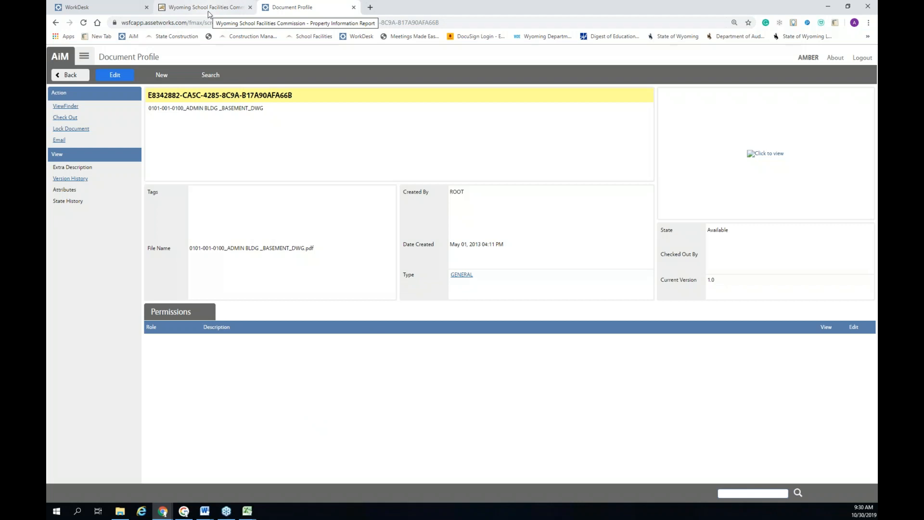
# From the WorkDesk, run the Space Information Report for ALB01 BEITEL ES and go to its second page
pyautogui.click(204, 6)
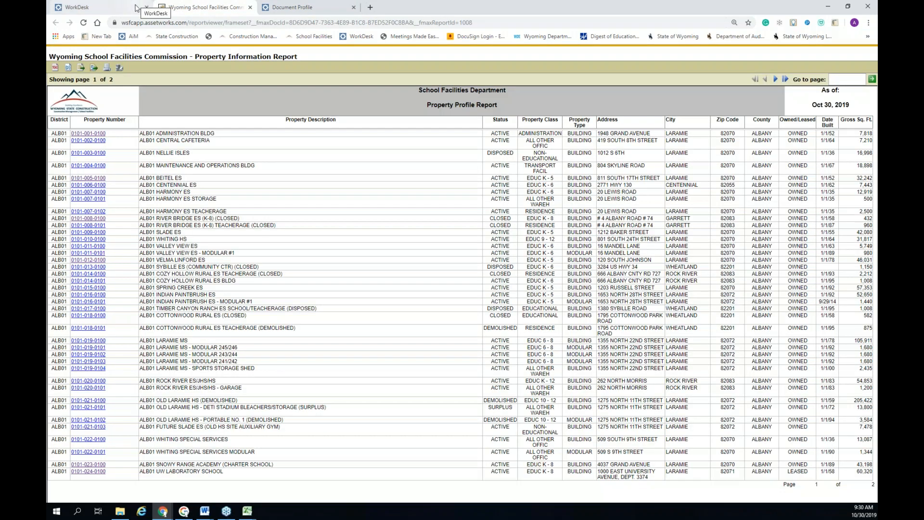
pyautogui.click(73, 7)
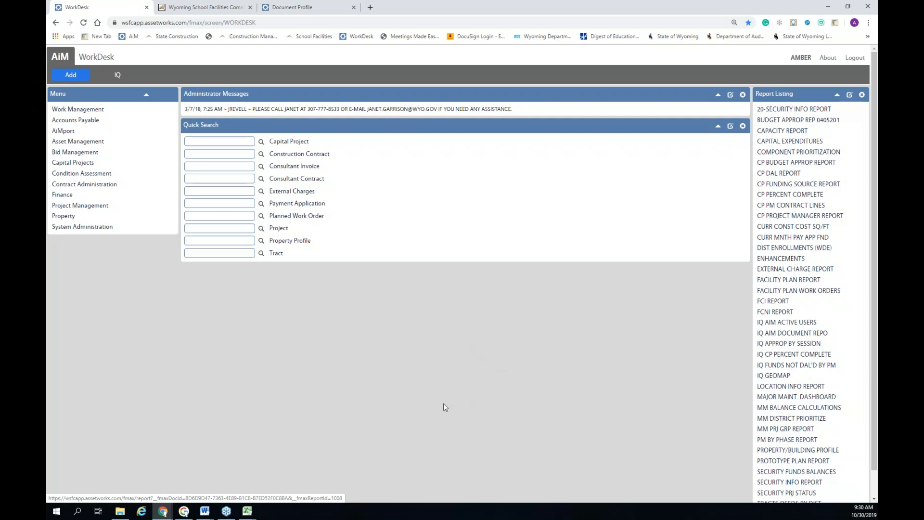
pyautogui.moveTo(636, 296)
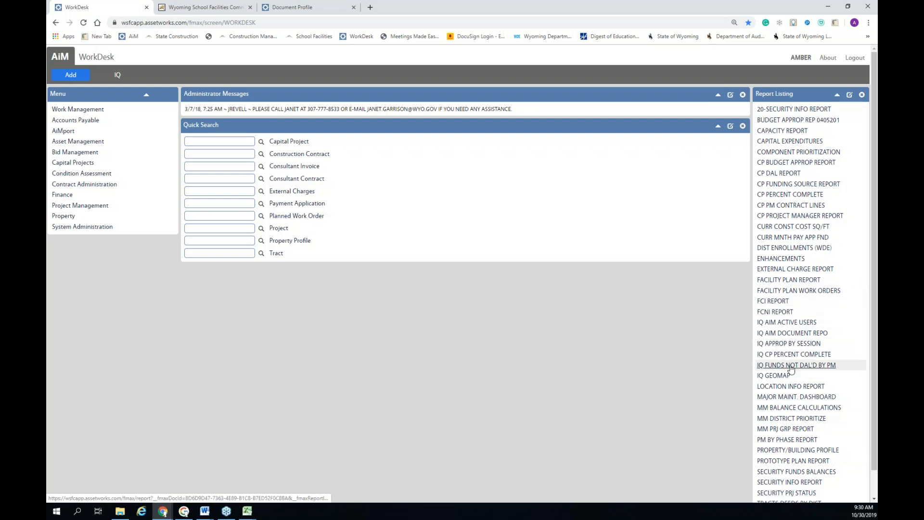
pyautogui.click(798, 449)
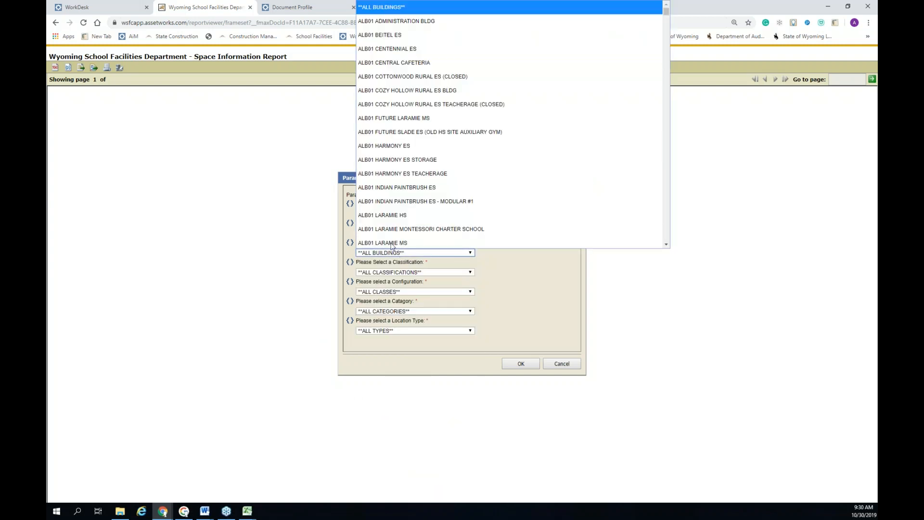
pyautogui.click(384, 34)
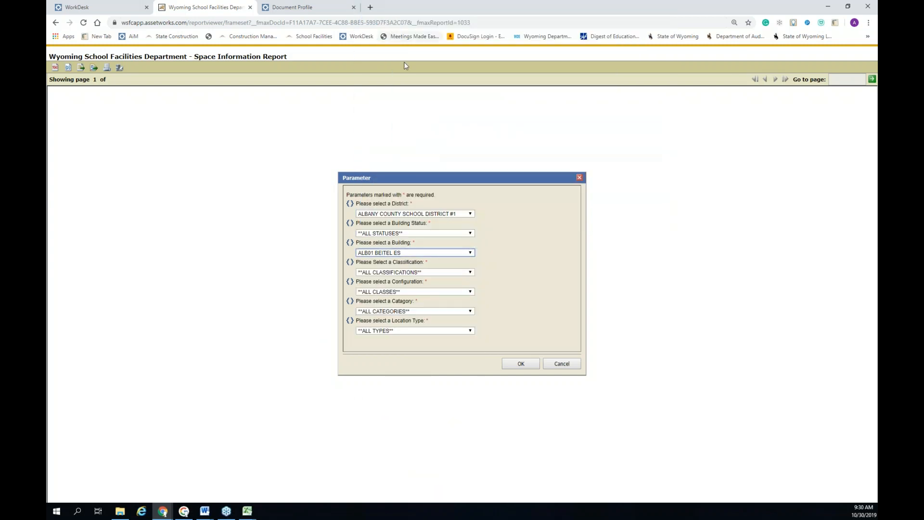
pyautogui.click(520, 364)
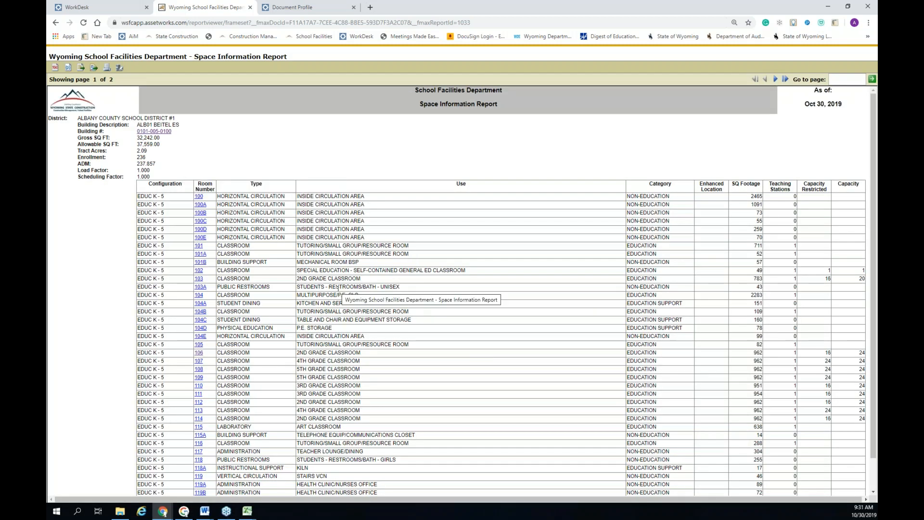
pyautogui.scroll(-3)
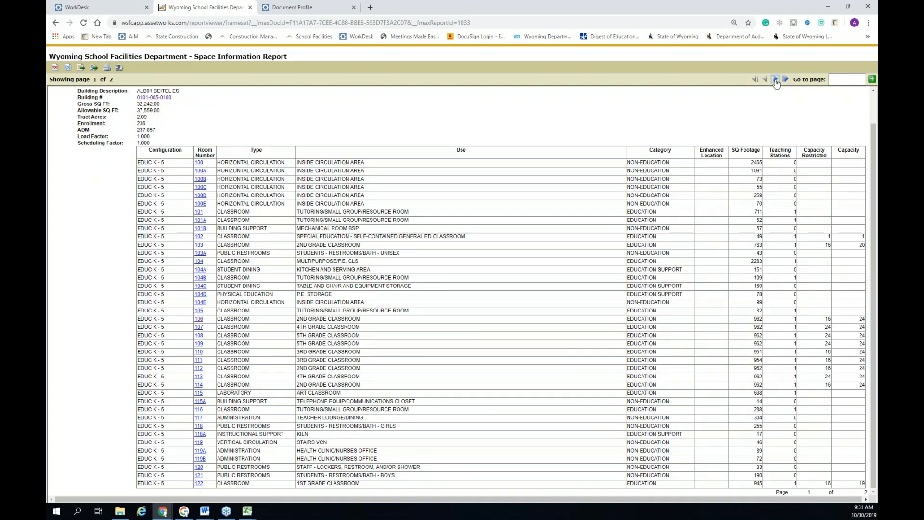
pyautogui.click(774, 79)
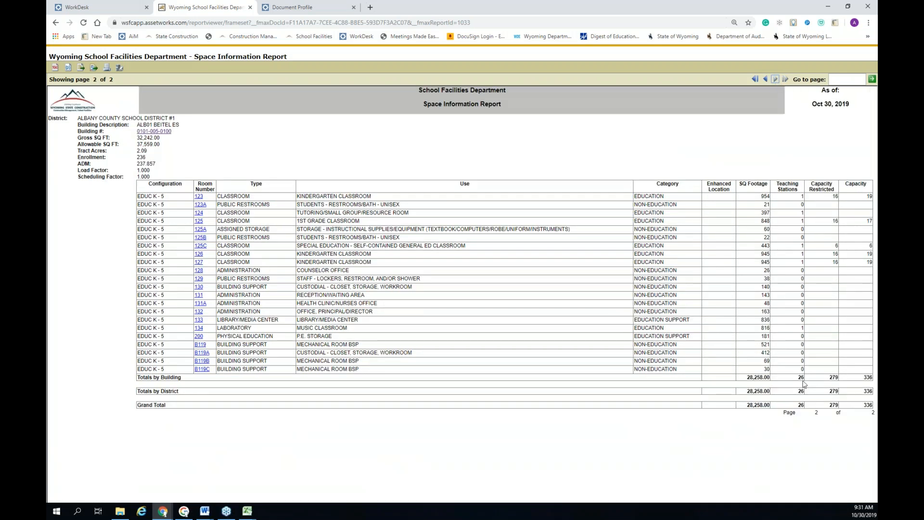
pyautogui.moveTo(769, 396)
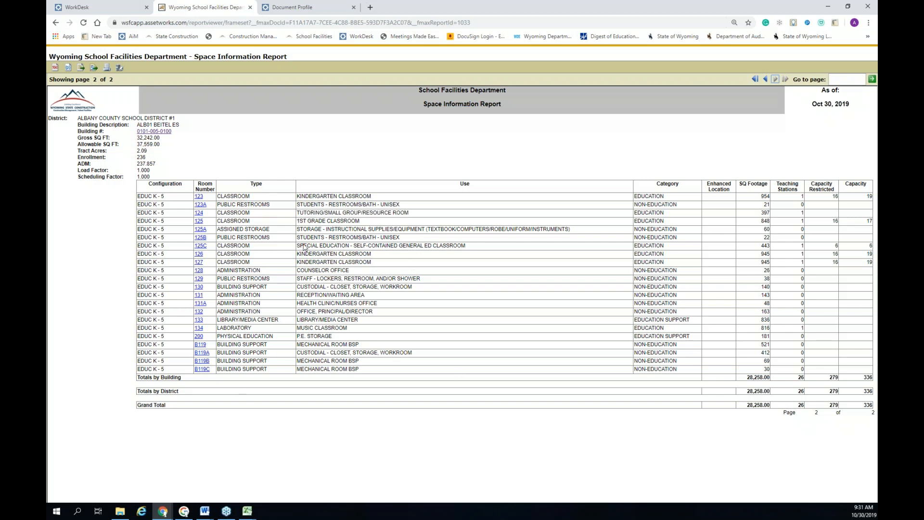
pyautogui.moveTo(279, 408)
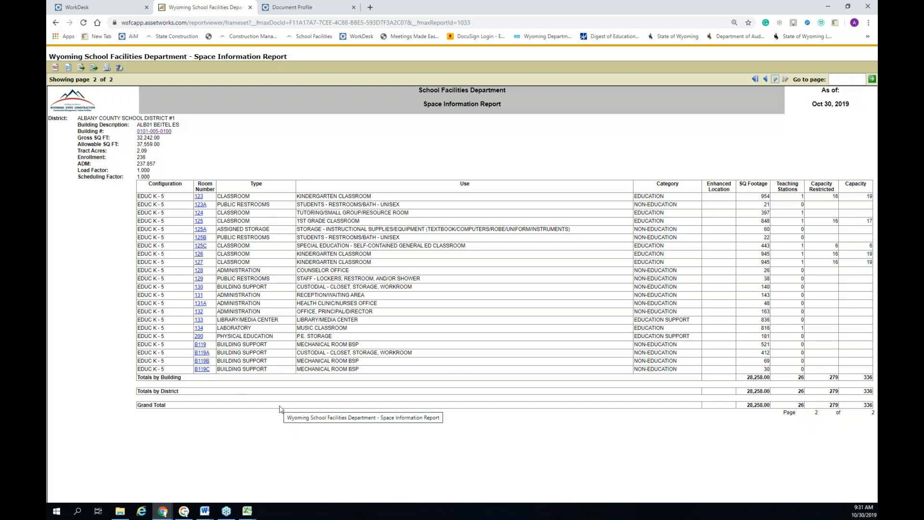
pyautogui.moveTo(280, 396)
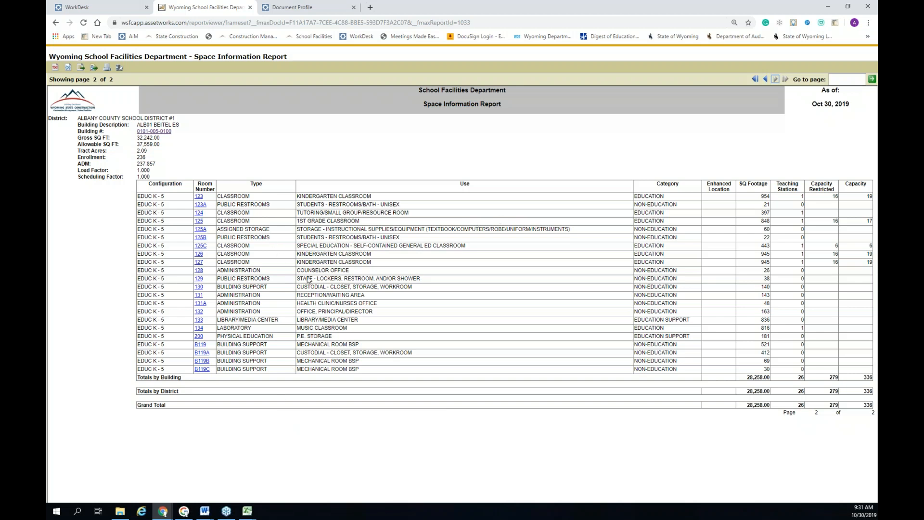
pyautogui.moveTo(343, 303)
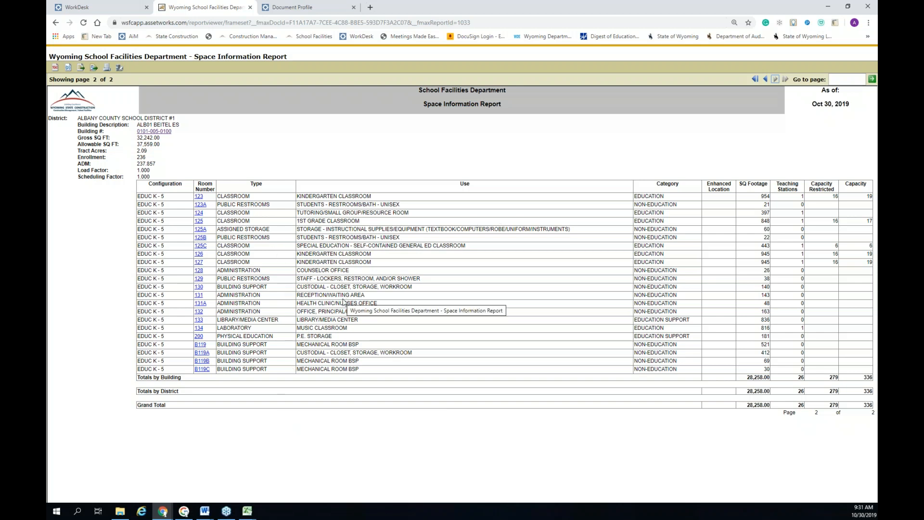
pyautogui.moveTo(360, 312)
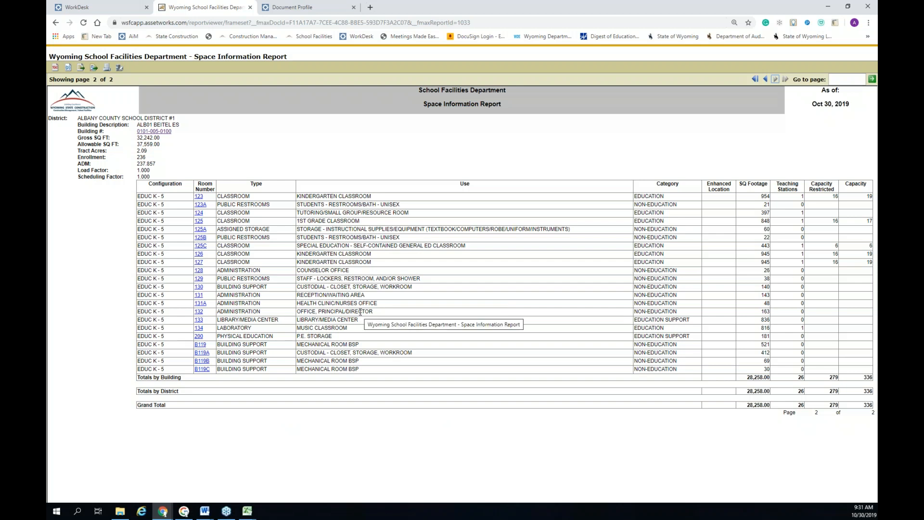
pyautogui.moveTo(269, 237)
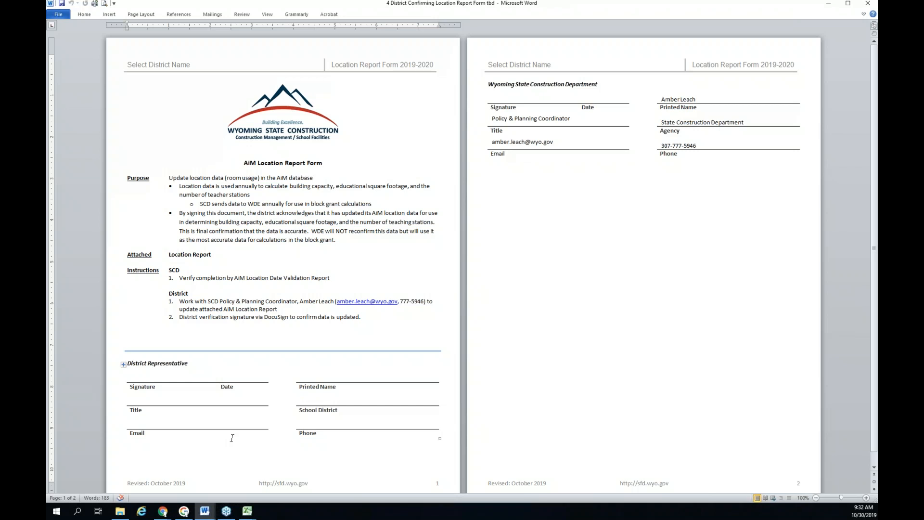
pyautogui.click(225, 141)
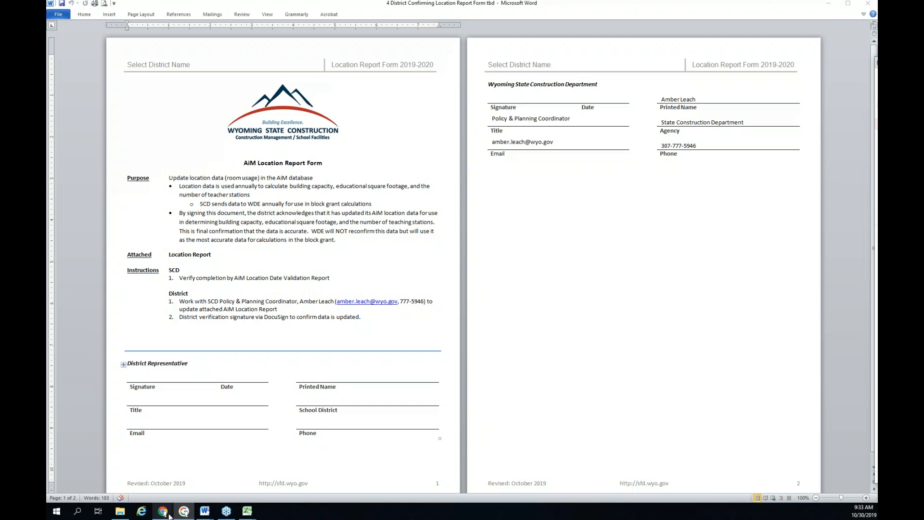
# Return to the browser's Report Viewer showing page 2 of the Space Information Report
pyautogui.click(162, 511)
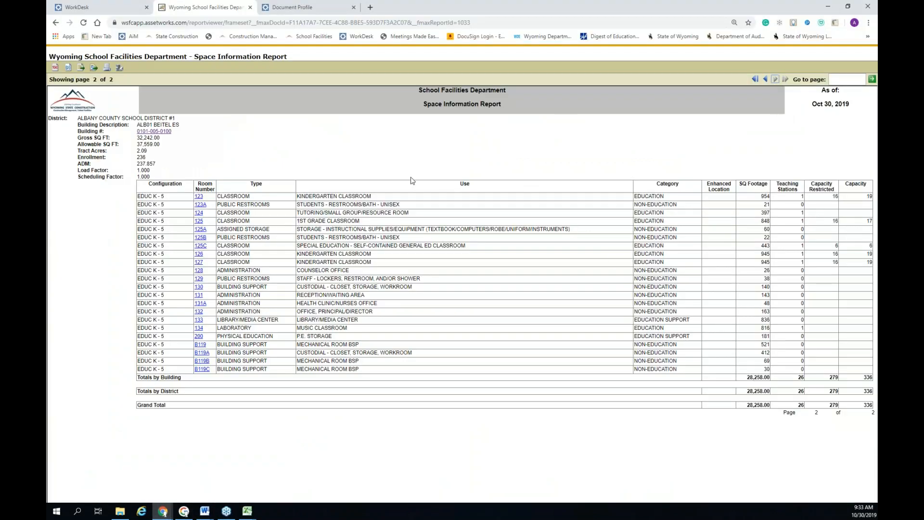
pyautogui.moveTo(468, 189)
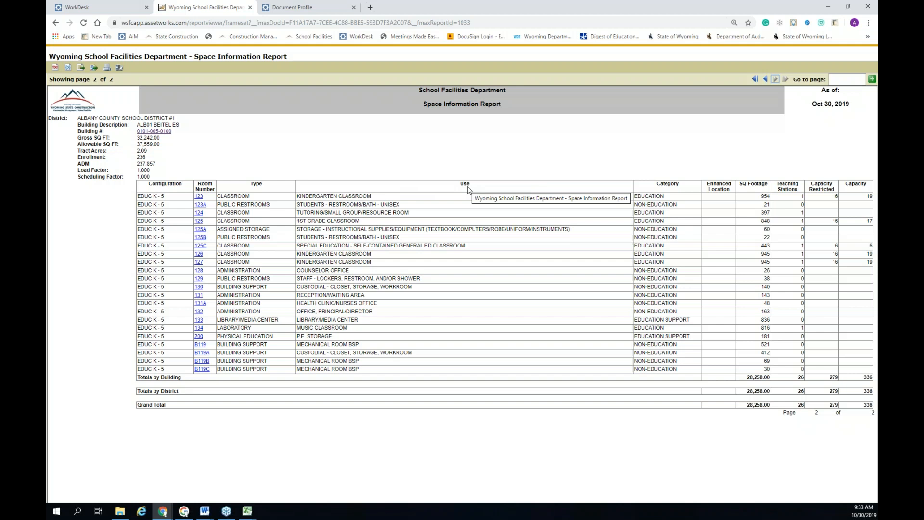
pyautogui.moveTo(275, 183)
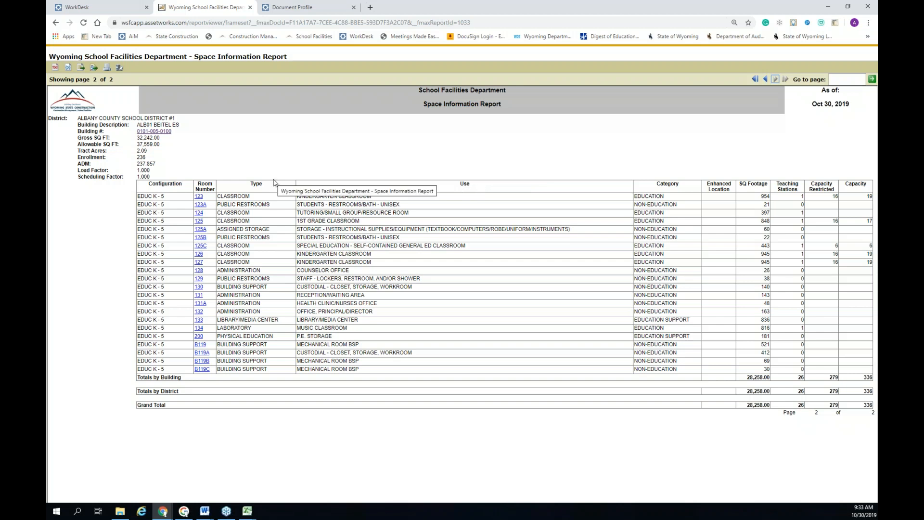
pyautogui.moveTo(682, 192)
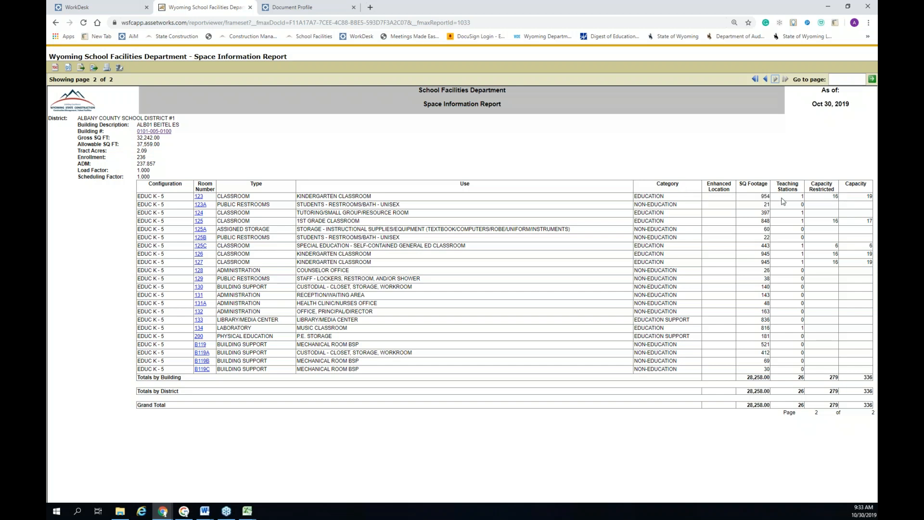
pyautogui.moveTo(783, 383)
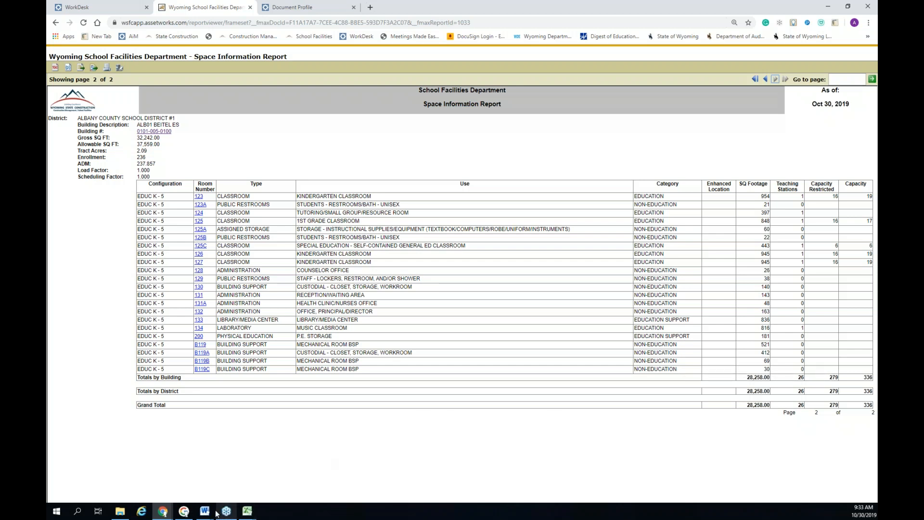
pyautogui.moveTo(371, 10)
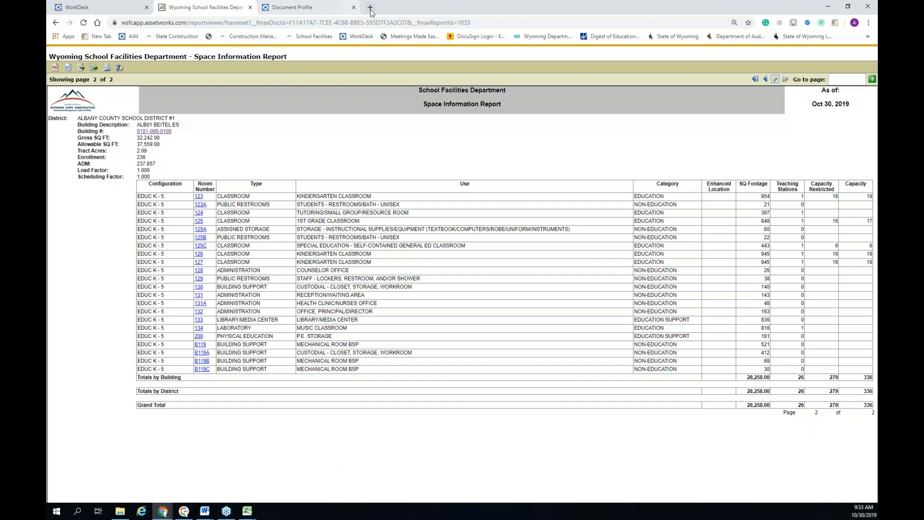
# In a new tab, open the State Construction site's School Facilities Planning & Financing page and scroll to Facility Planning
pyautogui.click(366, 9)
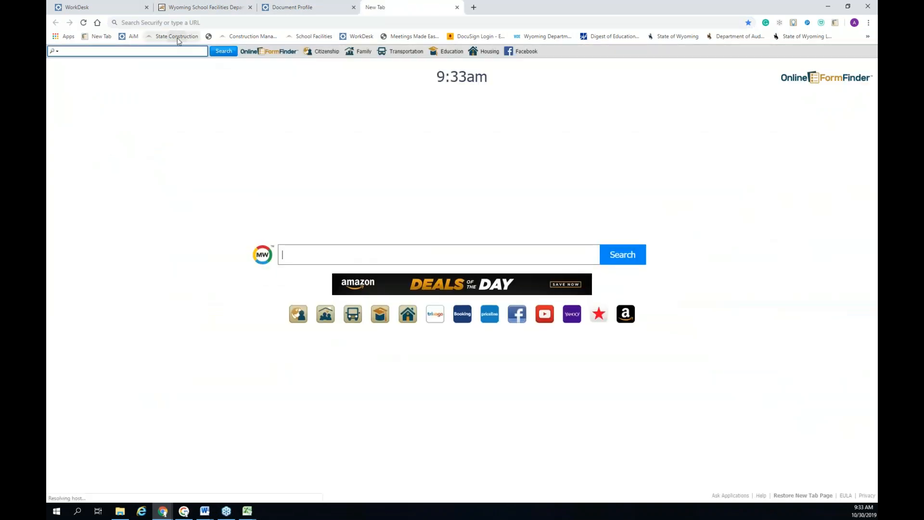
pyautogui.click(177, 36)
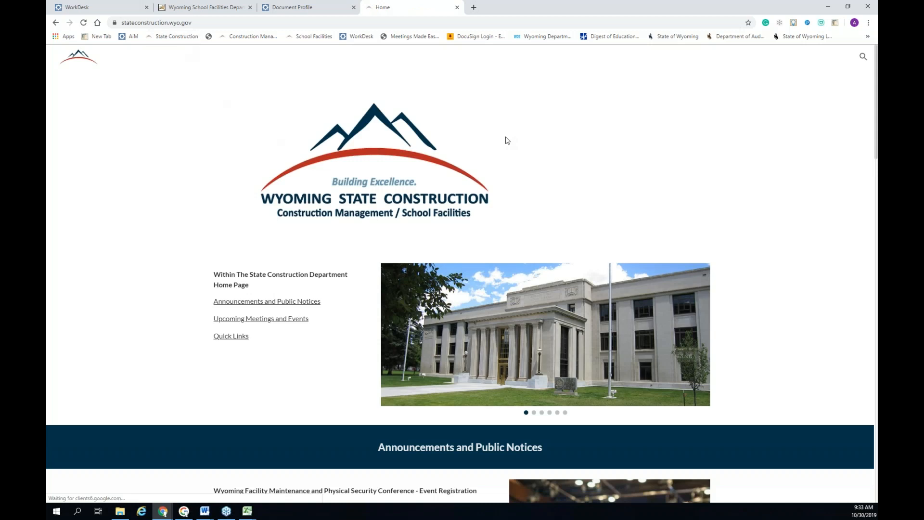
pyautogui.moveTo(576, 60)
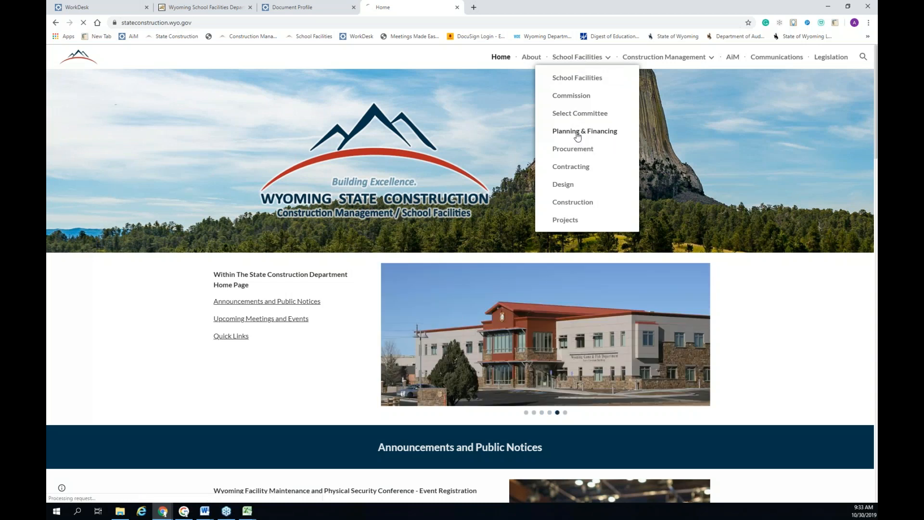
pyautogui.click(585, 130)
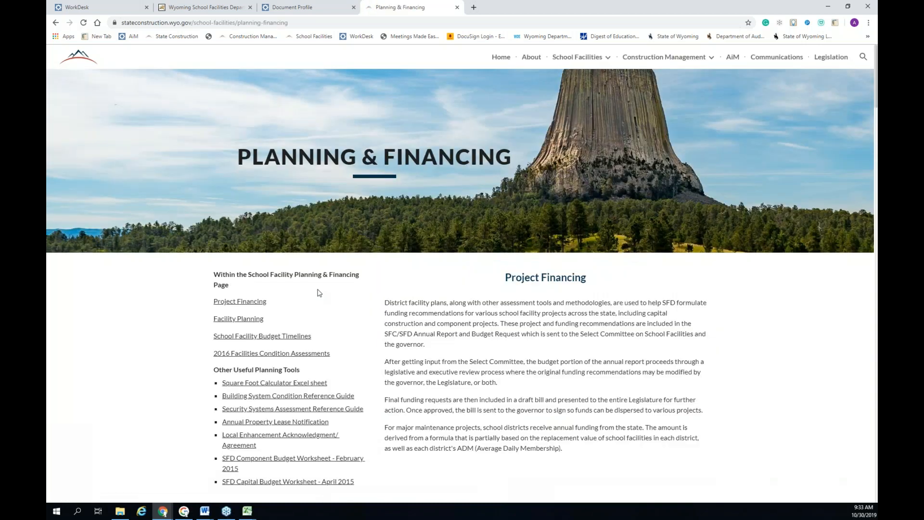
pyautogui.scroll(-3)
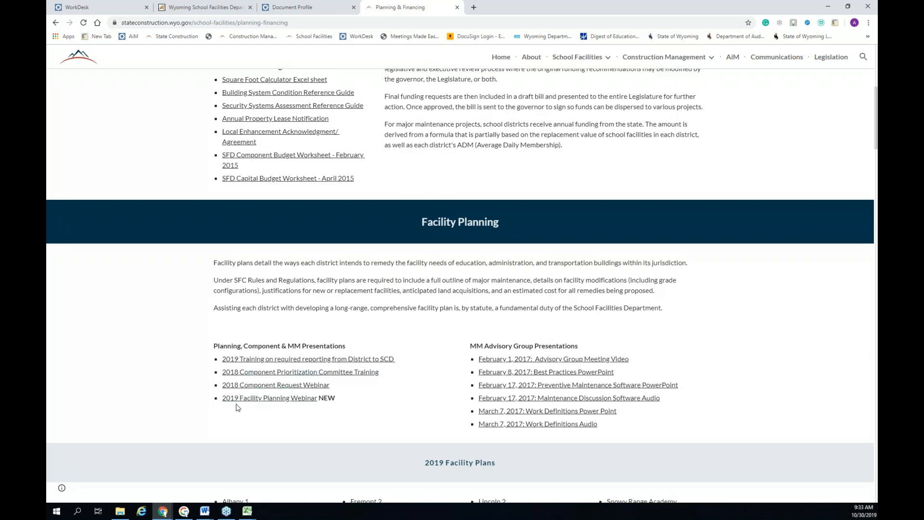
pyautogui.moveTo(260, 414)
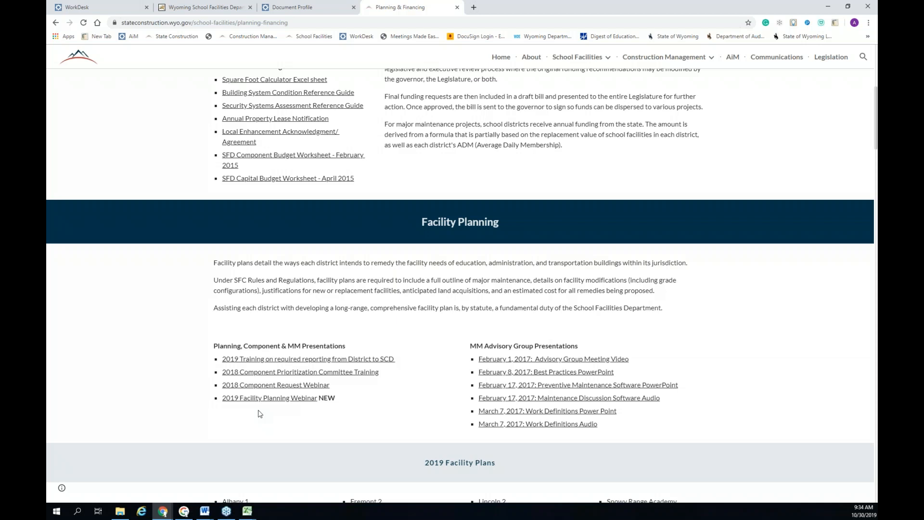
pyautogui.moveTo(295, 333)
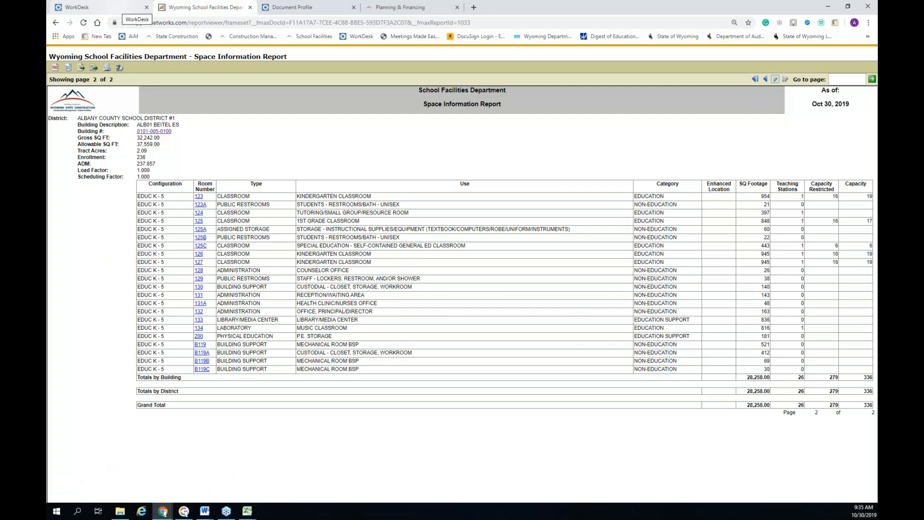
pyautogui.moveTo(118, 10)
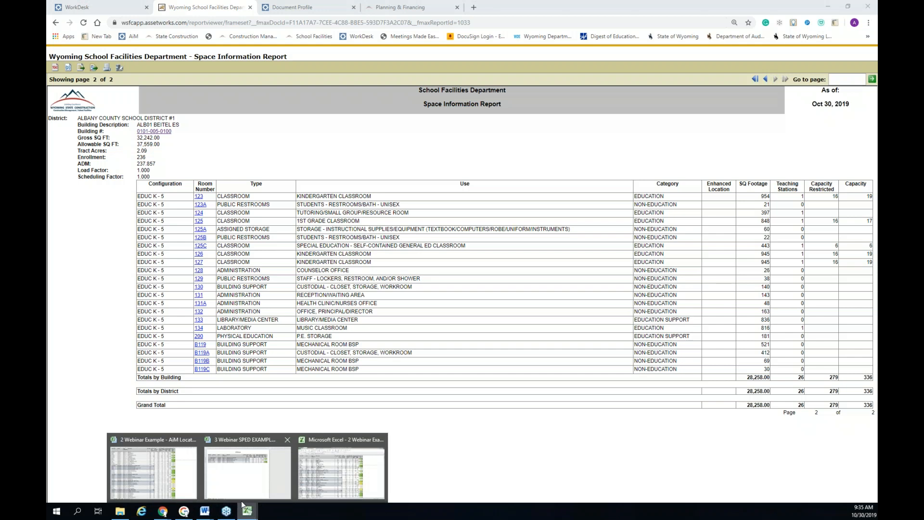
# Bring the AiM Location Data Validation workbook back up in Excel on its SPED sheet
pyautogui.click(148, 471)
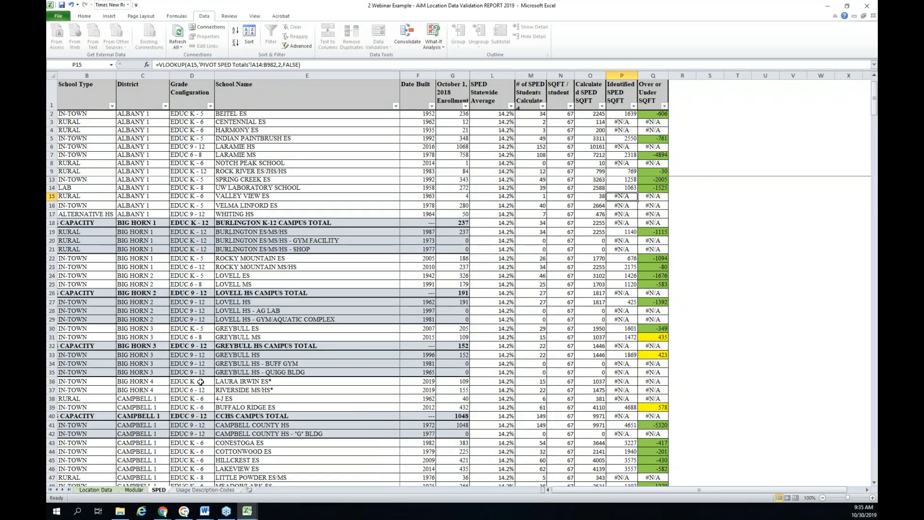
# Return to the Location Data sheet and review the Building Description and Building Type filters without changing them
pyautogui.click(94, 489)
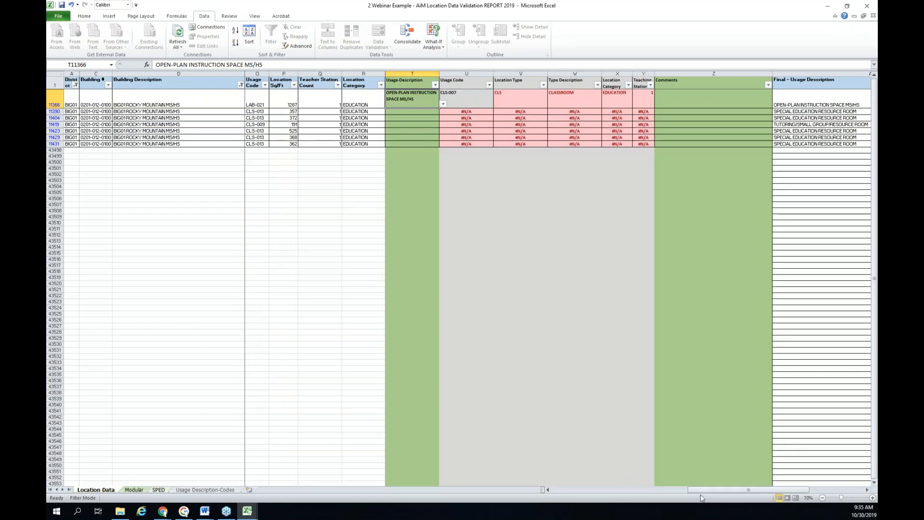
pyautogui.hscroll(-3)
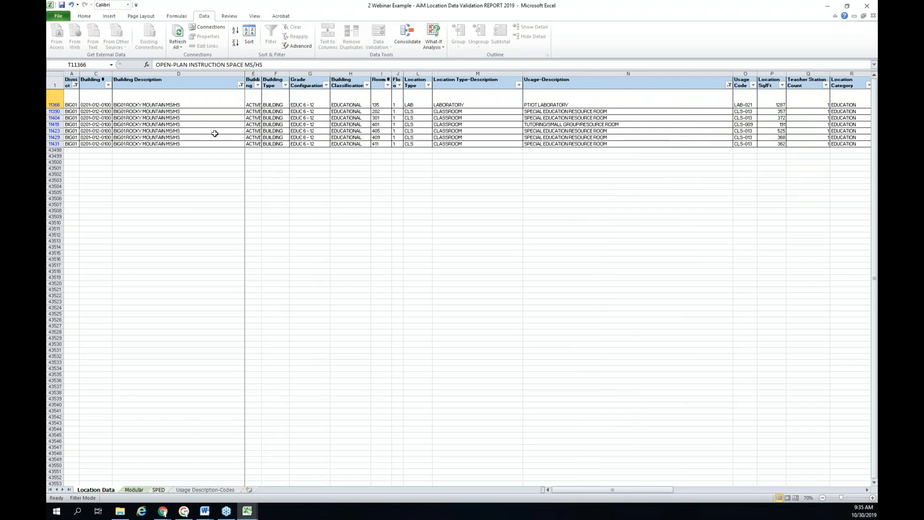
pyautogui.moveTo(271, 104)
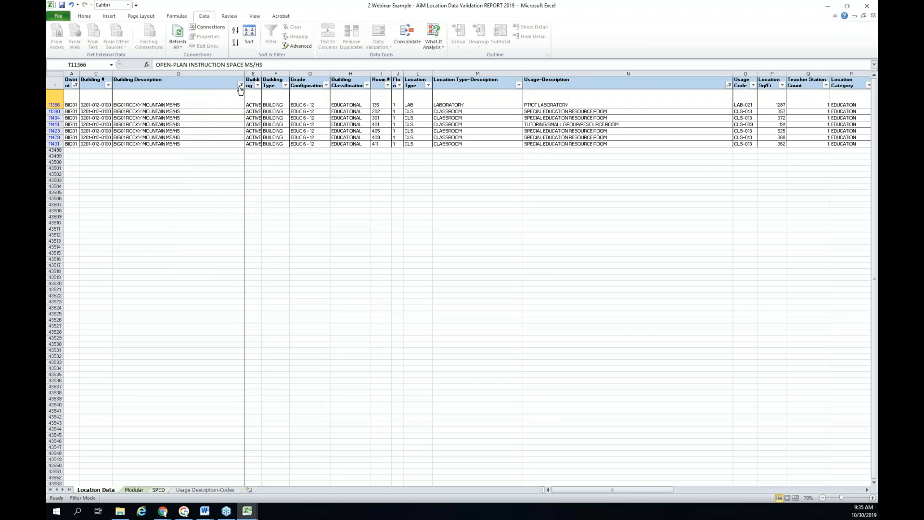
pyautogui.click(241, 85)
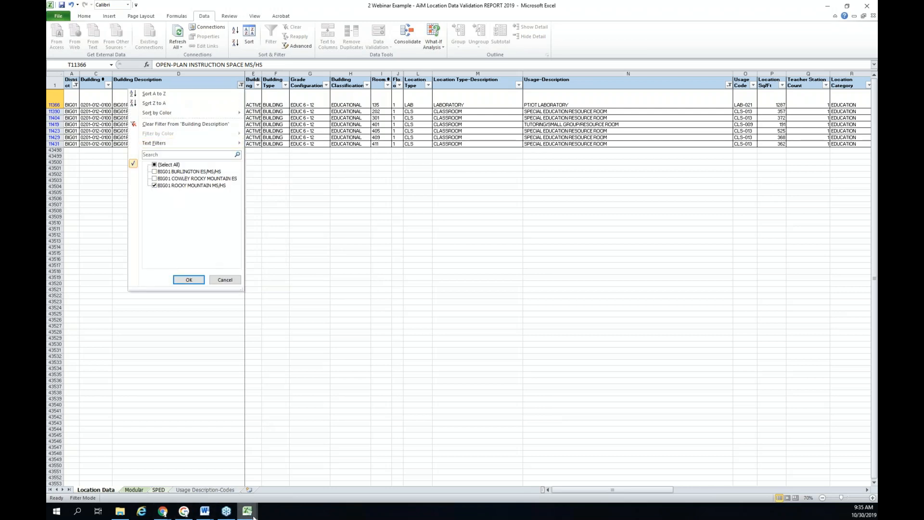
pyautogui.click(189, 279)
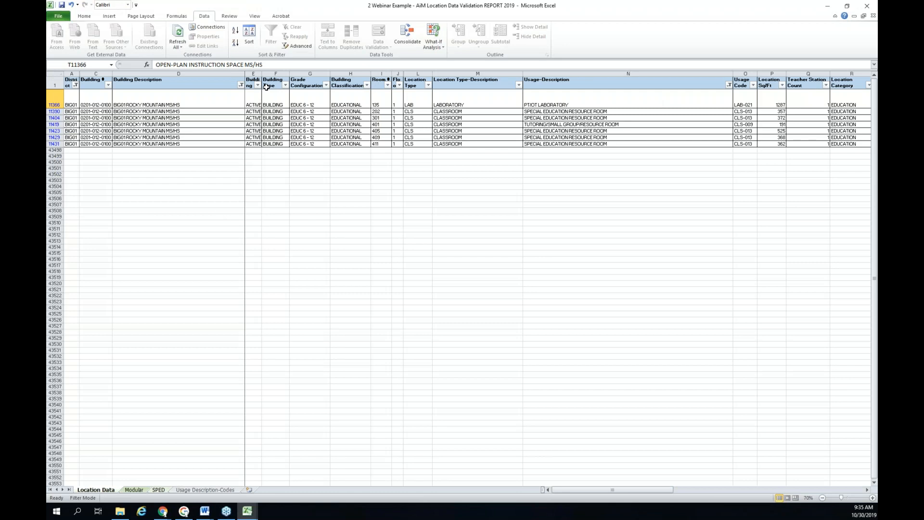
pyautogui.click(285, 85)
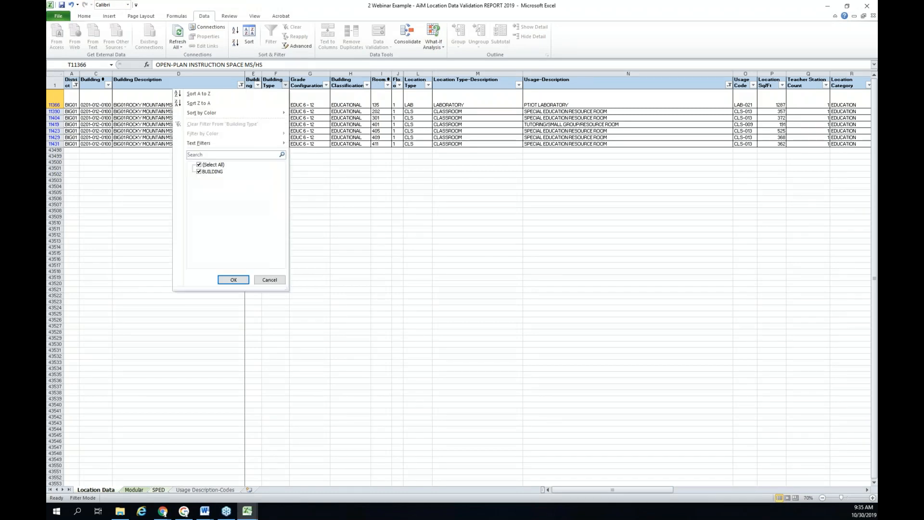
pyautogui.click(233, 280)
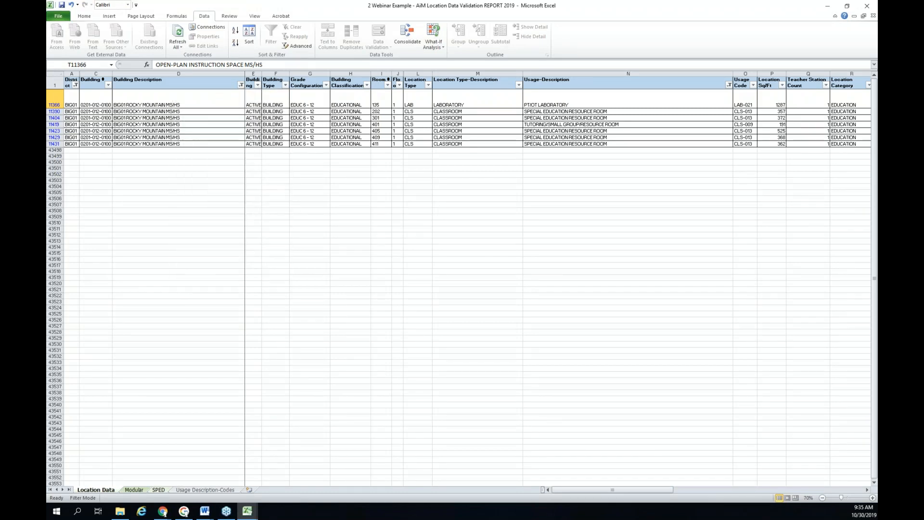
# Select all three BIG01 buildings in the Building Description filter so 13 records show
pyautogui.click(243, 85)
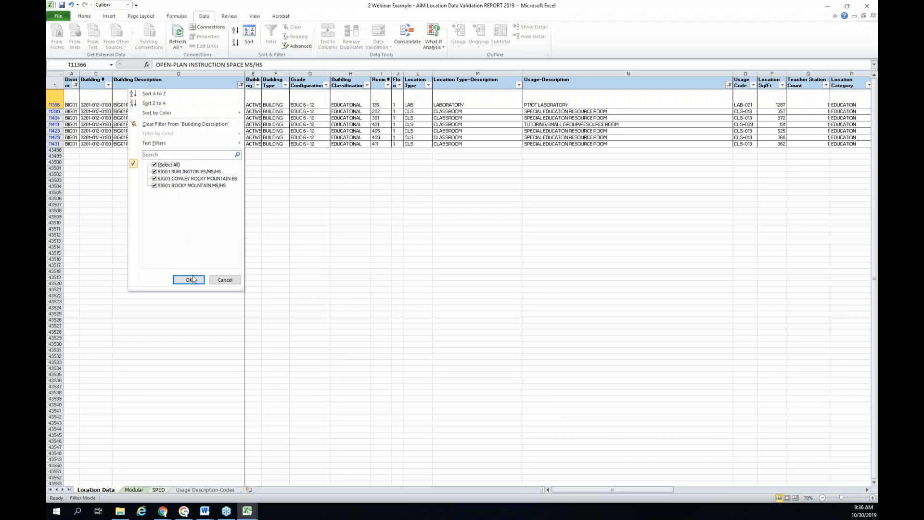
pyautogui.click(189, 279)
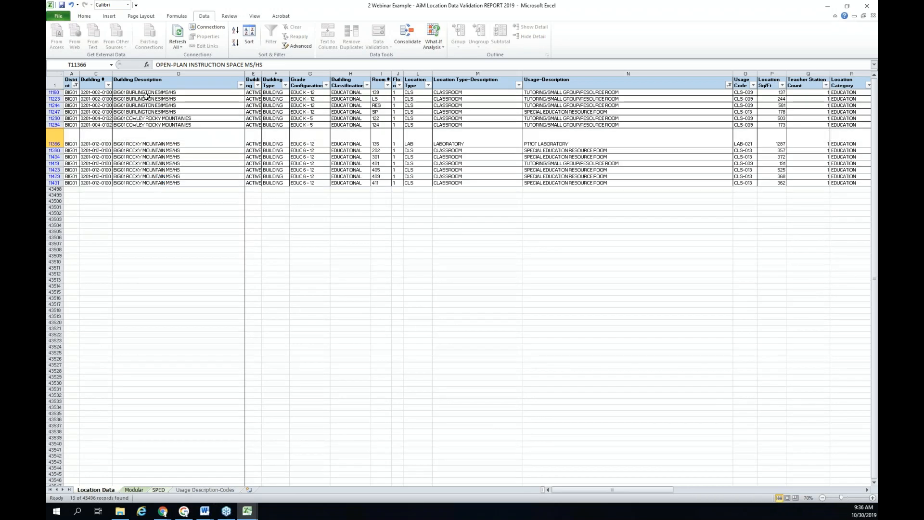
pyautogui.moveTo(277, 135)
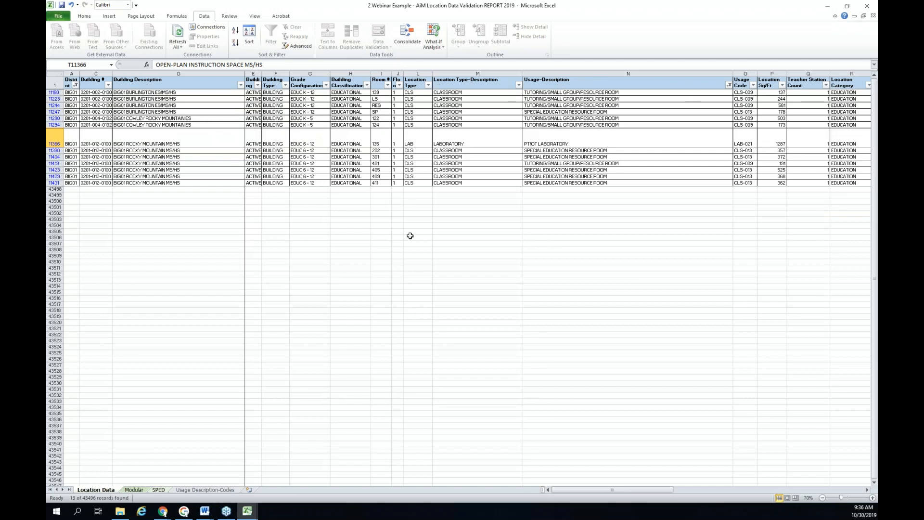
pyautogui.moveTo(252, 192)
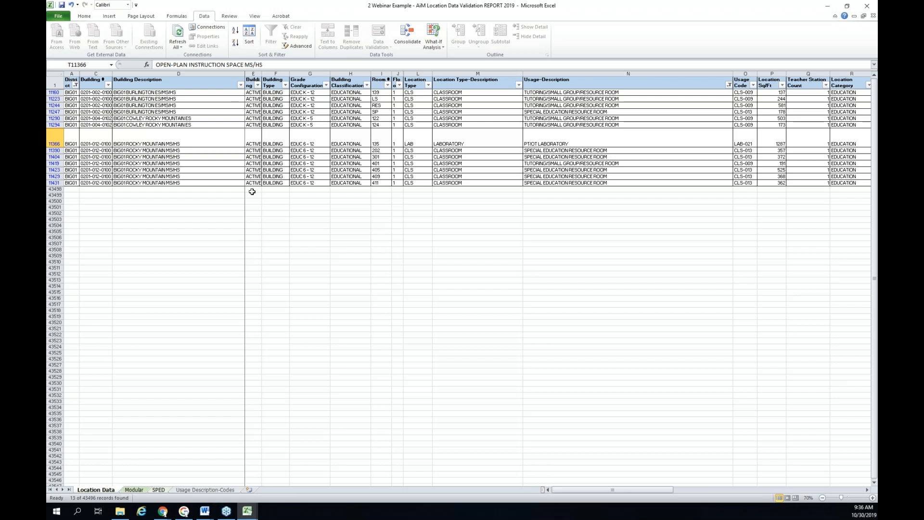
pyautogui.moveTo(750, 262)
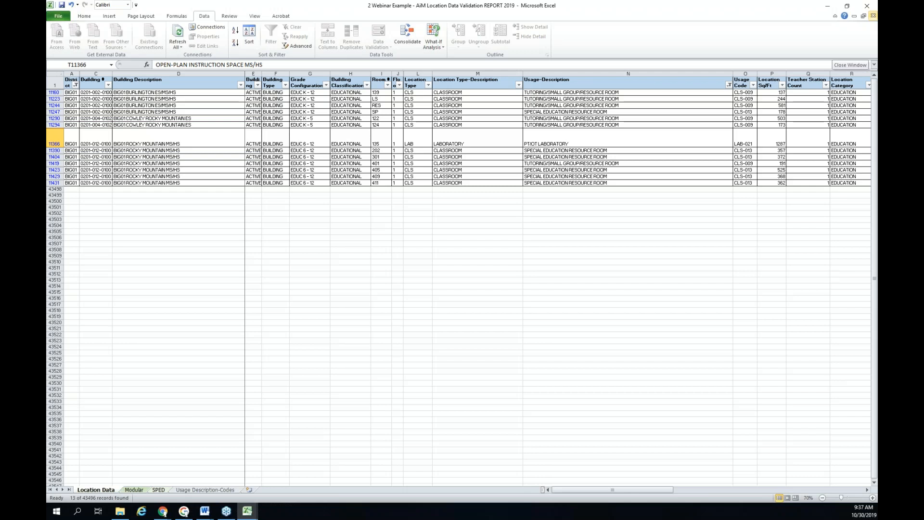
pyautogui.moveTo(805, 44)
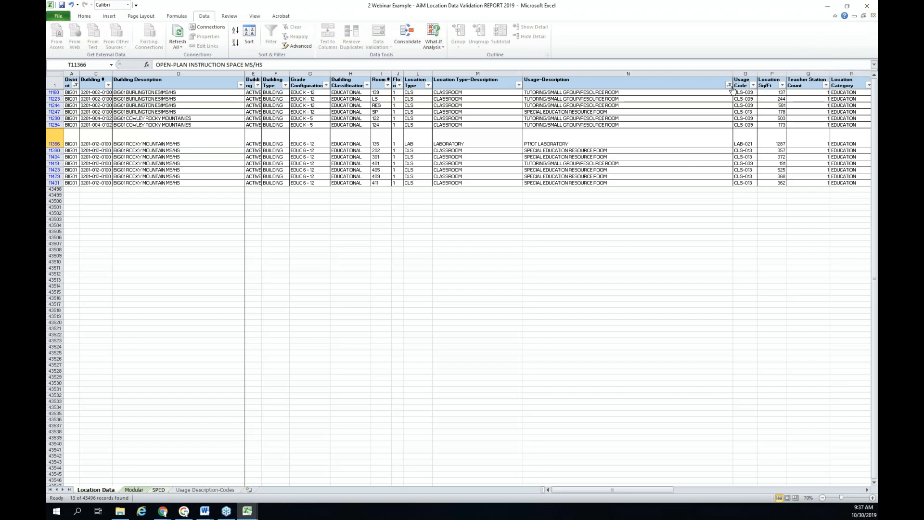
# Include every usage in the Usage-Description filter so 403 BIG01 records show
pyautogui.click(728, 85)
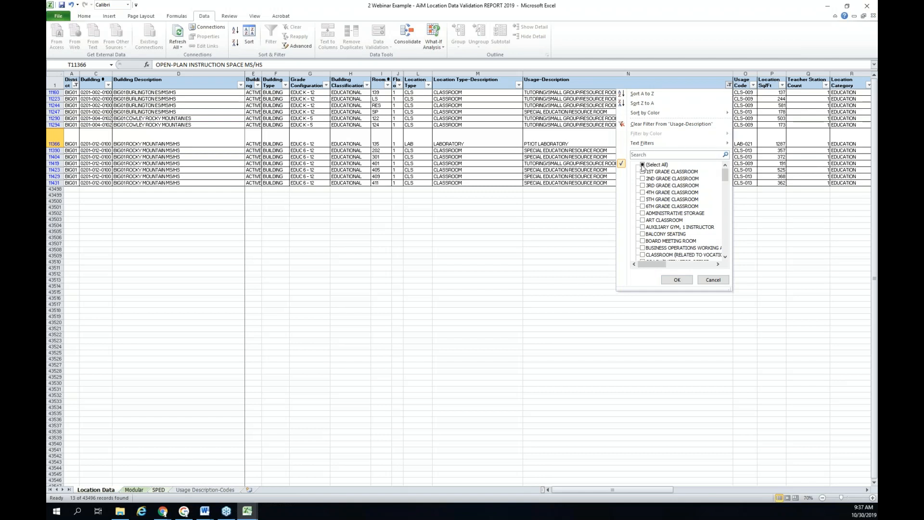
pyautogui.click(641, 165)
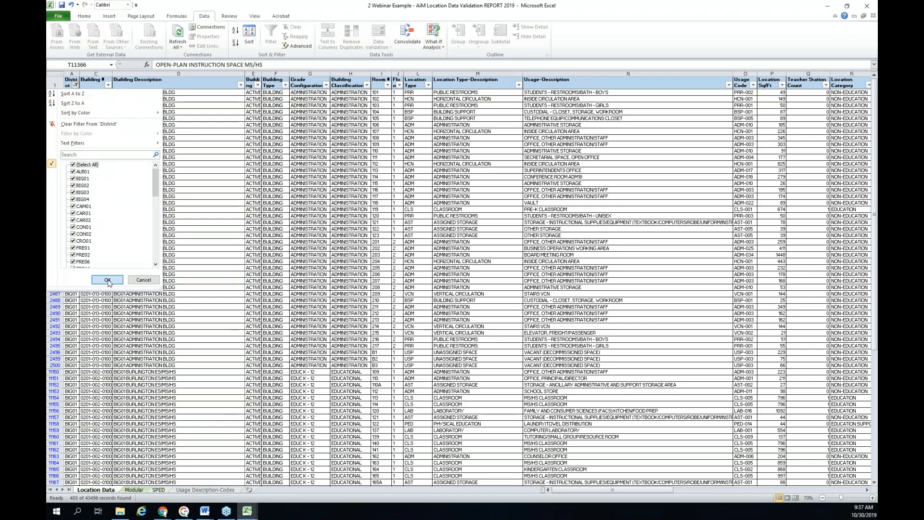
# Include every district in the District filter so the full Location Data sheet shows unfiltered
pyautogui.click(107, 280)
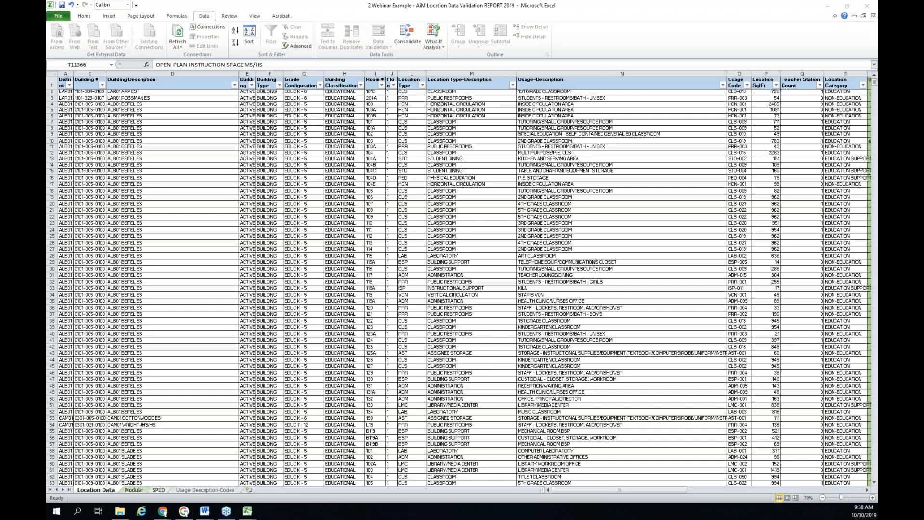
pyautogui.moveTo(564, 174)
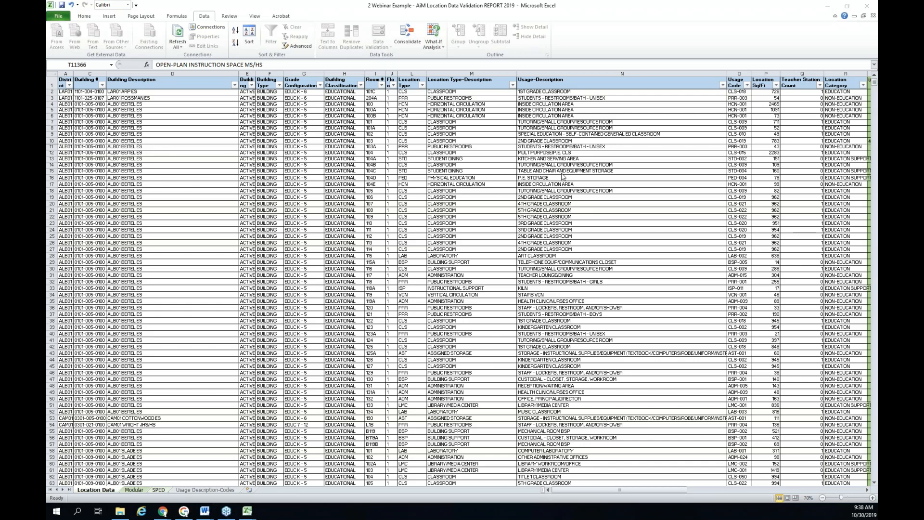